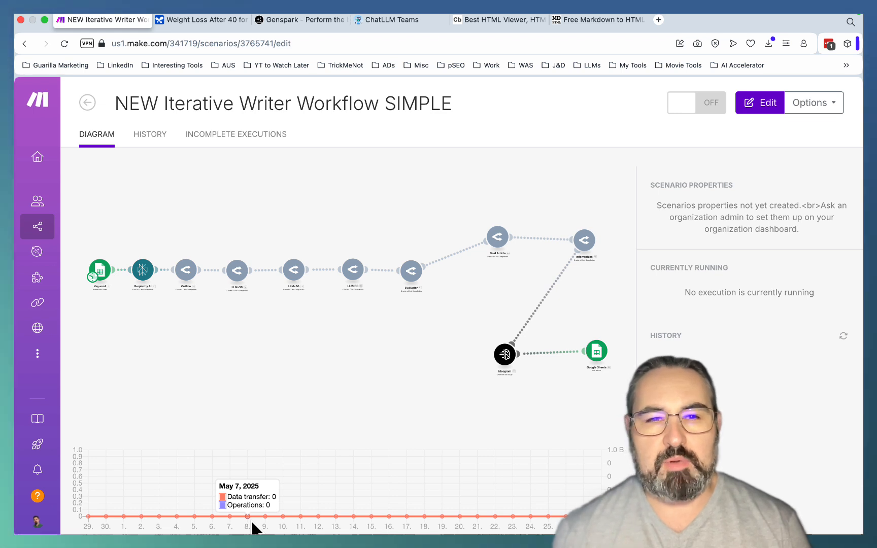
mouse_move(327, 387)
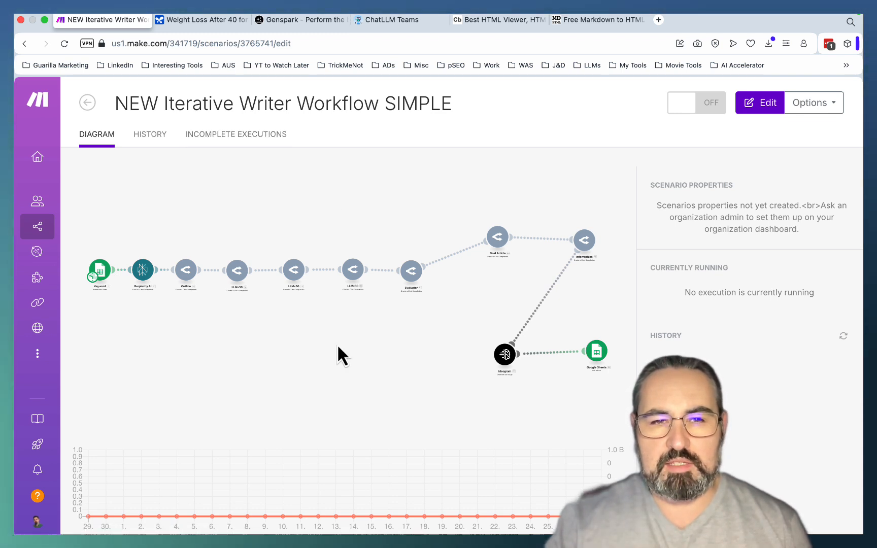
mouse_move(239, 334)
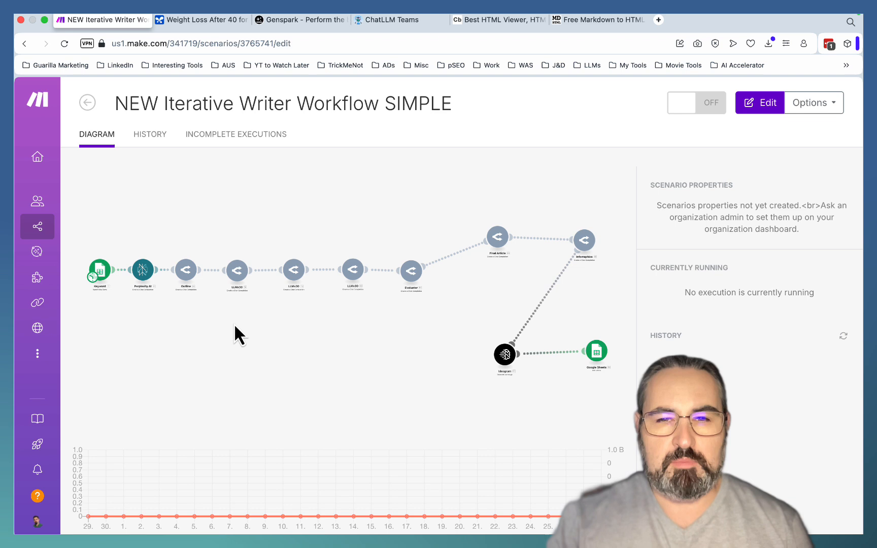
mouse_move(145, 274)
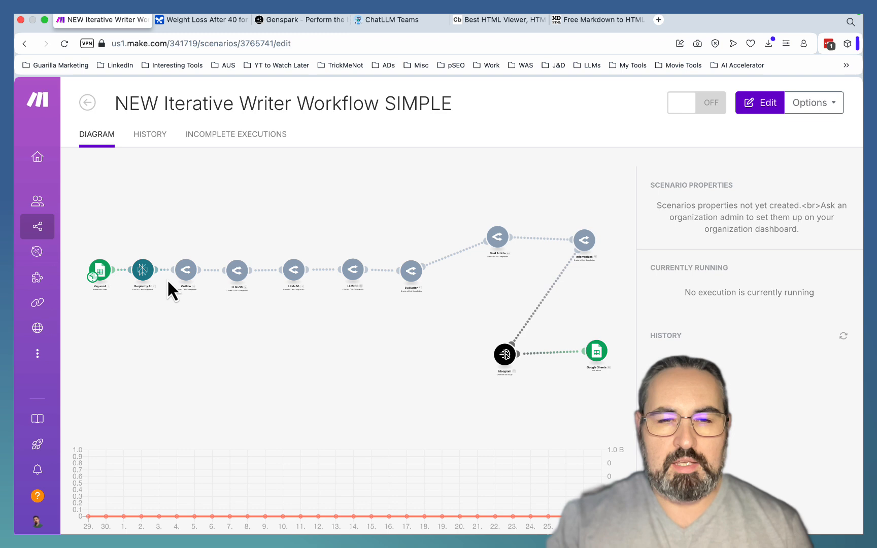
mouse_move(249, 309)
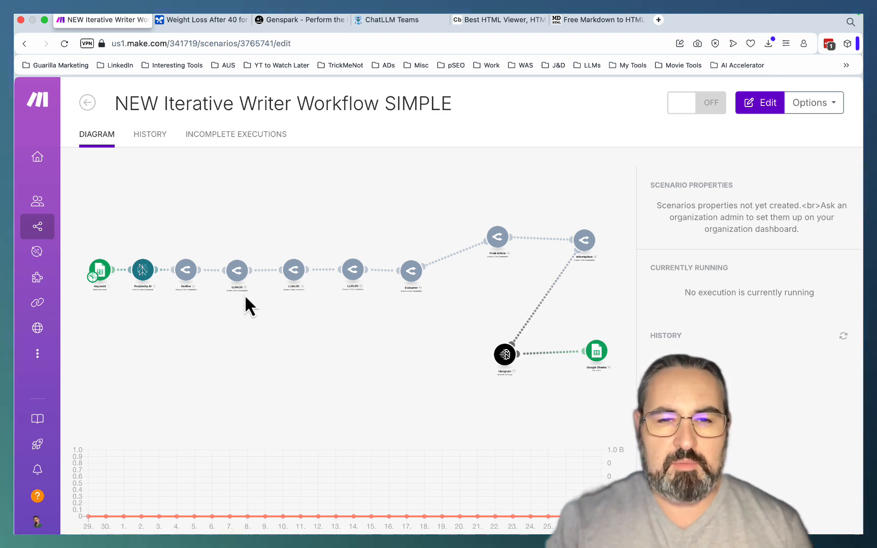
mouse_move(242, 250)
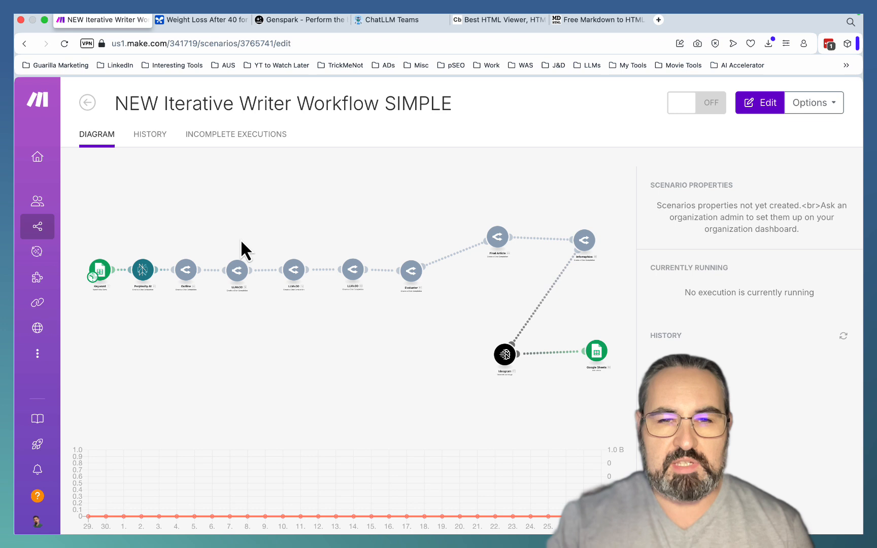
mouse_move(389, 260)
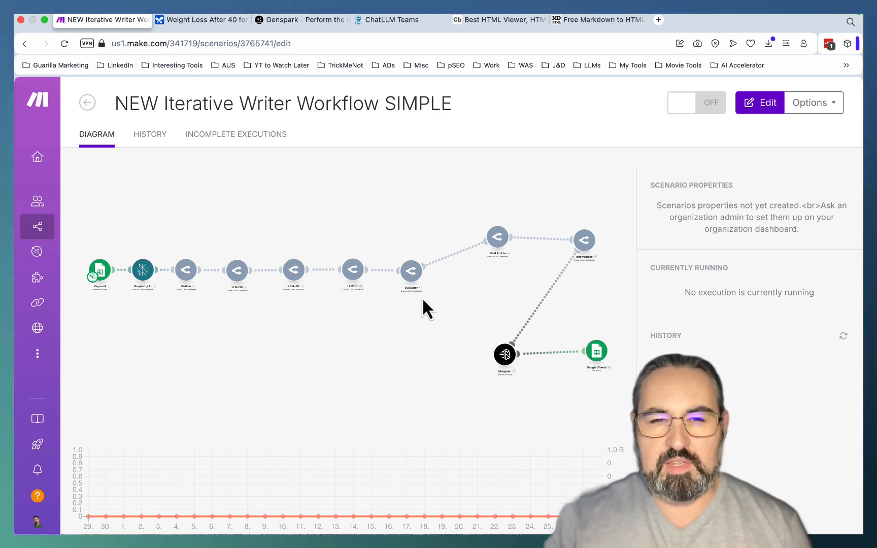
mouse_move(292, 281)
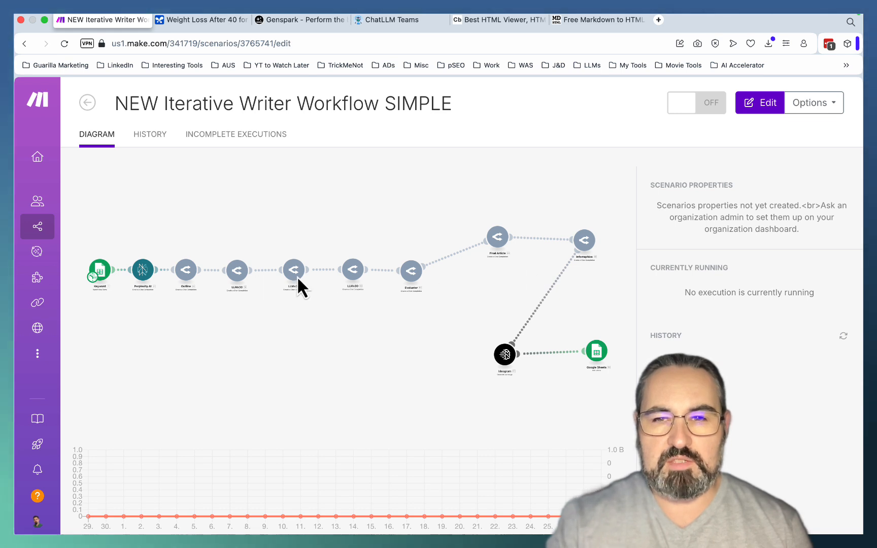
mouse_move(593, 364)
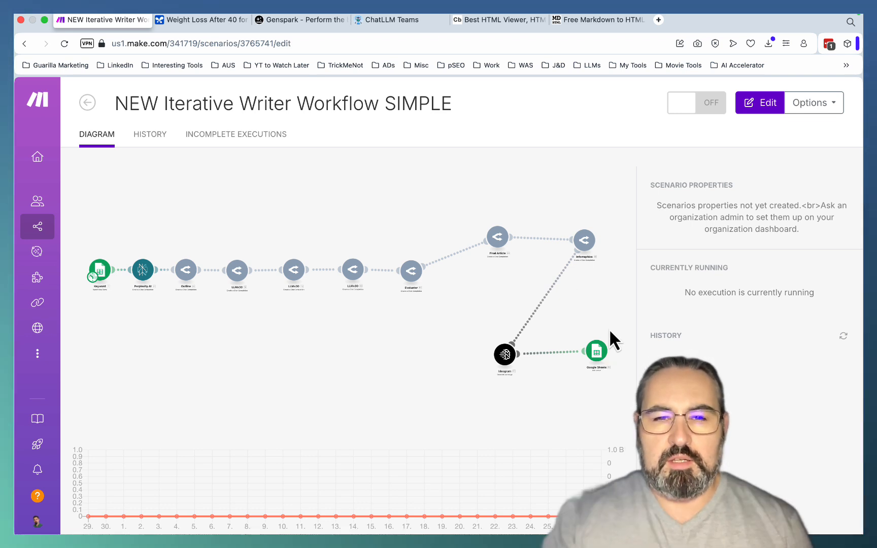
mouse_move(545, 294)
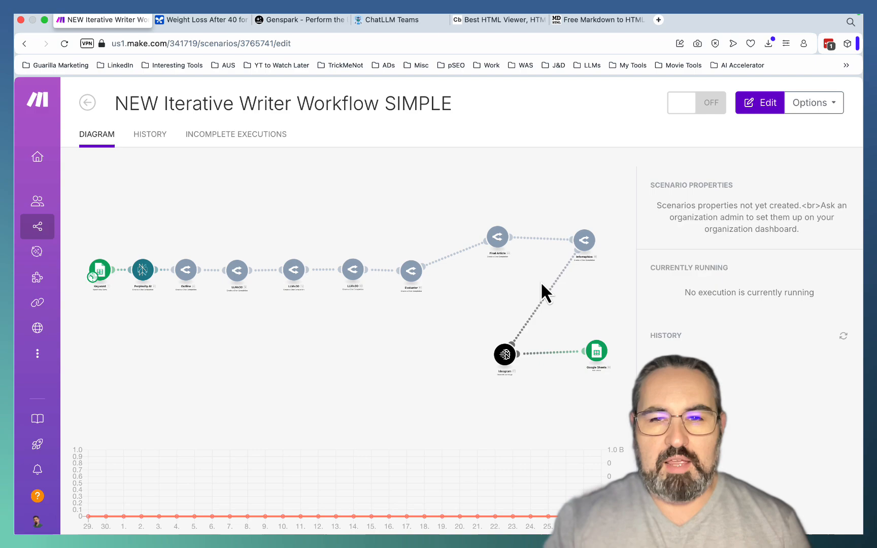
mouse_move(500, 320)
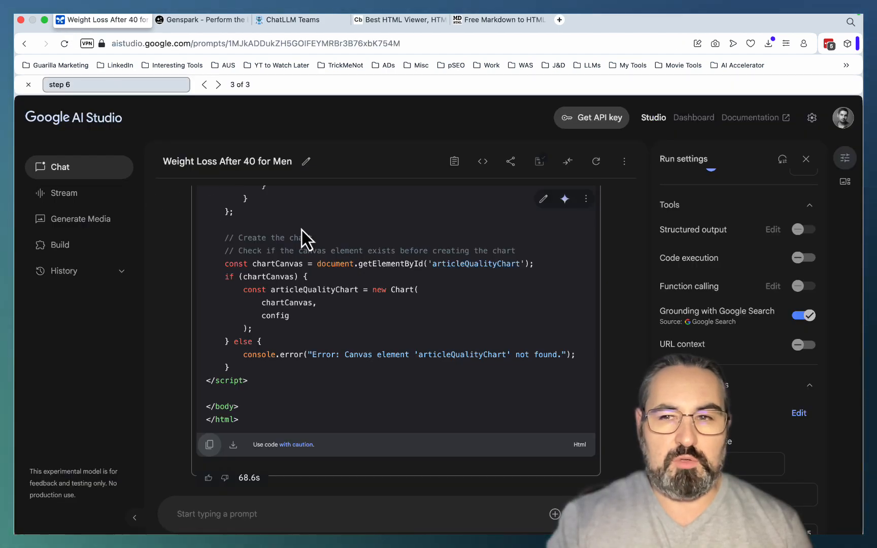
Step: Start a new AI Studio chat with Google Search grounding, then open Genspark Super Agent
click(60, 166)
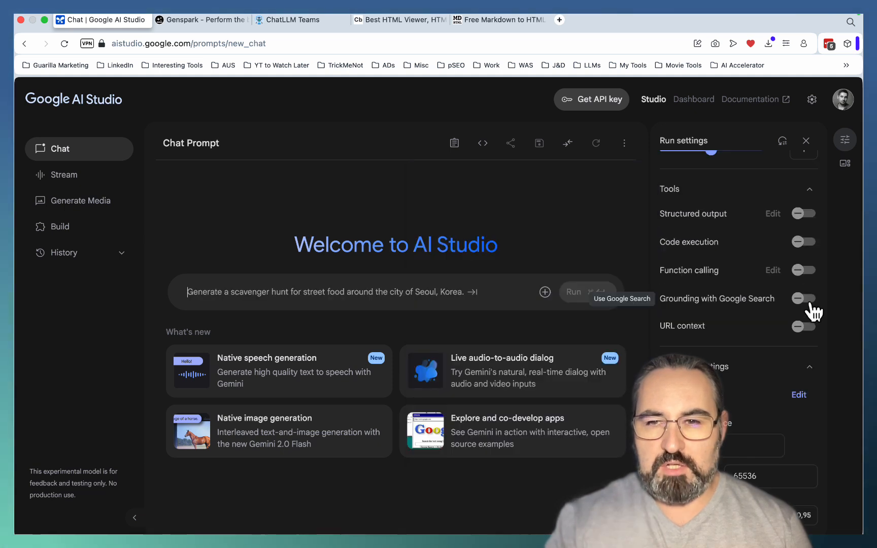
click(804, 298)
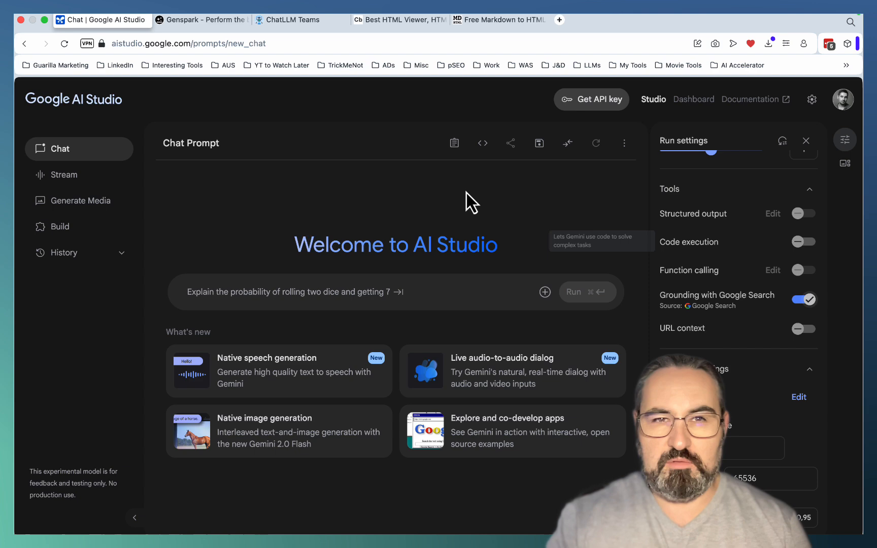
click(202, 20)
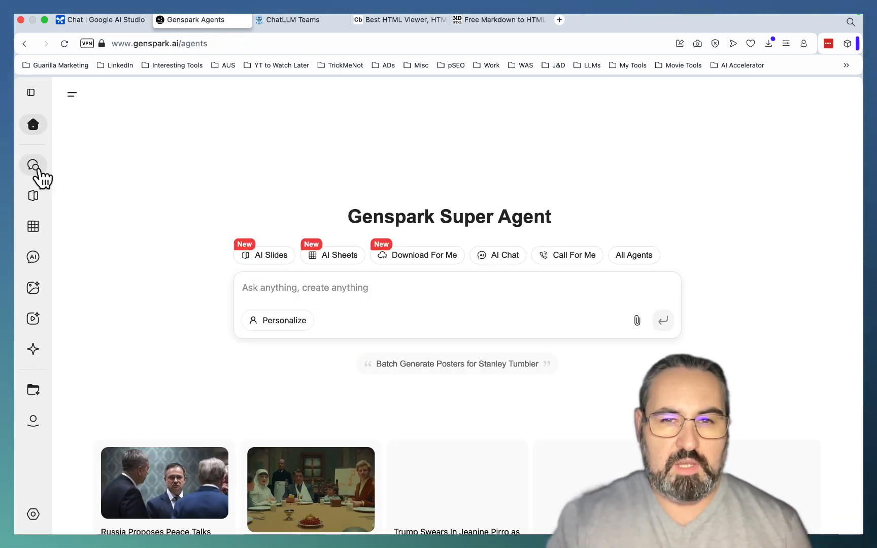
click(292, 20)
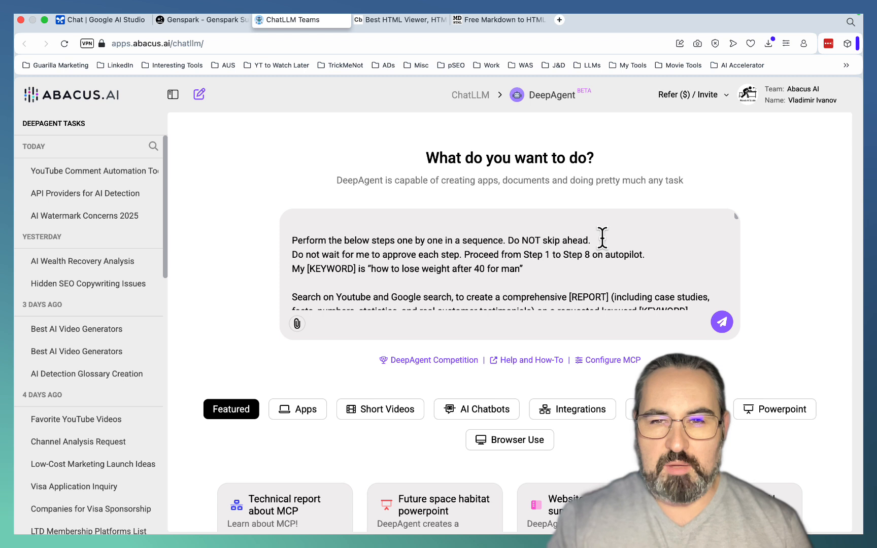
mouse_move(367, 258)
text(Step 1)
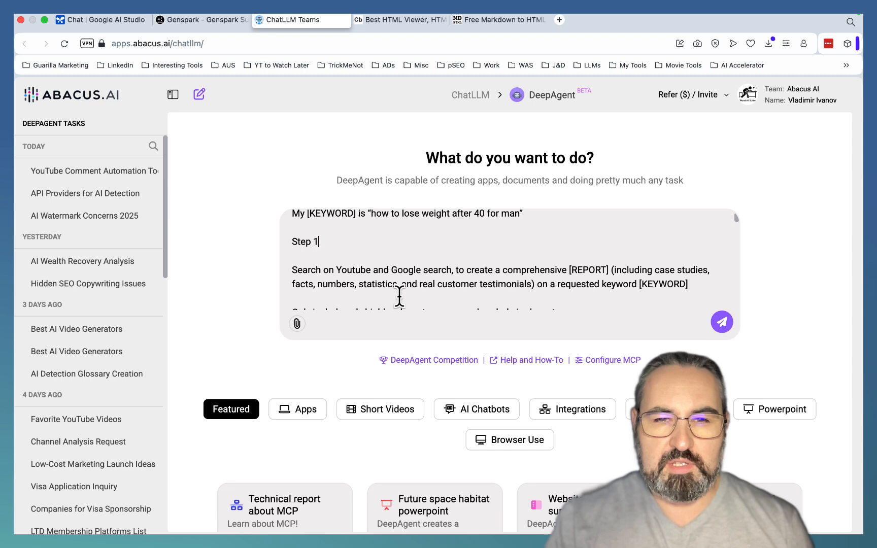
mouse_move(509, 280)
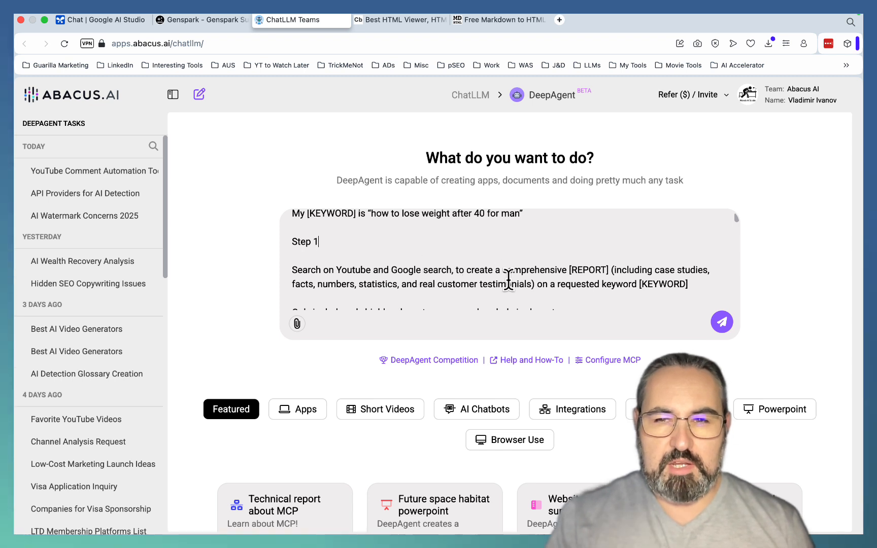
Step: Add 'Do not wait for me to approve each step. Proceed from Step 1 to Step 8 on autopilot.'
text(Do not wait for me to approve each step. Proceed from Step 1 to Step 8 on autopilot.)
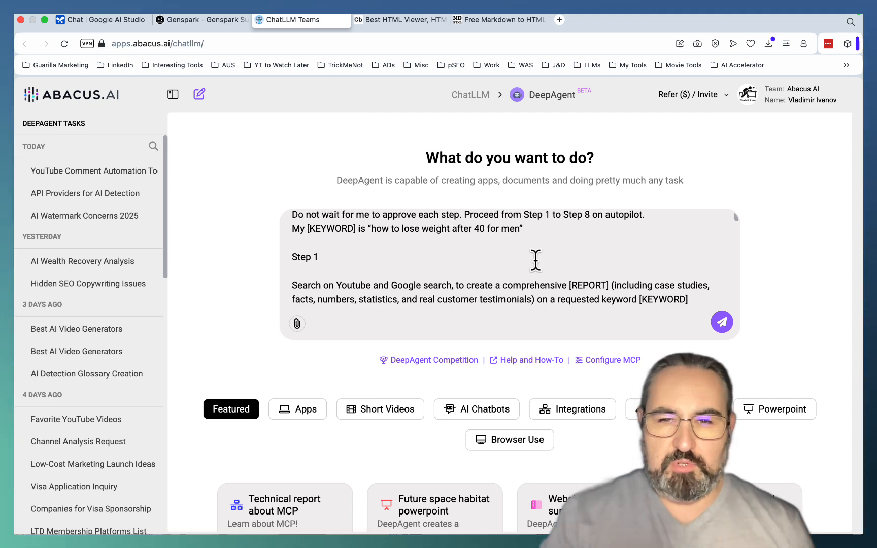
Step: Review the prompt steps and add 'No system messages! Just the code!' near Step 7
scroll(down, 3)
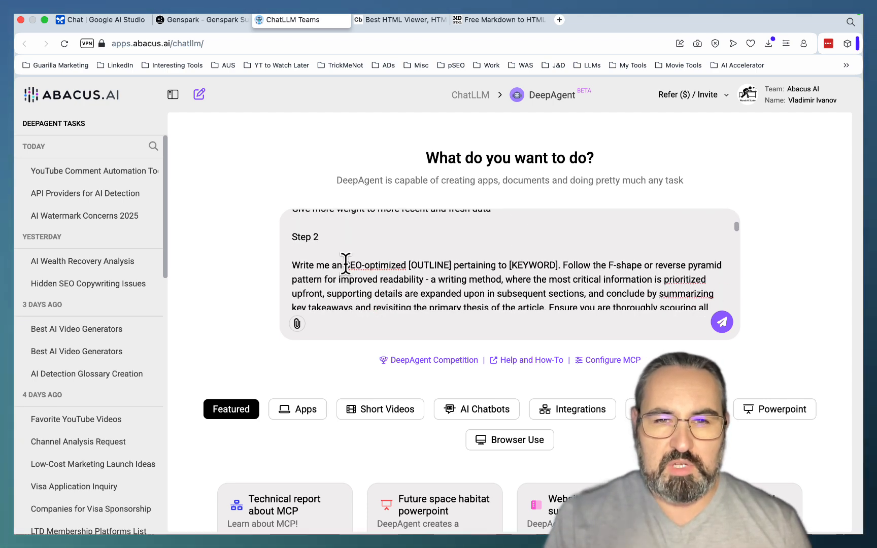
scroll(down, 3)
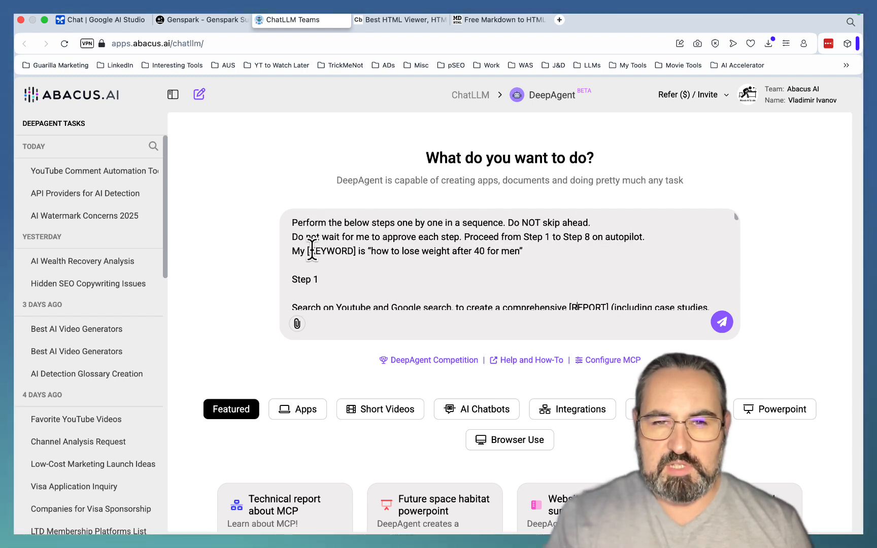
scroll(down, 3)
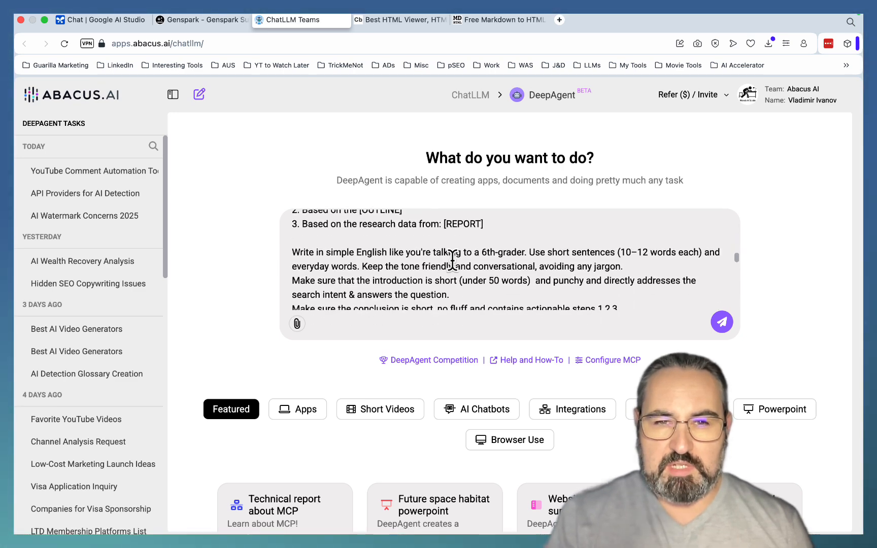
scroll(down, 3)
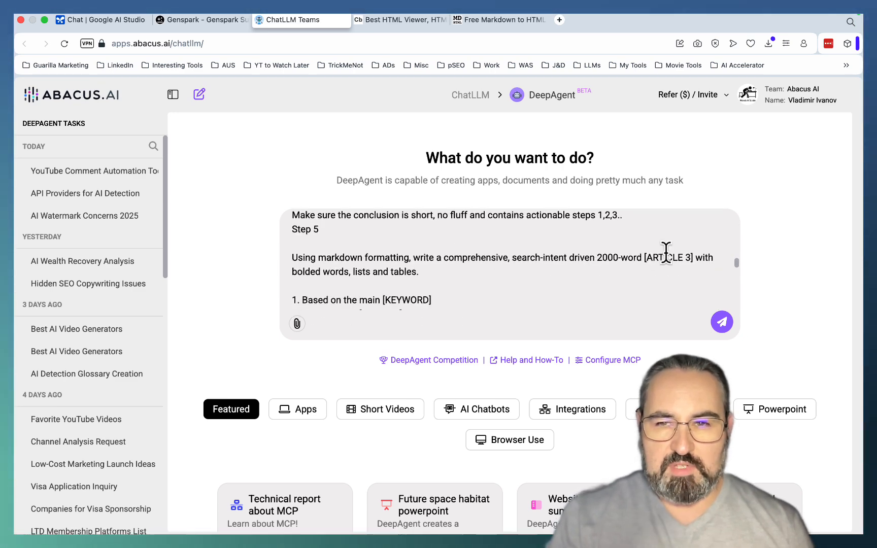
scroll(down, 3)
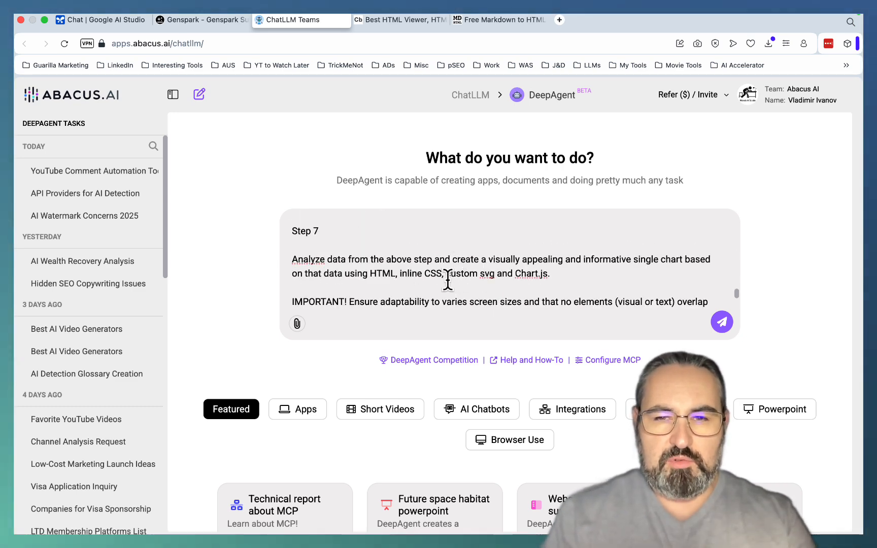
text(No system messages! Just the code!)
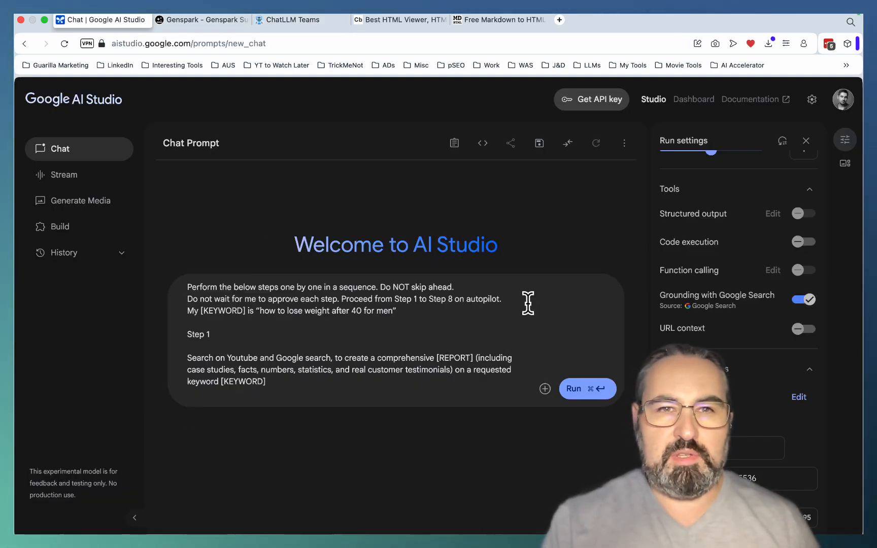
Step: Switch to the Google AI Studio chat to enter the eight-step prompt
click(293, 20)
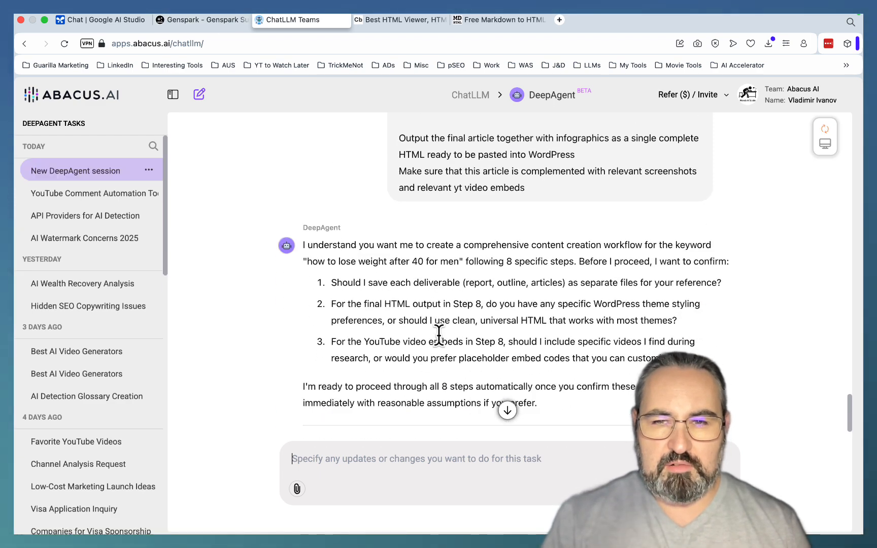
Step: Answer DeepAgent's three clarifying questions with 'NO, No, YES, specific', then move to Genspark
text(1. NO)
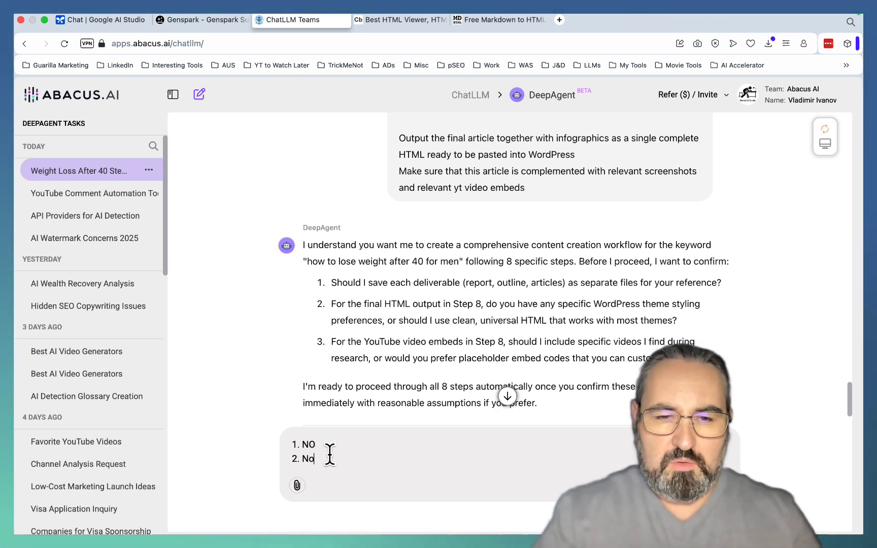
text(YES, sto)
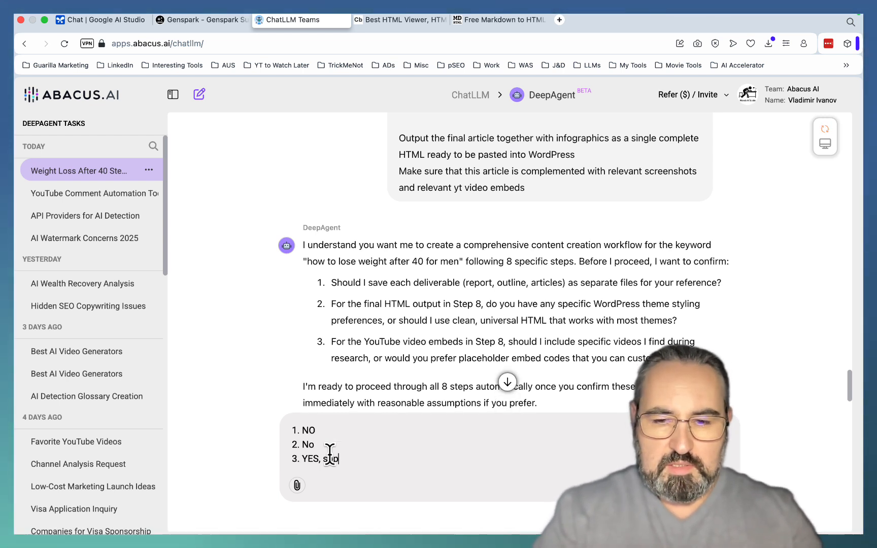
text(speci)
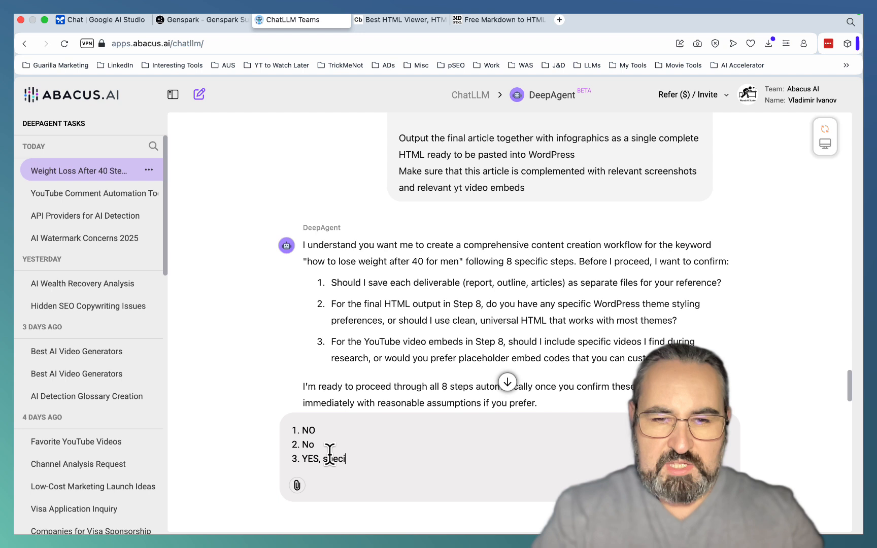
text(fic)
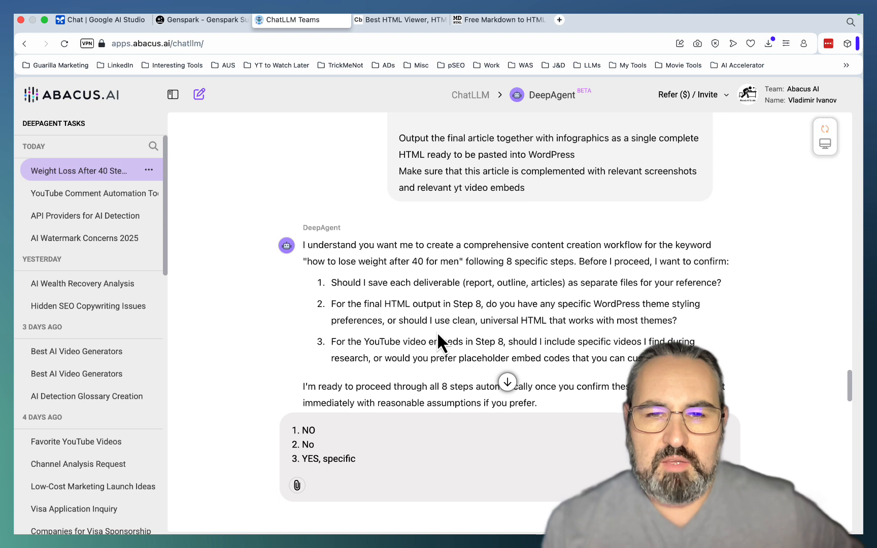
mouse_move(521, 345)
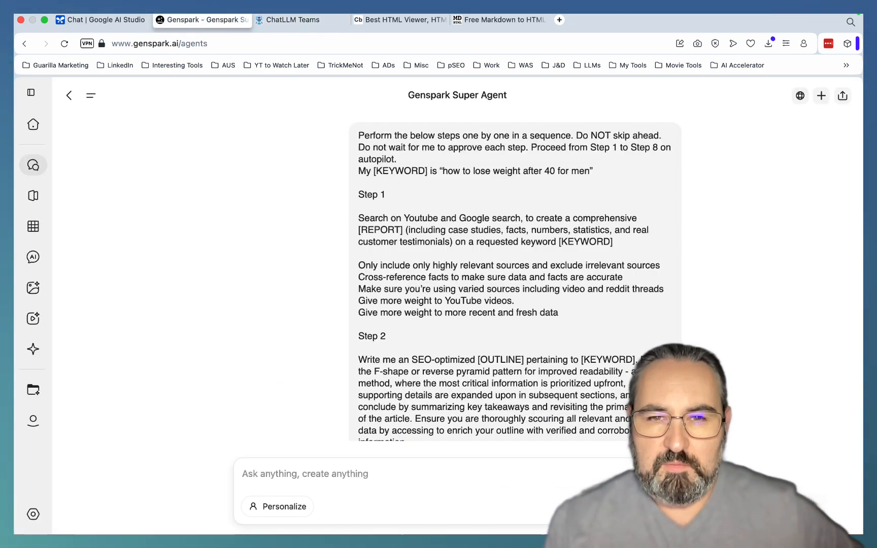
click(101, 20)
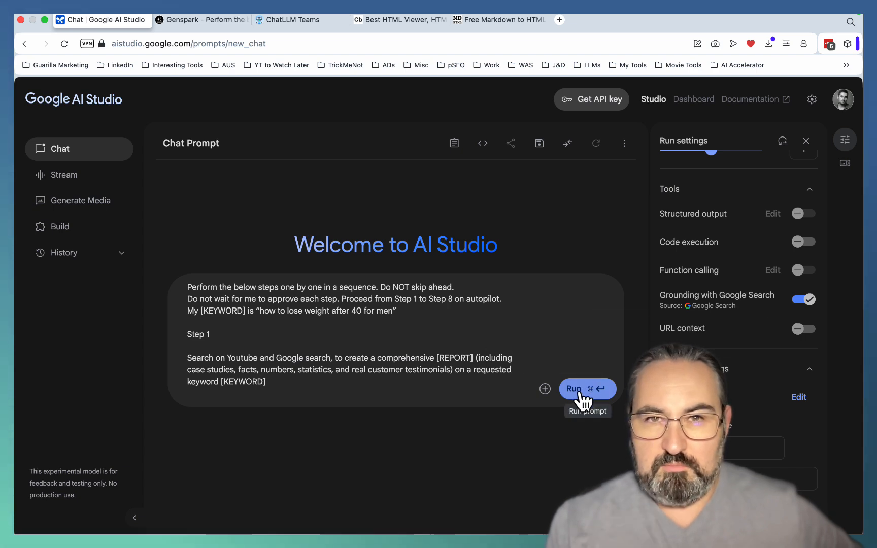
Step: Run the eight-step weight-loss prompt in AI Studio and follow the streaming Step 1 report
click(397, 20)
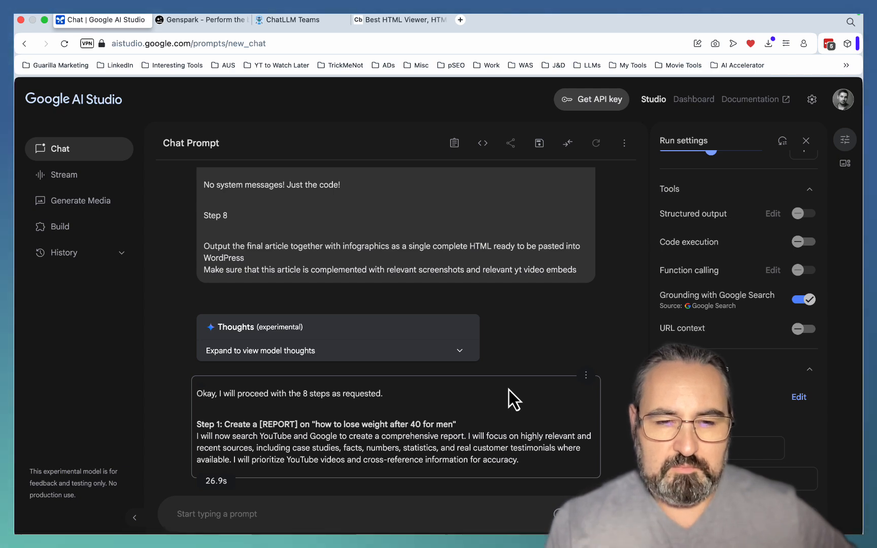
scroll(down, 3)
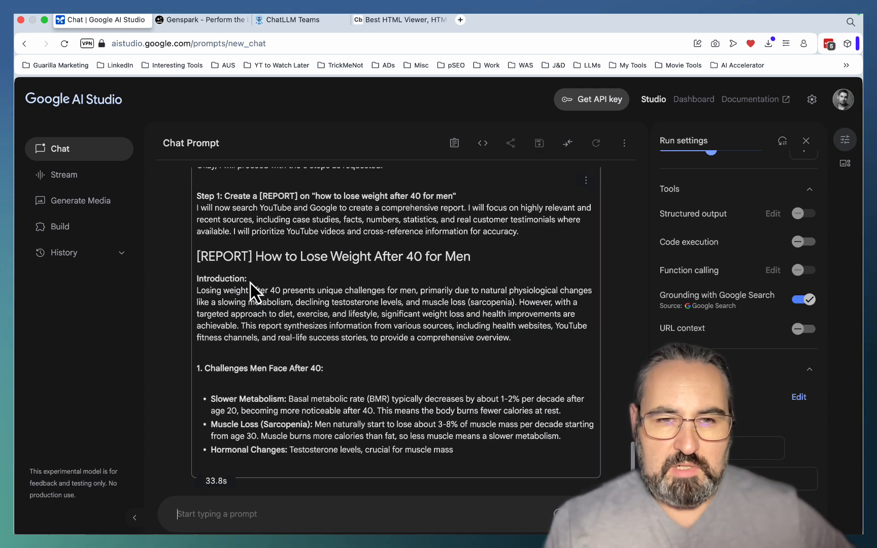
click(202, 20)
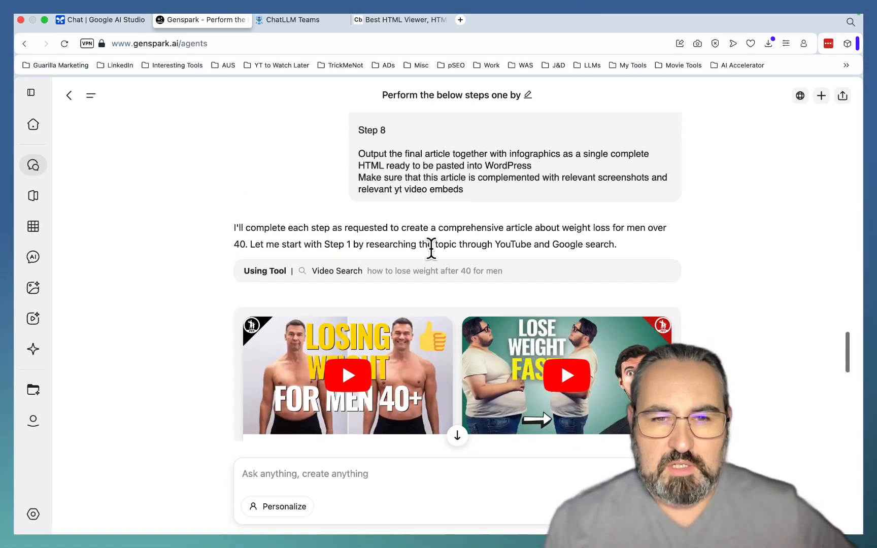
Step: Scroll through Genspark's YouTube results on men losing weight after 40
scroll(down, 3)
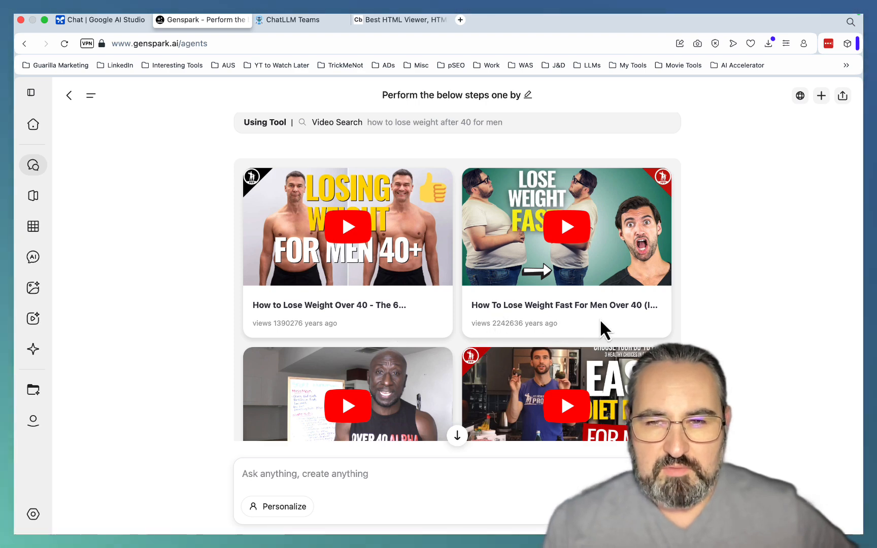
scroll(down, 3)
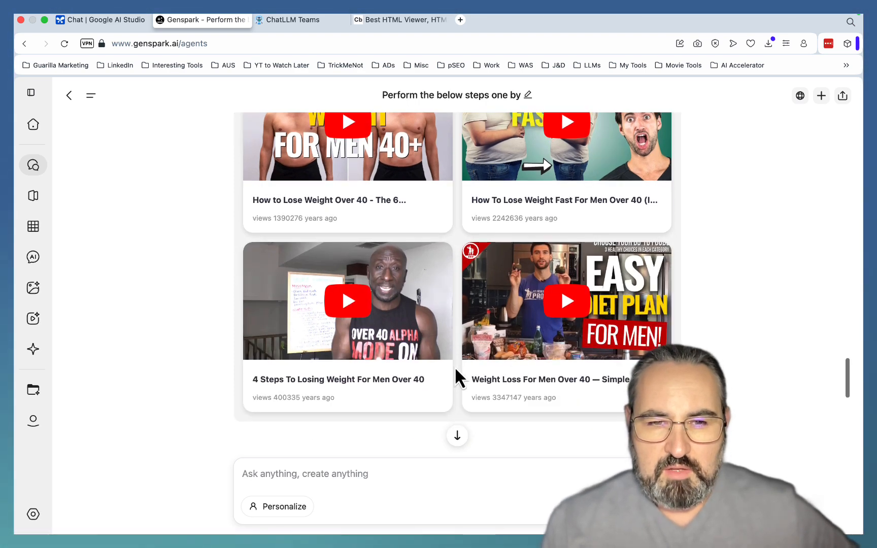
mouse_move(480, 398)
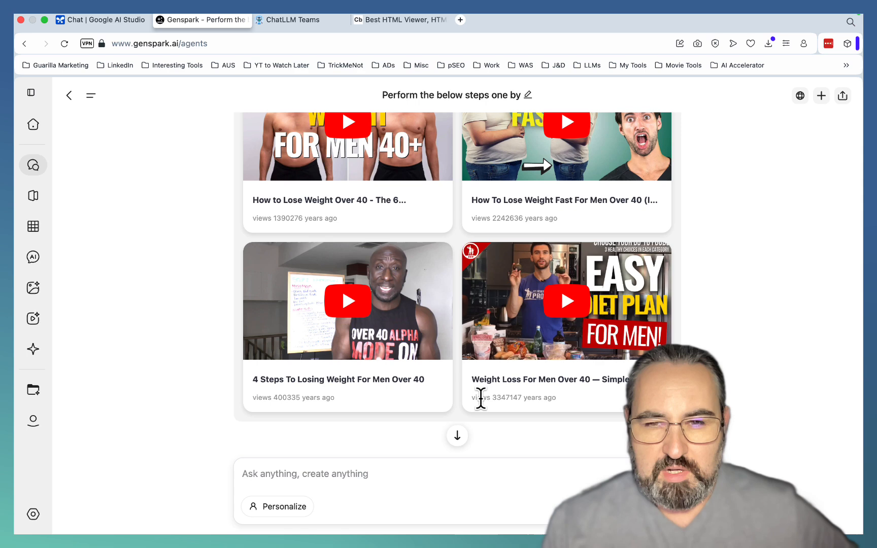
mouse_move(484, 305)
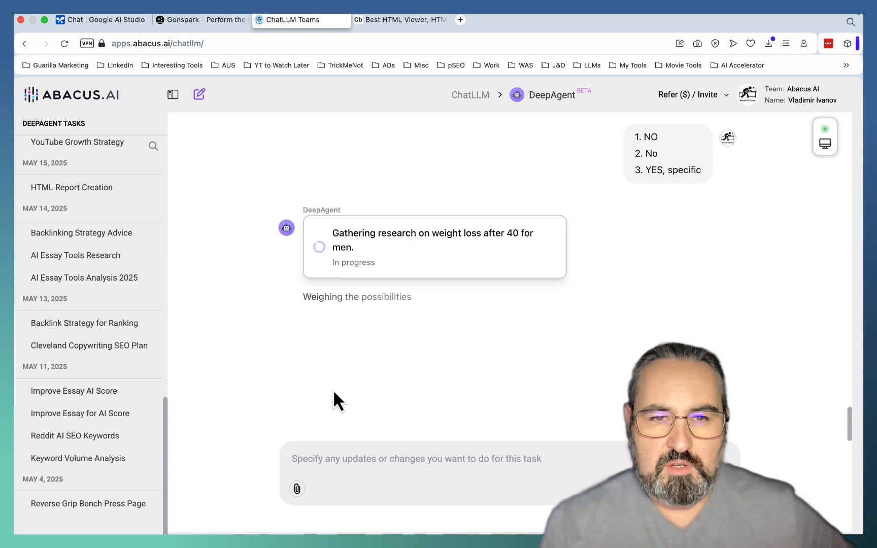
mouse_move(369, 375)
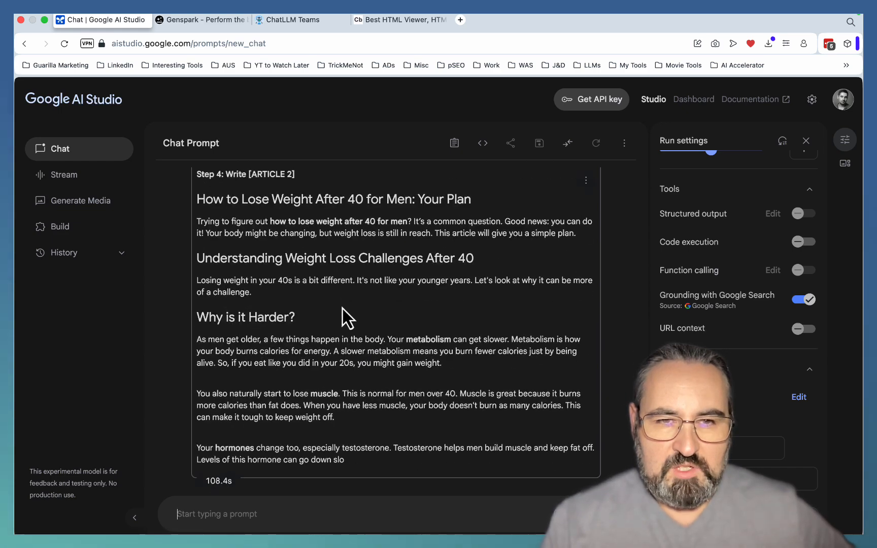
Step: Check the DeepAgent terminal subtask, then return to AI Studio as Article 3 begins
click(201, 20)
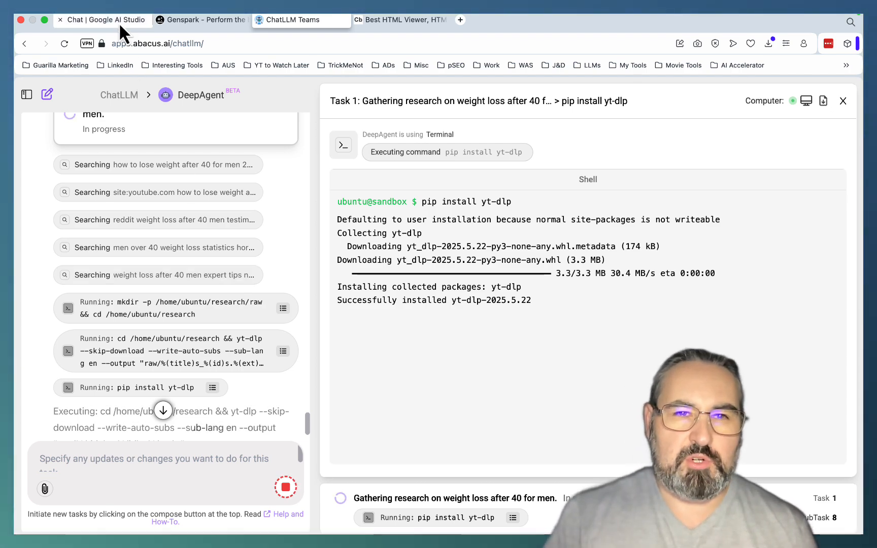
click(101, 20)
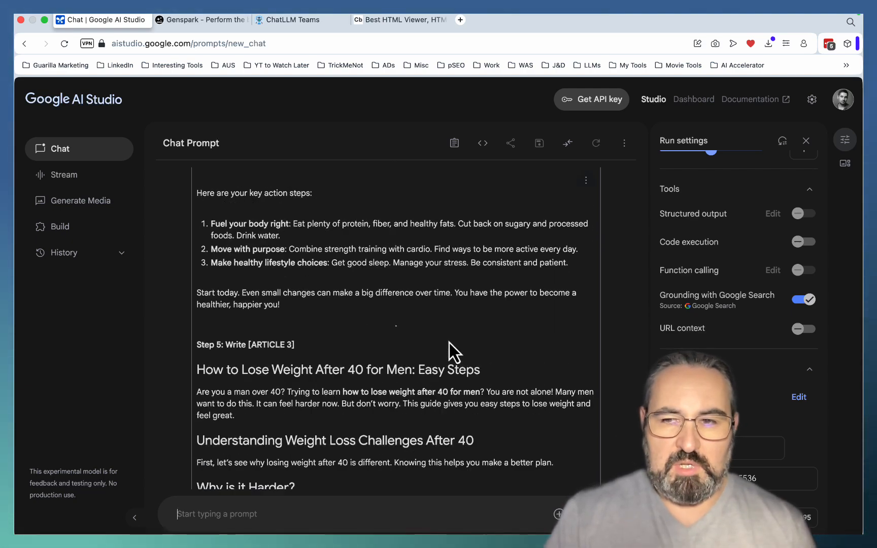
Step: Read AI Studio's Article 3 on diet swaps and exercise, then check Genspark's Healthline reading
scroll(down, 3)
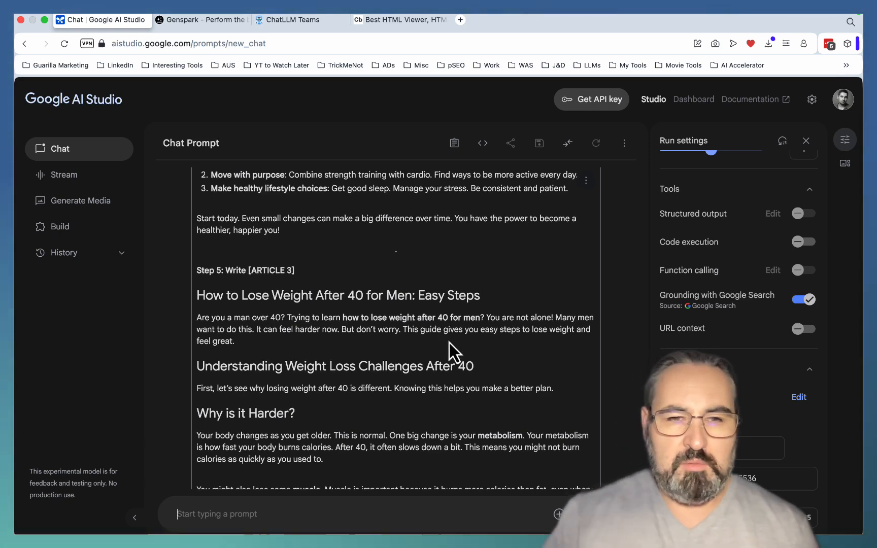
scroll(down, 3)
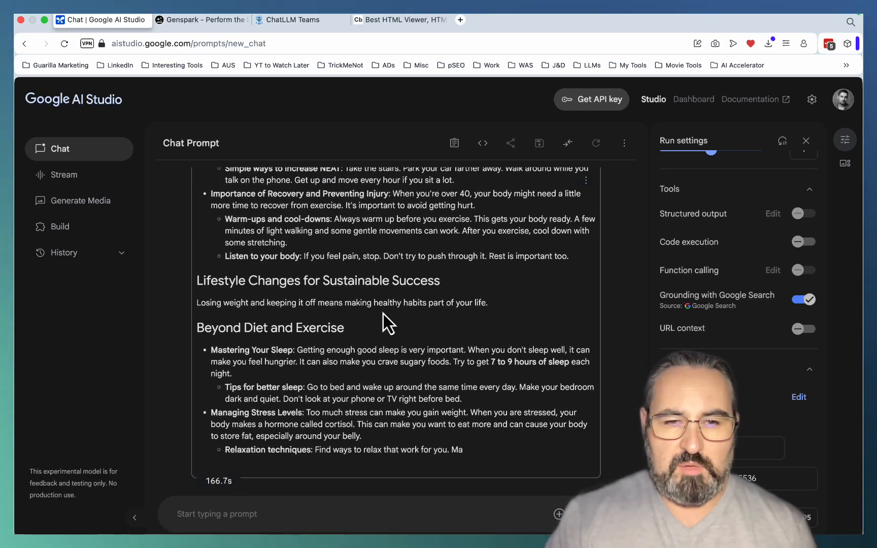
scroll(down, 3)
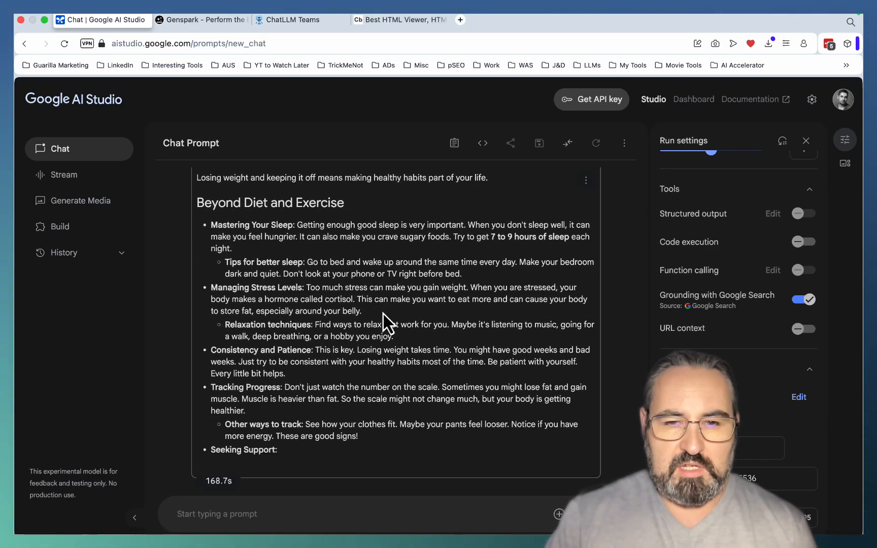
scroll(down, 3)
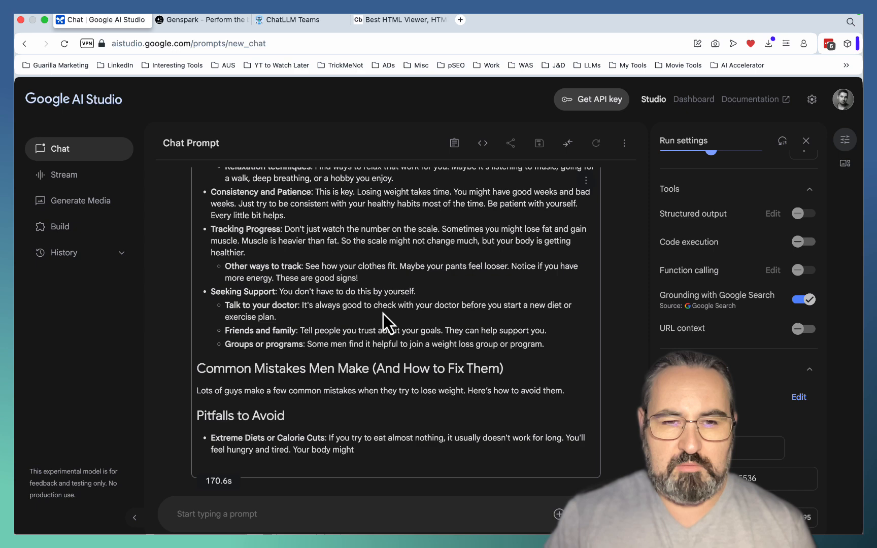
scroll(down, 3)
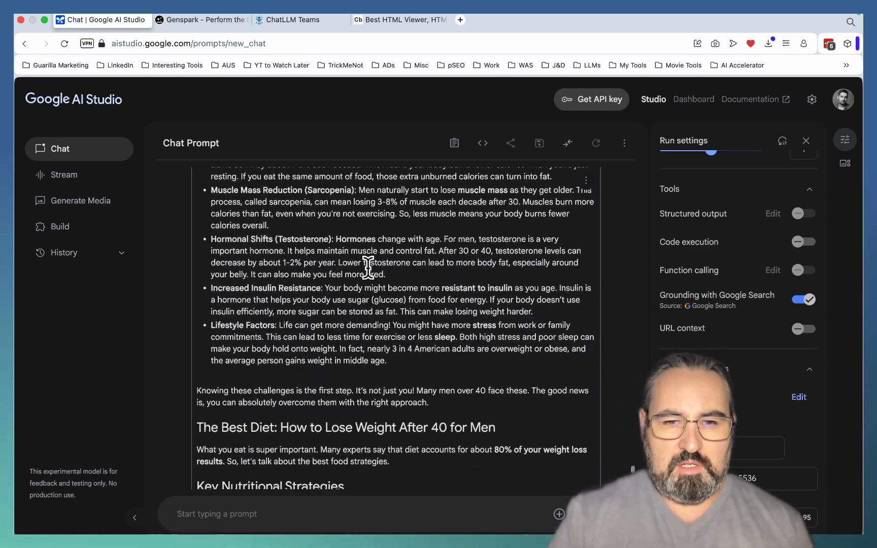
scroll(down, 3)
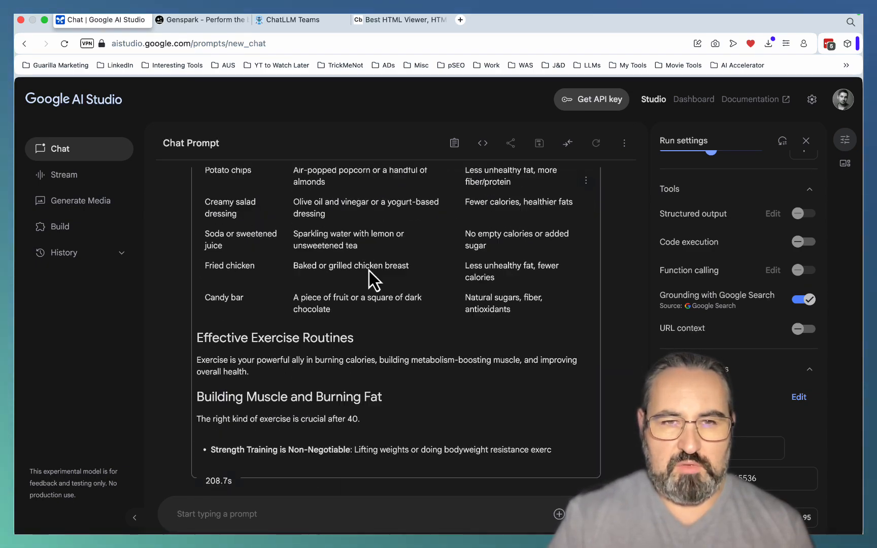
click(202, 20)
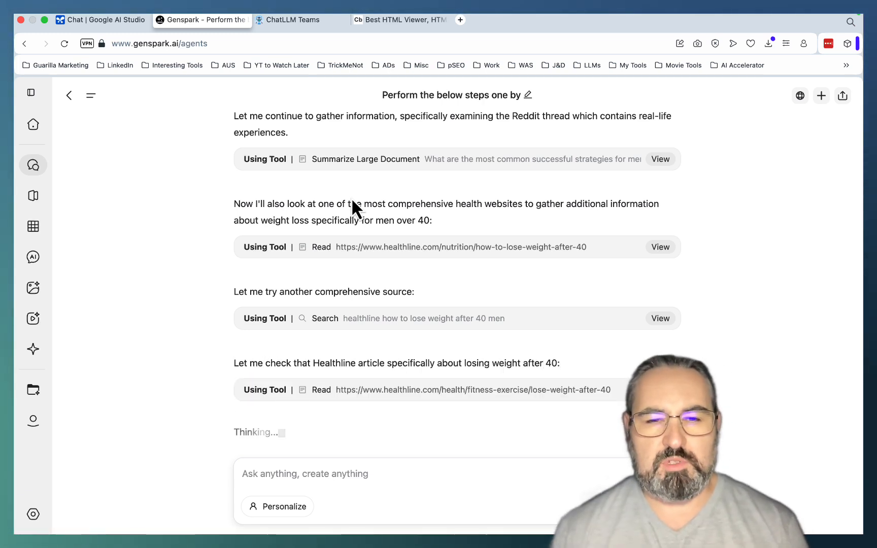
scroll(down, 3)
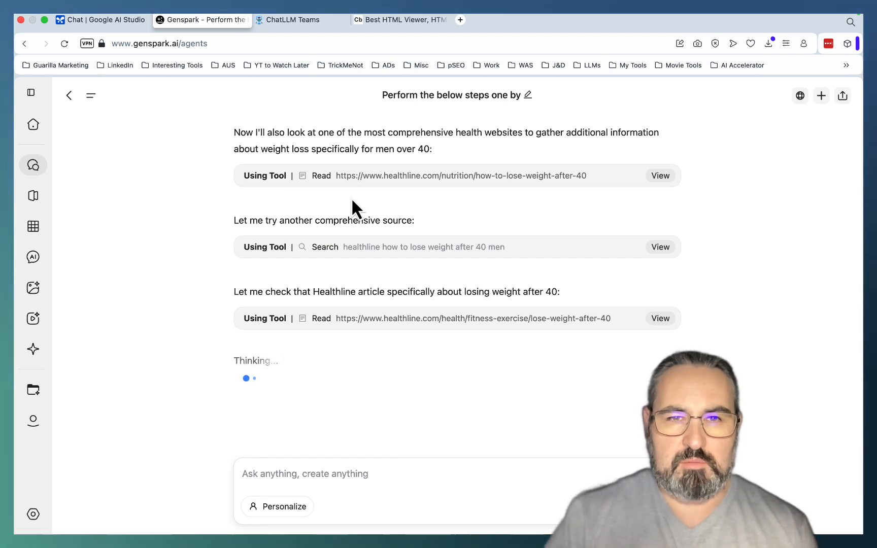
Step: Review DeepAgent's research report in progress and clear the Code Beautify HTML Viewer editor
click(292, 19)
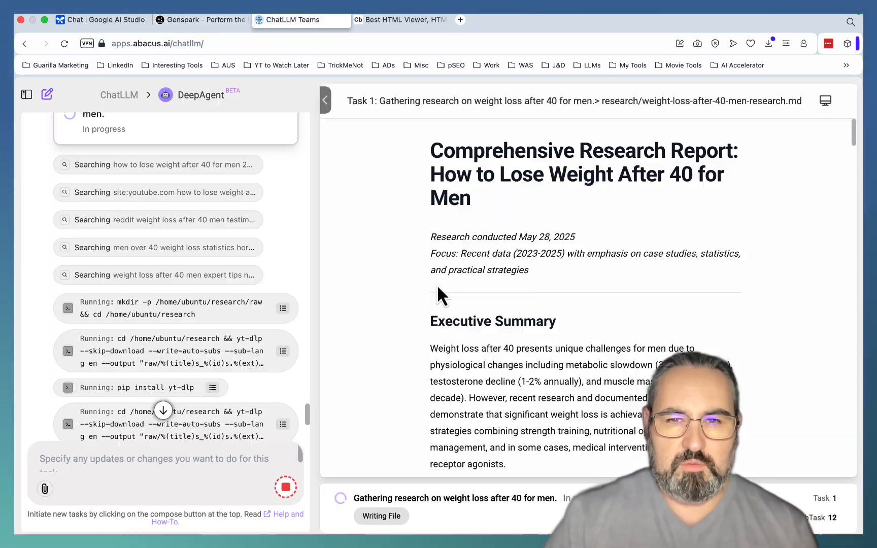
scroll(down, 3)
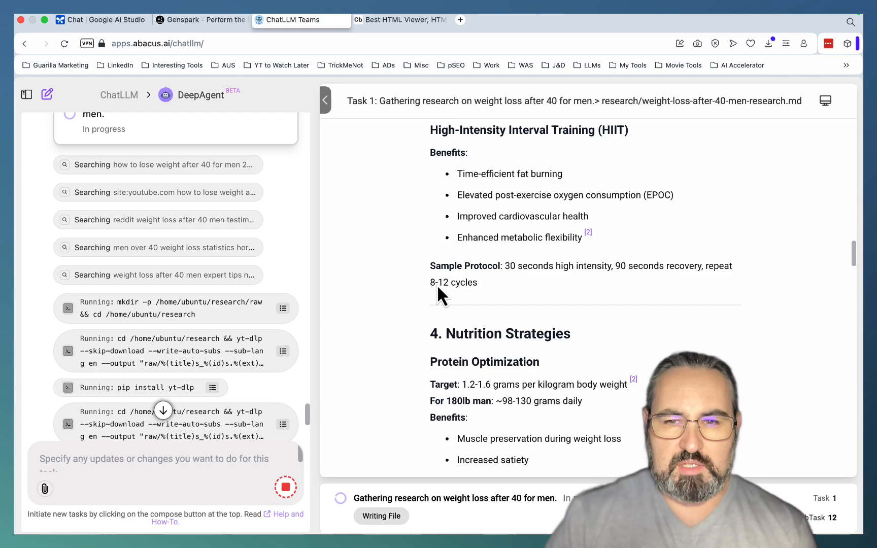
scroll(down, 3)
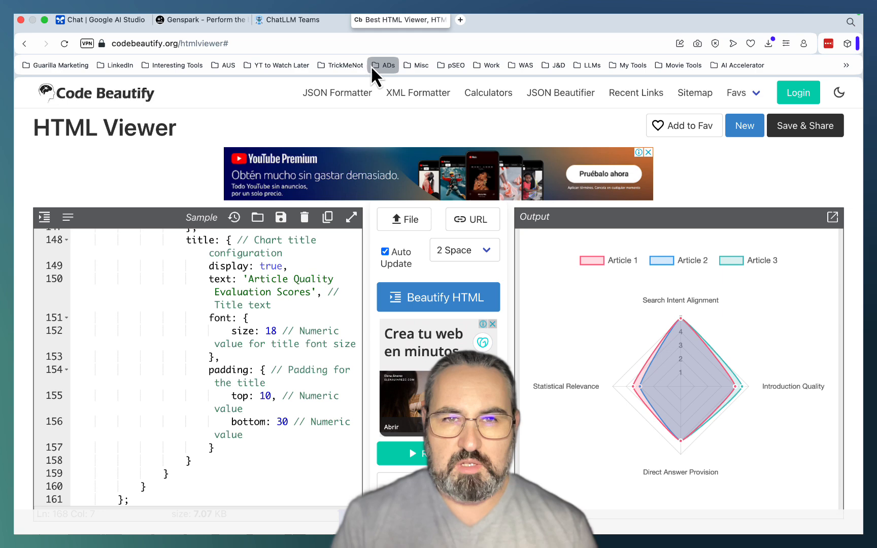
click(305, 217)
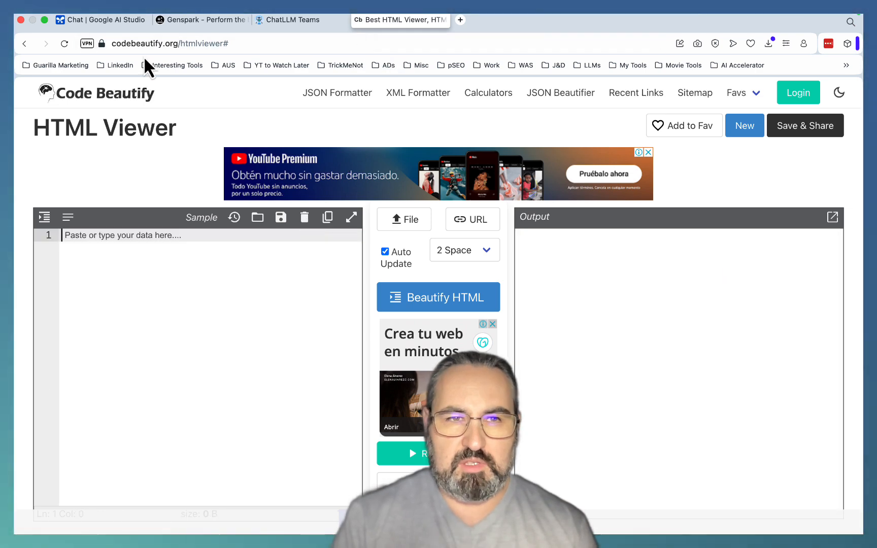
click(101, 20)
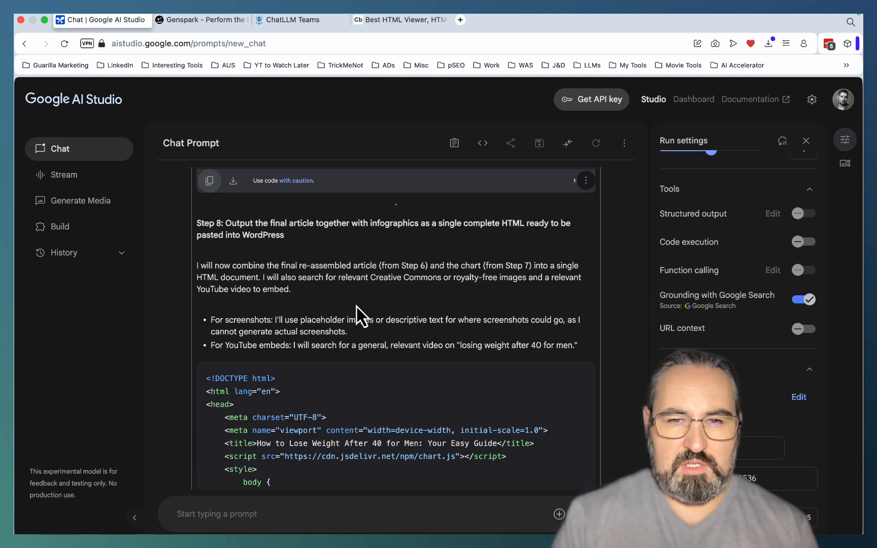
Step: Scroll AI Studio's response to the end of the Step 8 full HTML article code
scroll(down, 3)
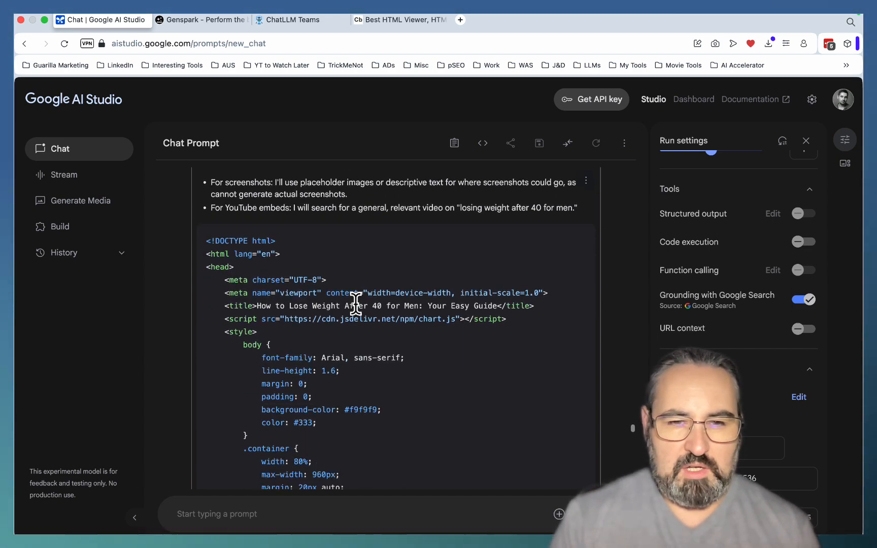
scroll(down, 3)
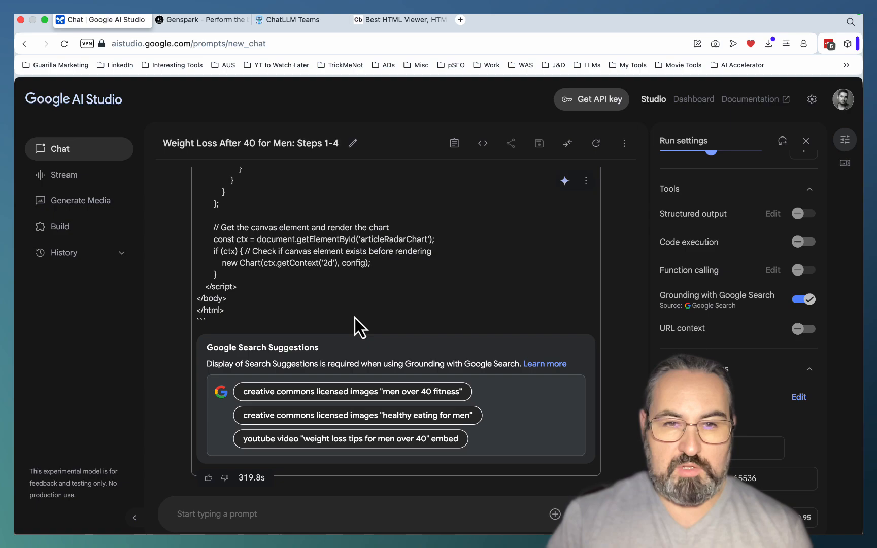
click(455, 143)
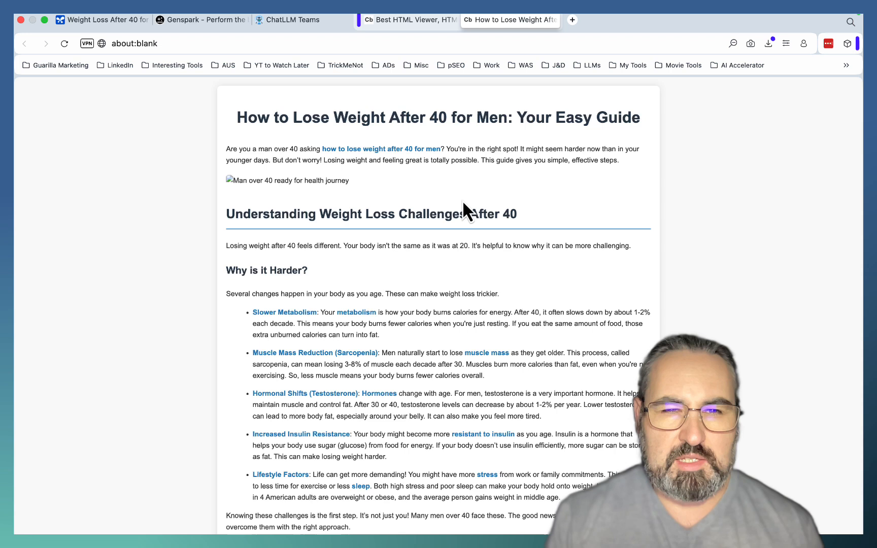
mouse_move(337, 156)
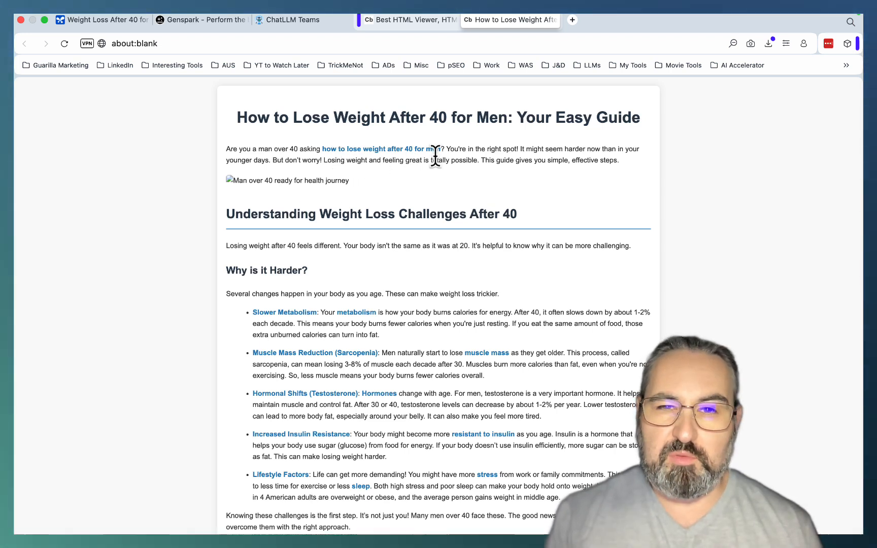
mouse_move(507, 176)
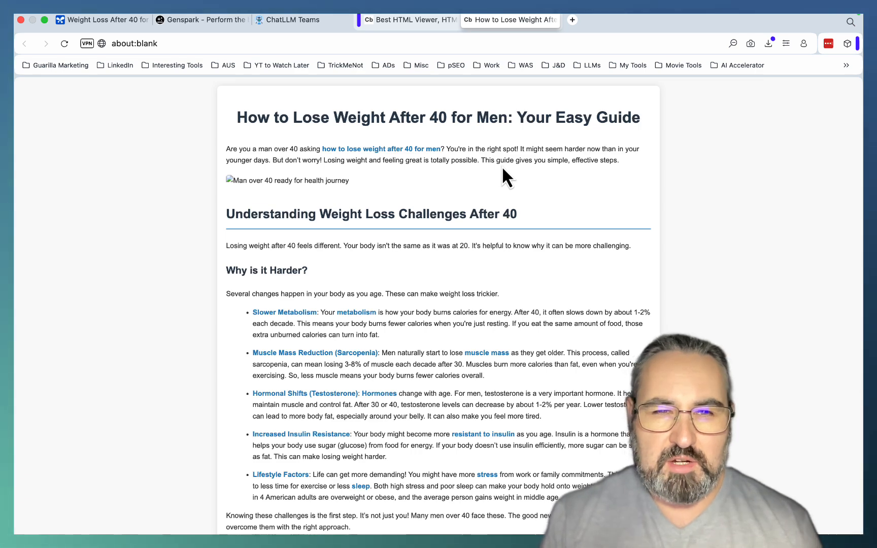
mouse_move(511, 219)
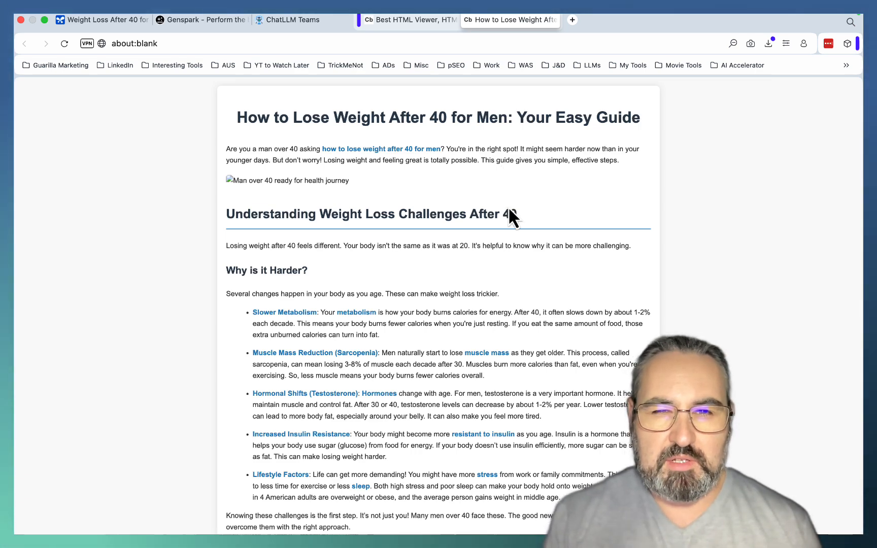
Step: Scroll through the rendered Easy Guide article in the HTML Viewer preview
scroll(down, 3)
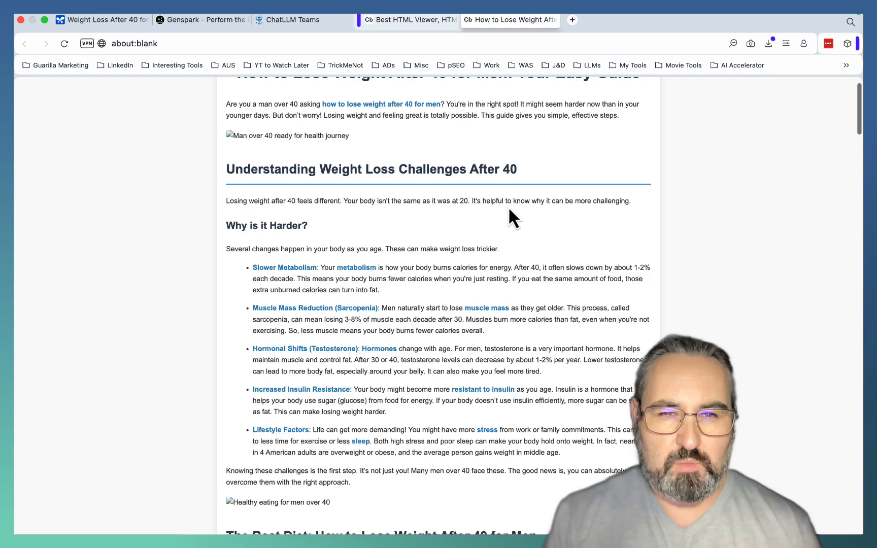
scroll(down, 3)
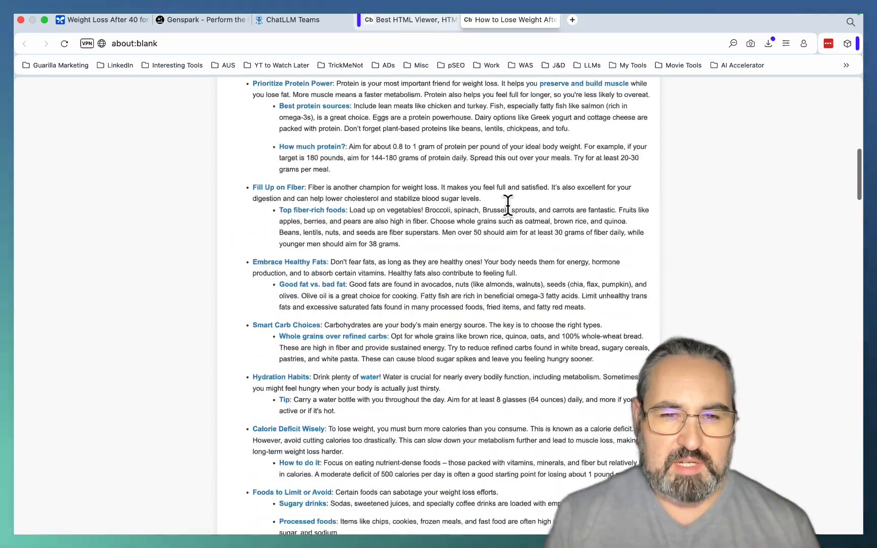
scroll(down, 3)
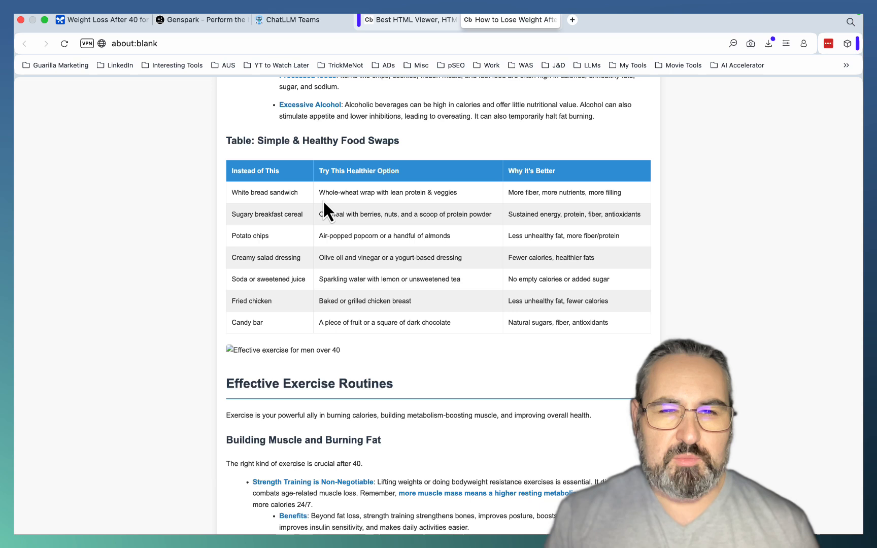
mouse_move(360, 213)
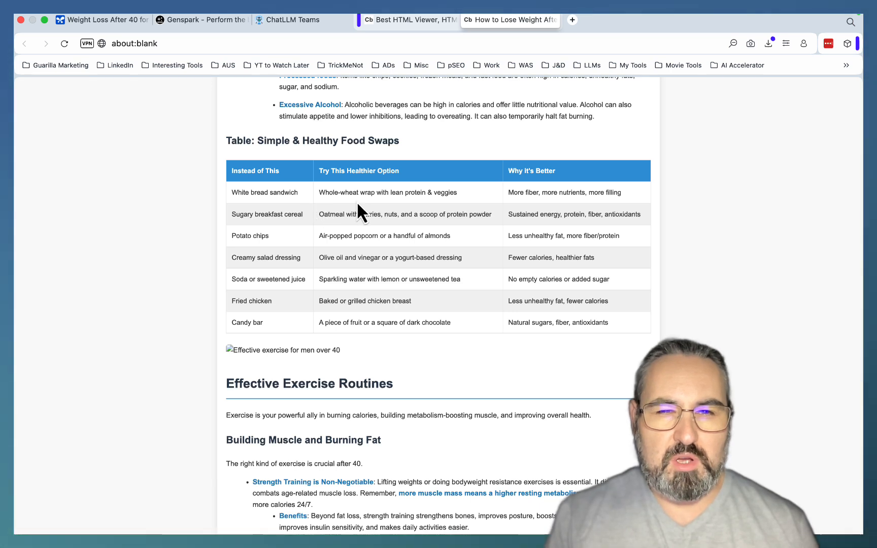
mouse_move(291, 312)
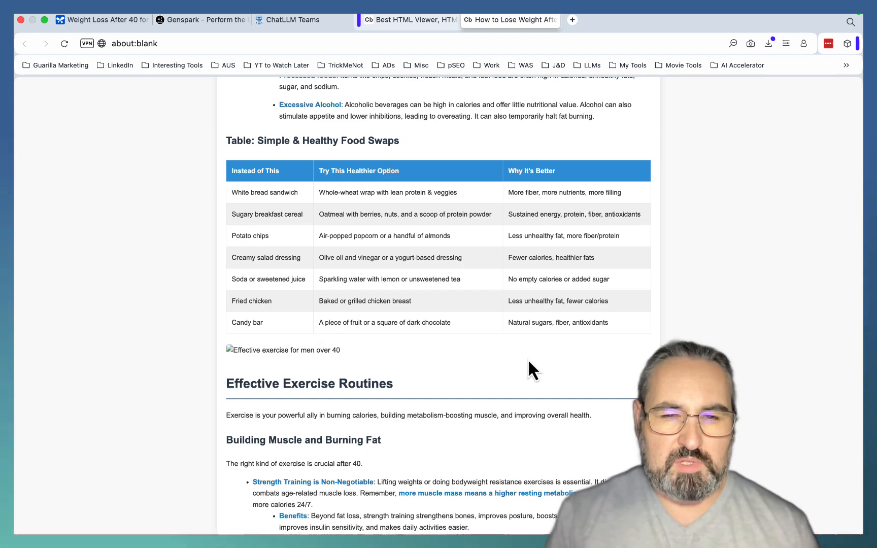
scroll(down, 3)
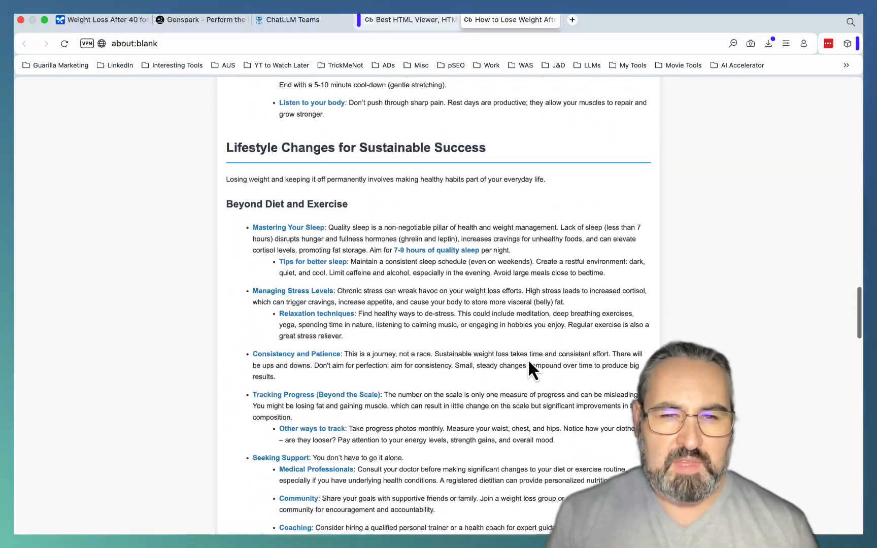
scroll(down, 3)
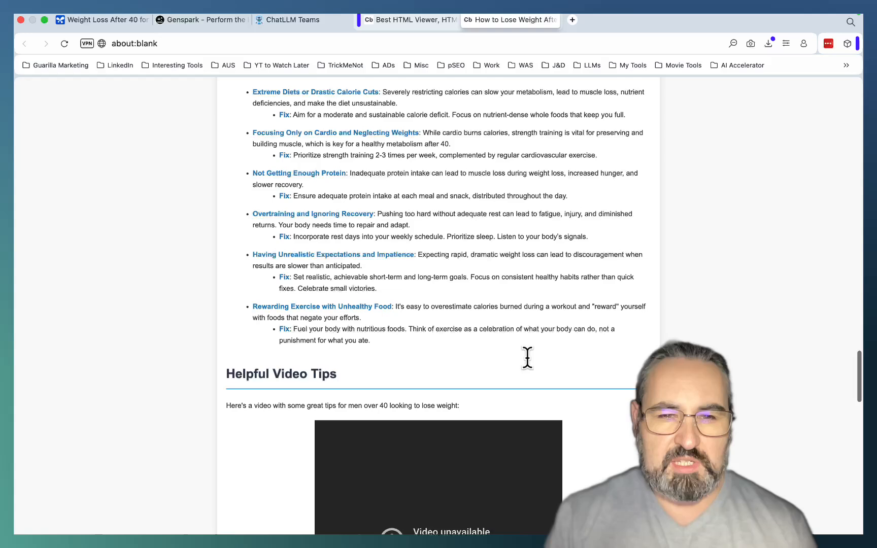
scroll(down, 3)
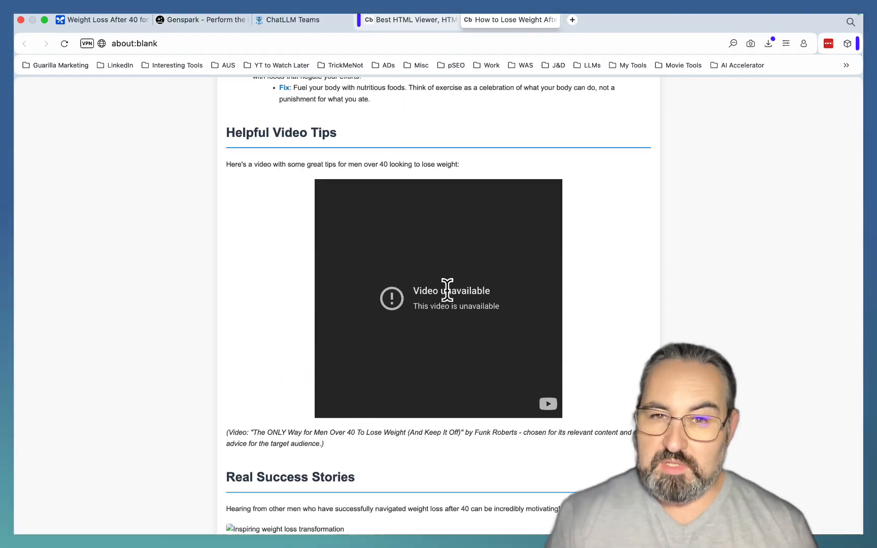
scroll(down, 3)
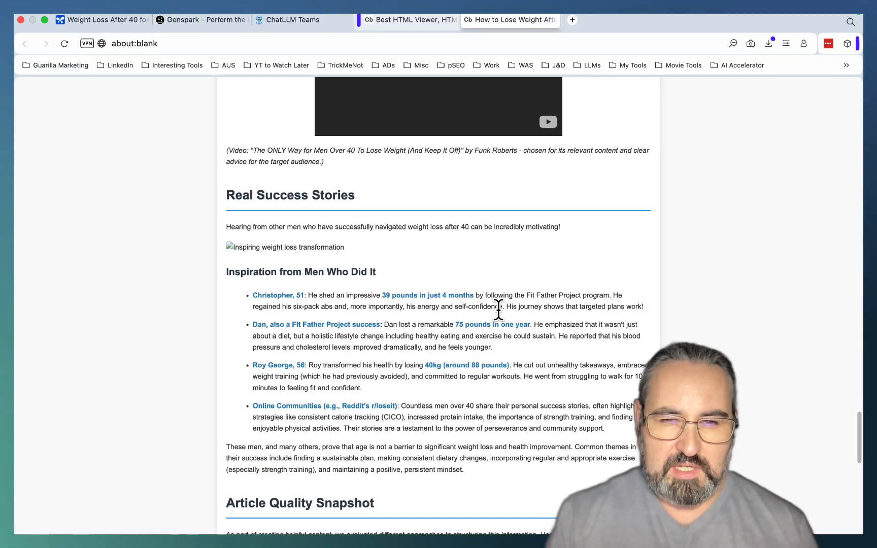
scroll(down, 3)
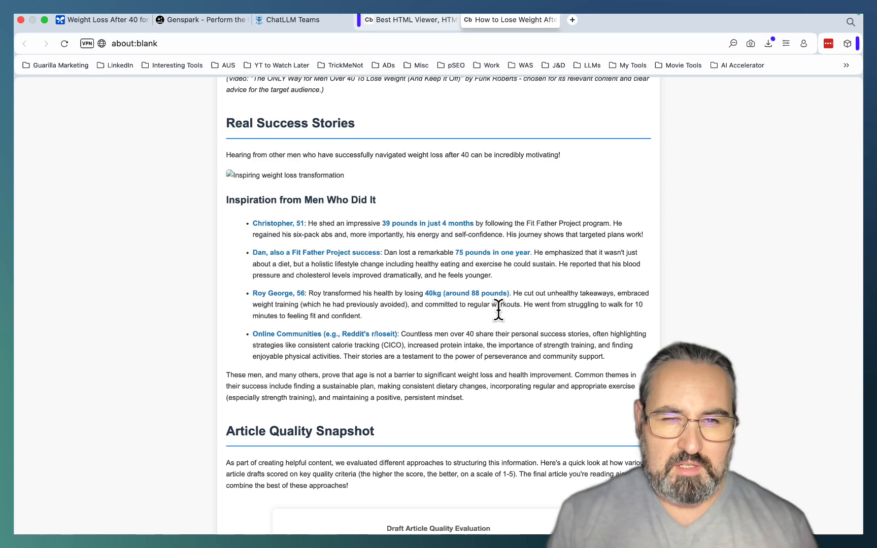
mouse_move(400, 258)
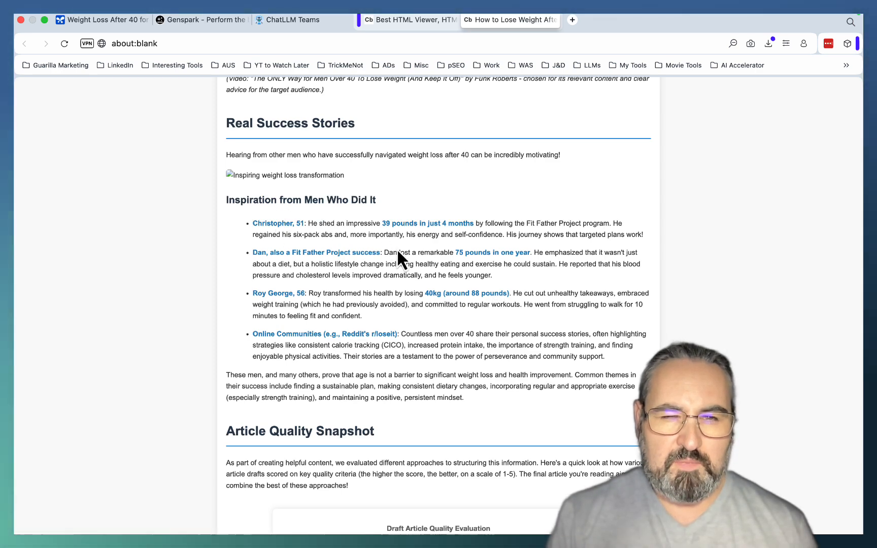
Step: Reach the Easy Guide article's conclusion, then bring up Genspark's Step 1 report
scroll(down, 3)
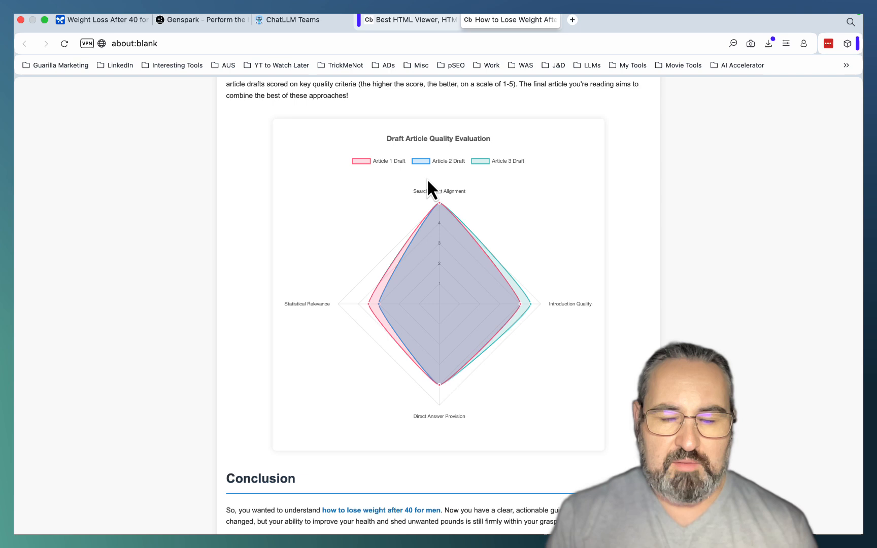
mouse_move(526, 275)
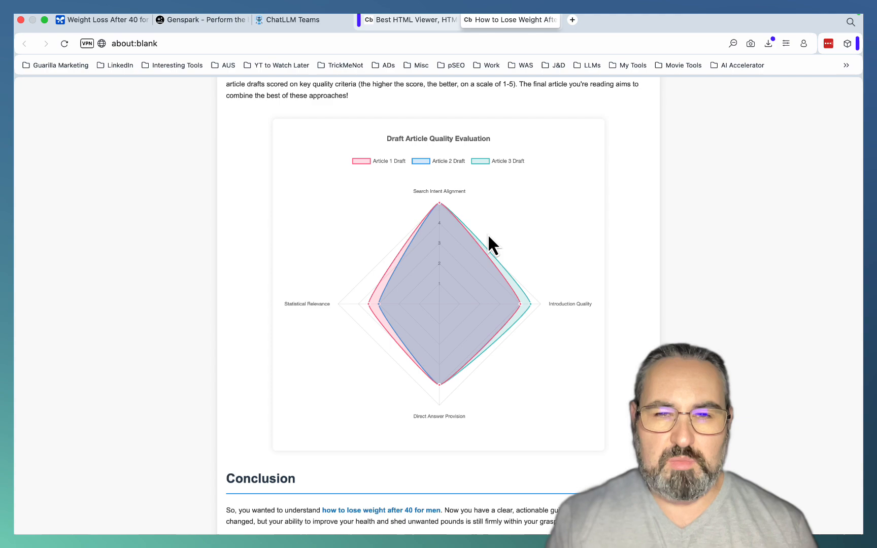
scroll(down, 3)
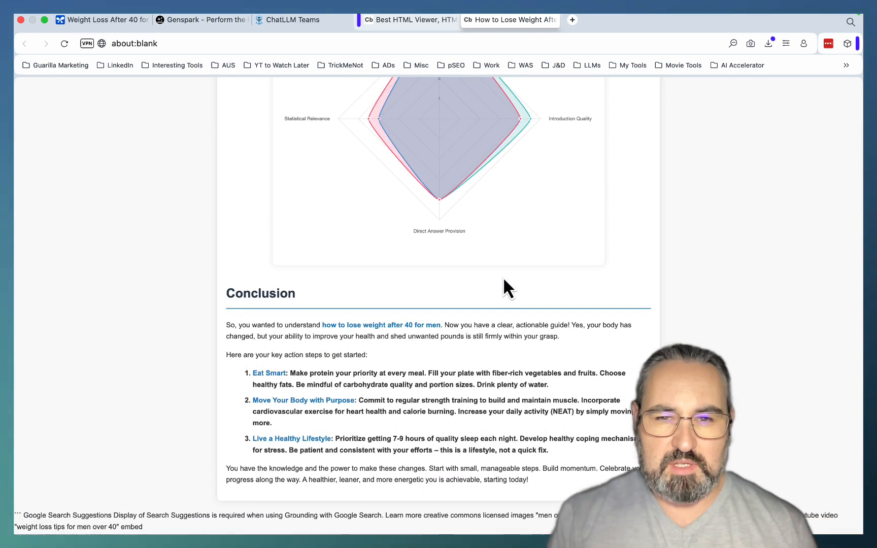
scroll(down, 3)
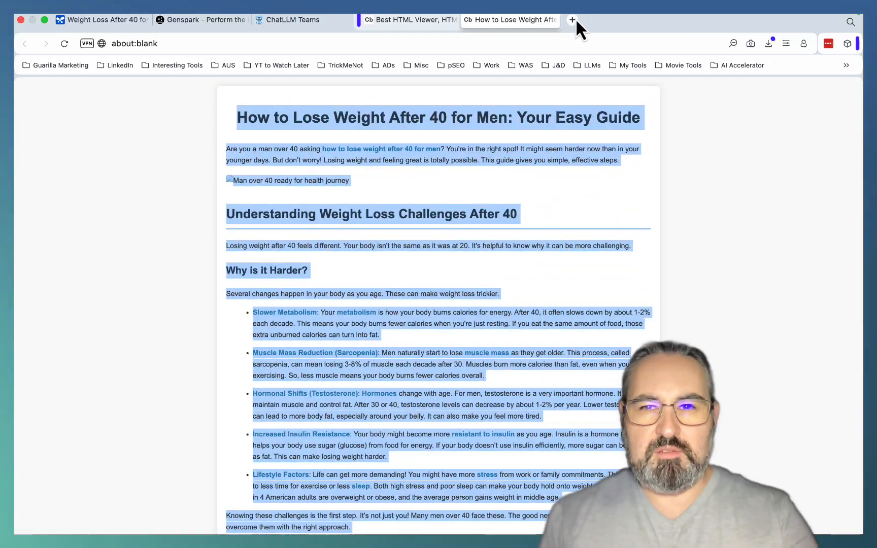
click(571, 20)
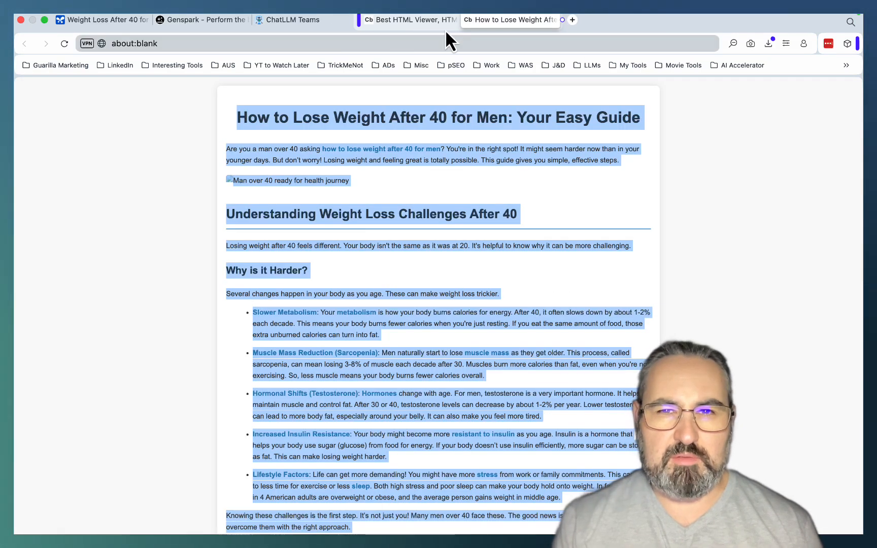
click(201, 20)
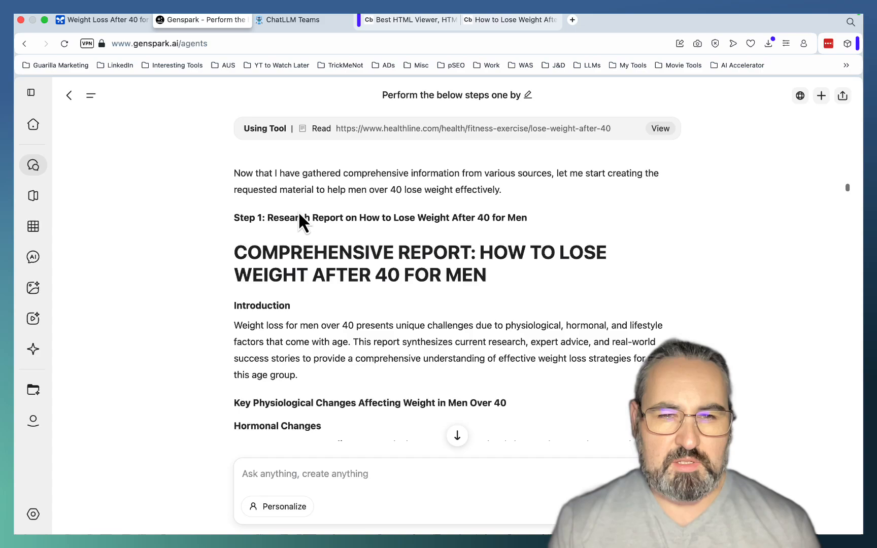
Step: Send 'go on' so Genspark keeps writing Article 3, then check DeepAgent's progress
scroll(down, 3)
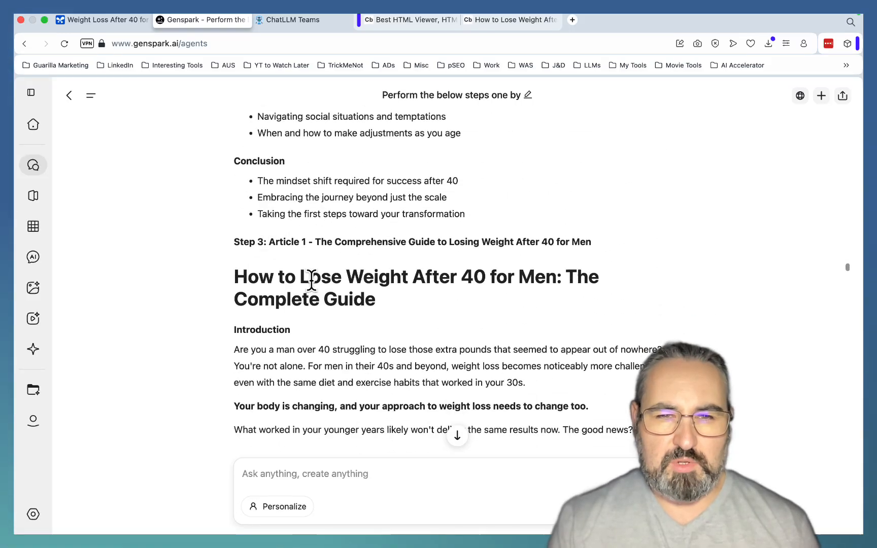
scroll(down, 3)
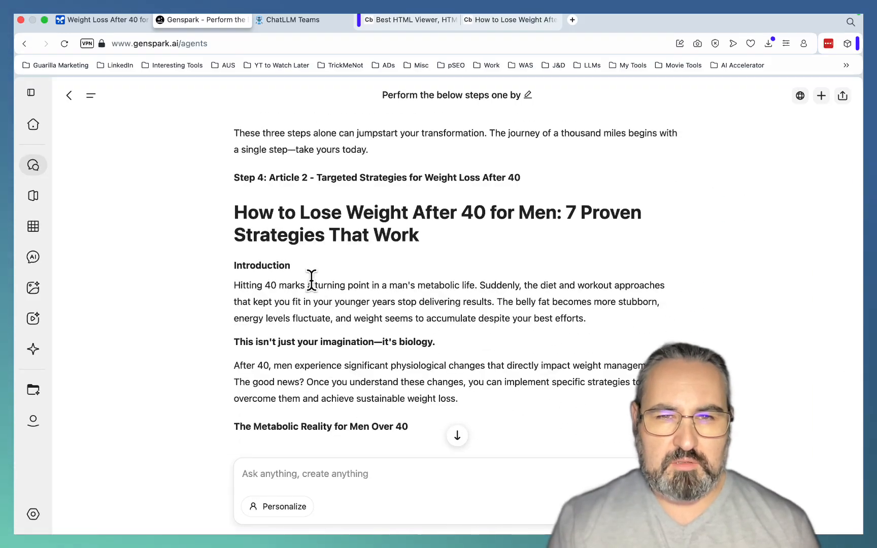
scroll(down, 3)
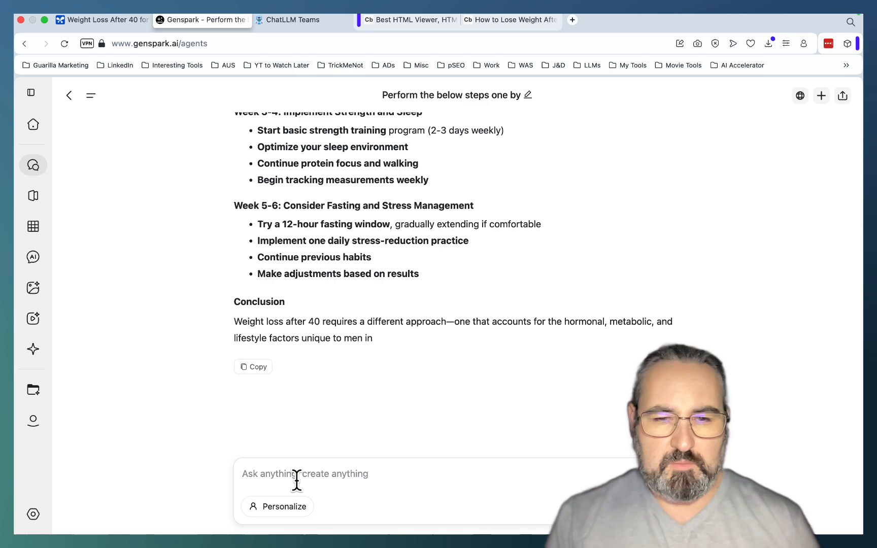
text(go on)
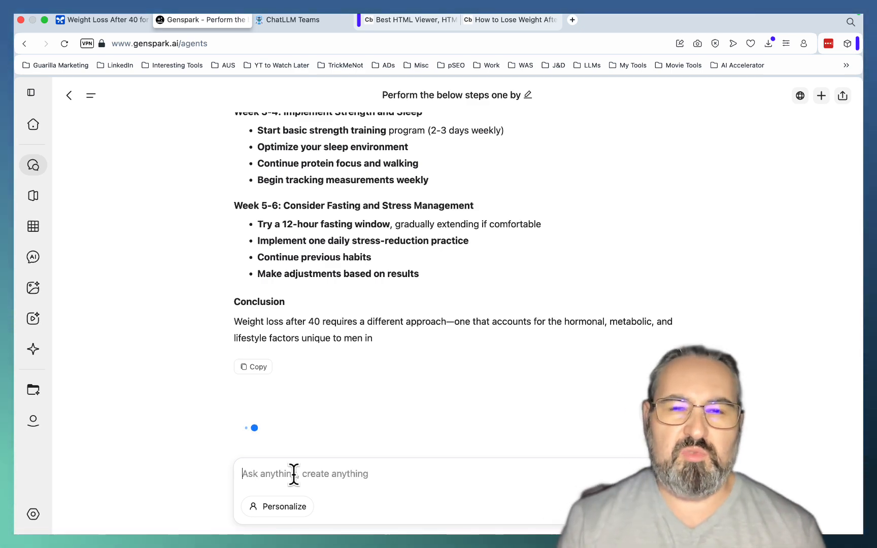
click(291, 20)
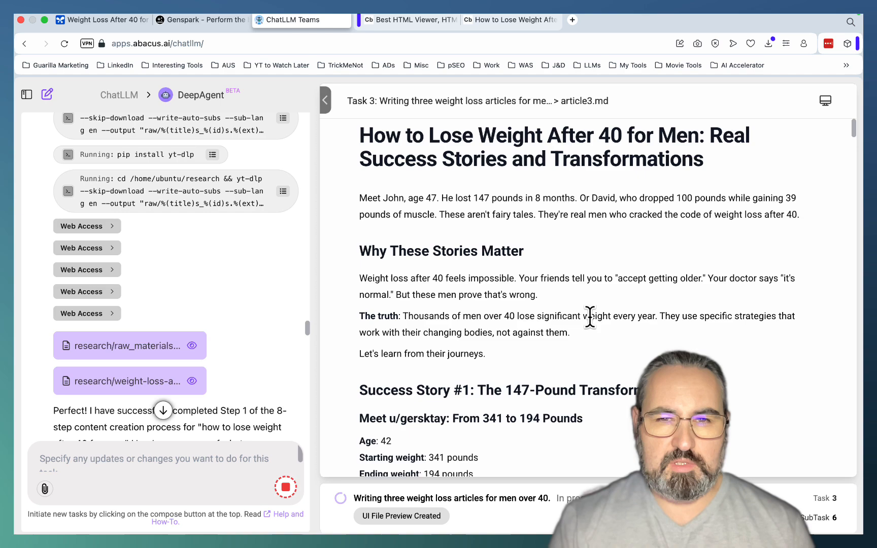
scroll(down, 3)
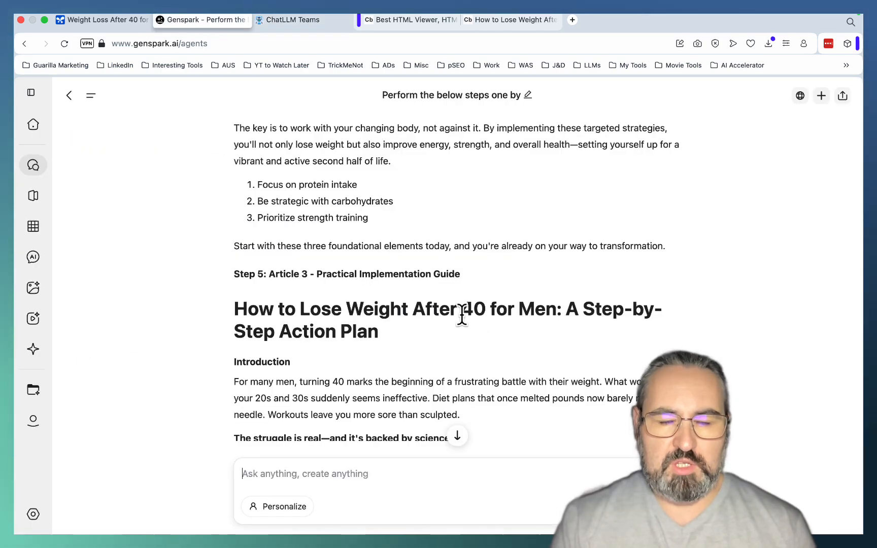
mouse_move(457, 342)
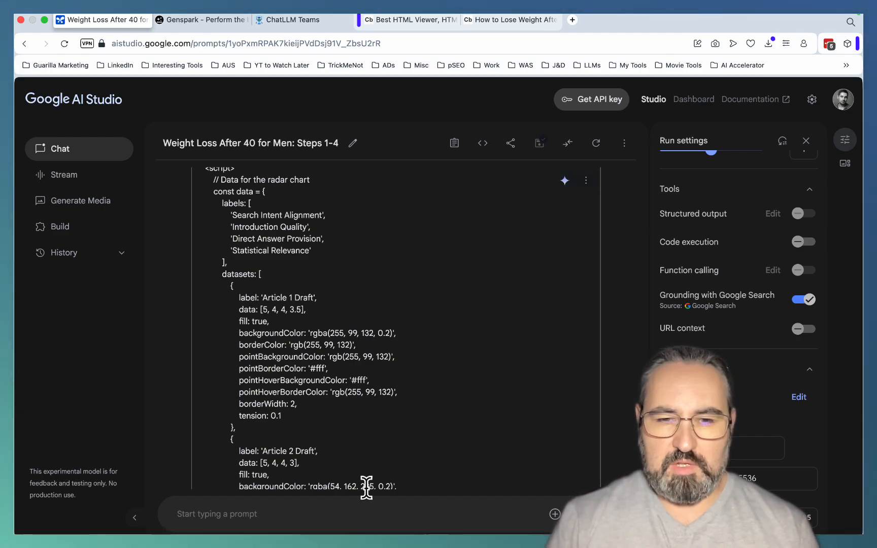
Step: View the Draft Article Quality Evaluation radar chart in the preview, then return to Genspark
click(509, 20)
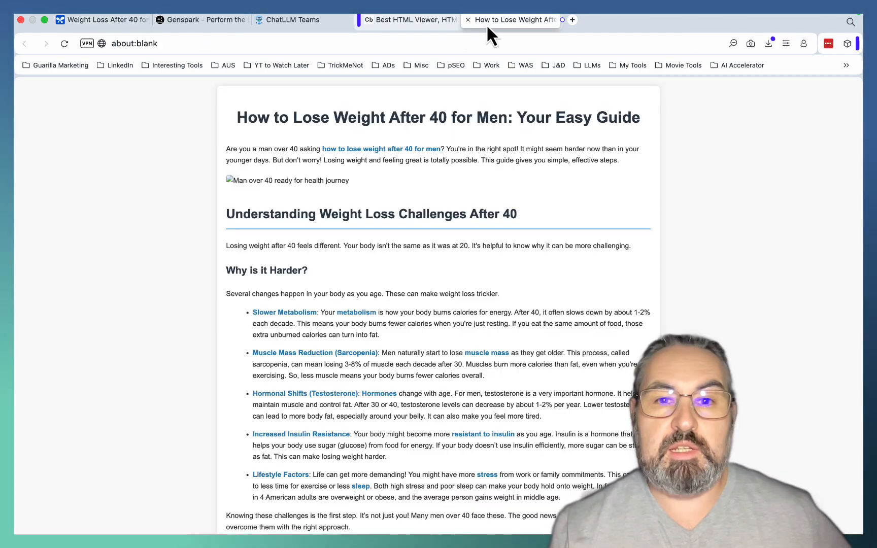
scroll(down, 3)
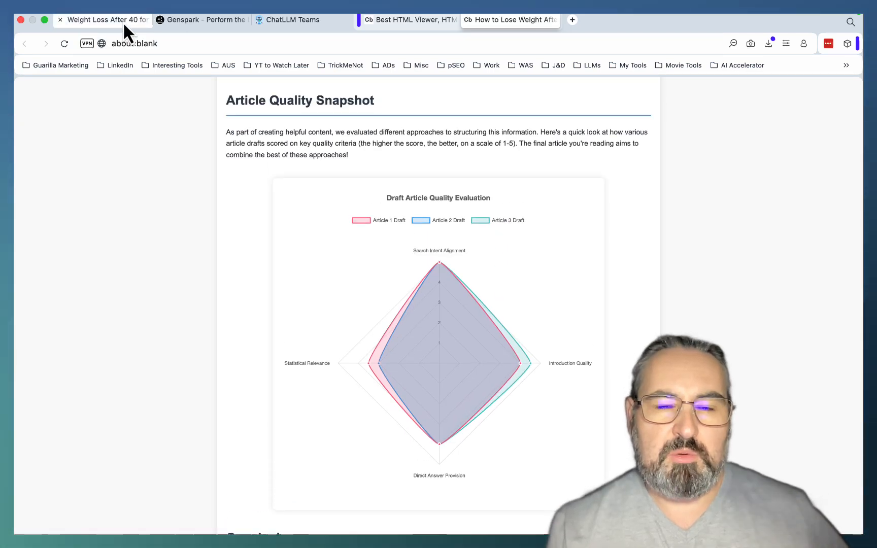
click(202, 20)
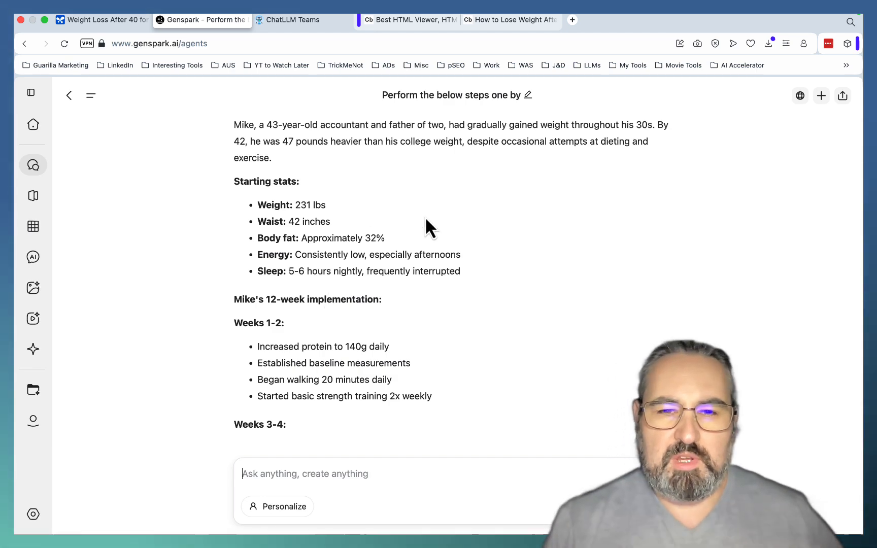
Step: Follow Genspark's Article 3 through Mike's case study, common challenges and final action steps
scroll(down, 3)
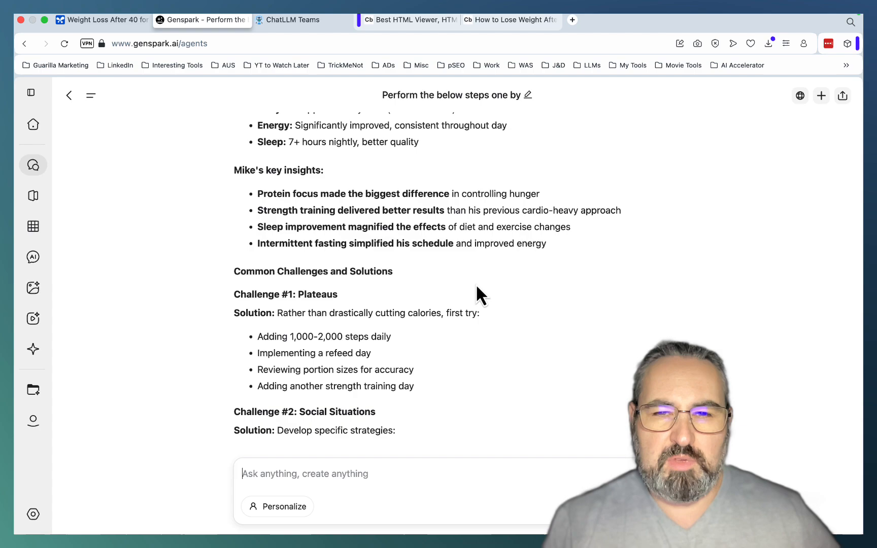
scroll(down, 3)
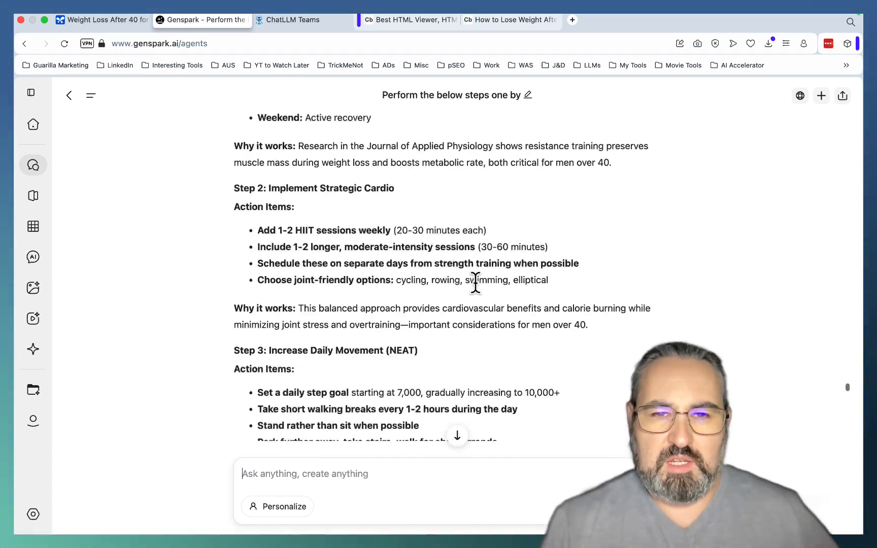
scroll(down, 3)
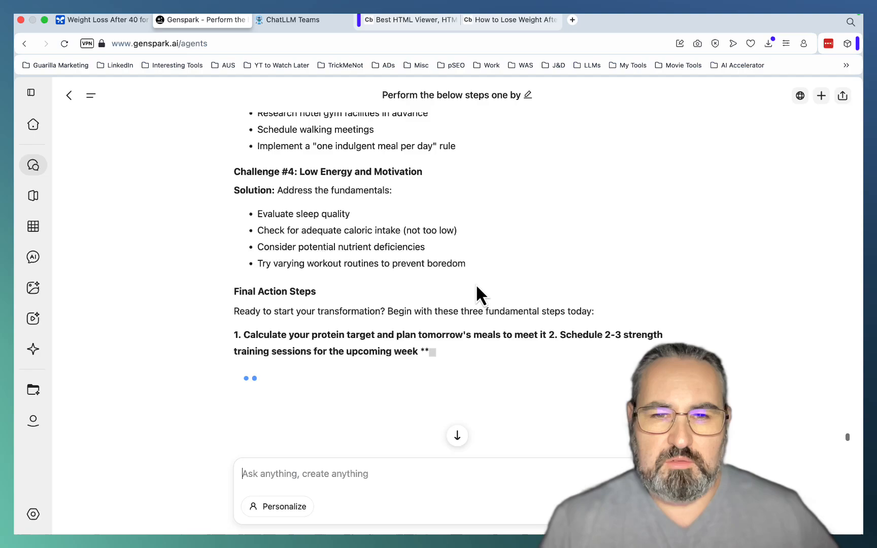
scroll(down, 3)
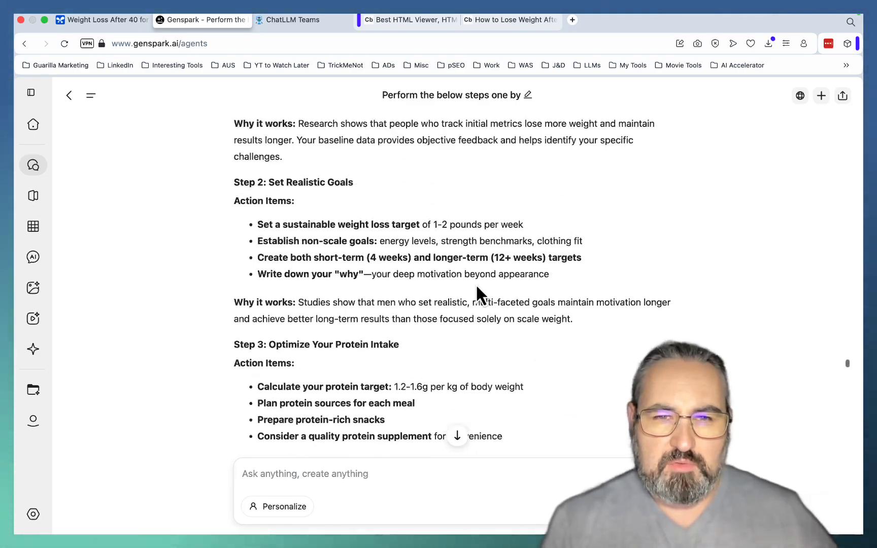
scroll(down, 3)
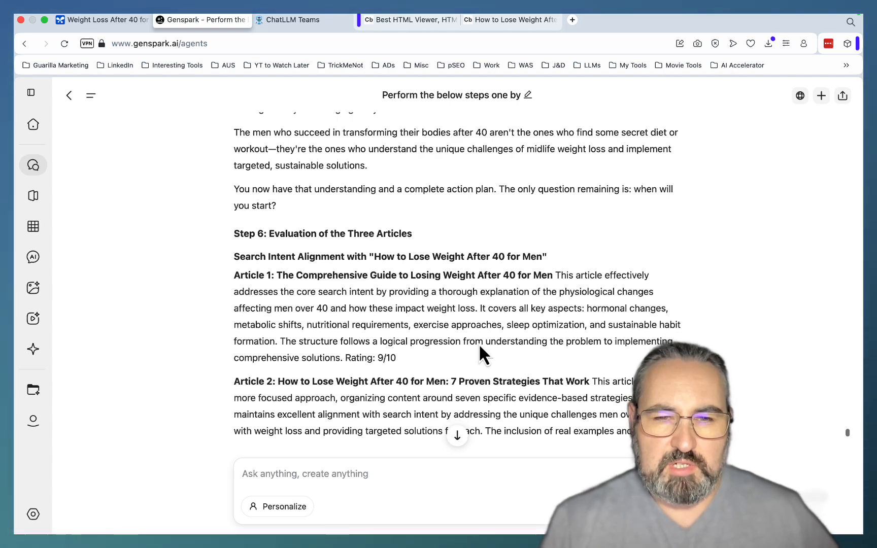
scroll(down, 3)
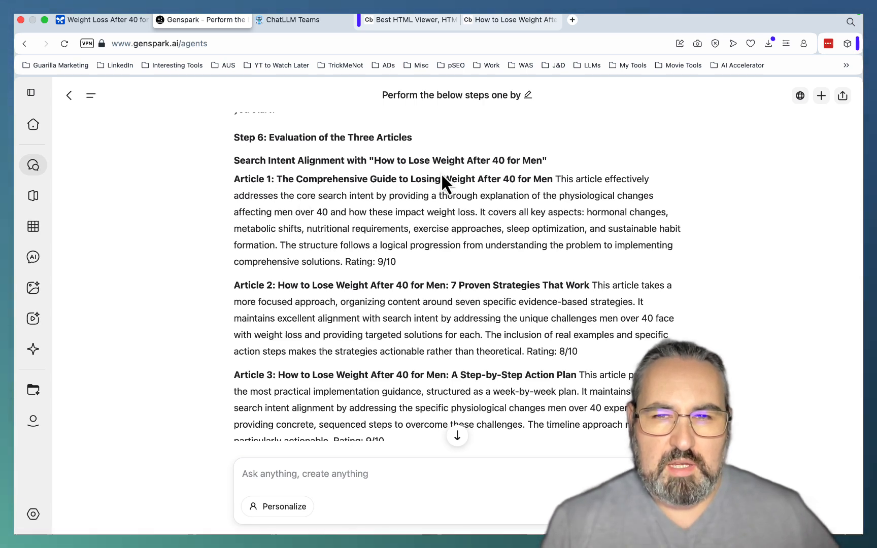
mouse_move(270, 183)
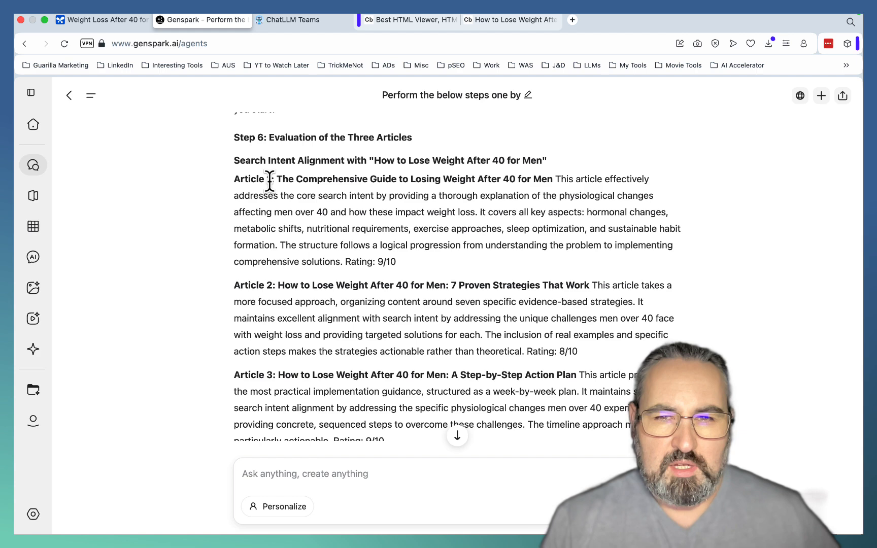
mouse_move(397, 249)
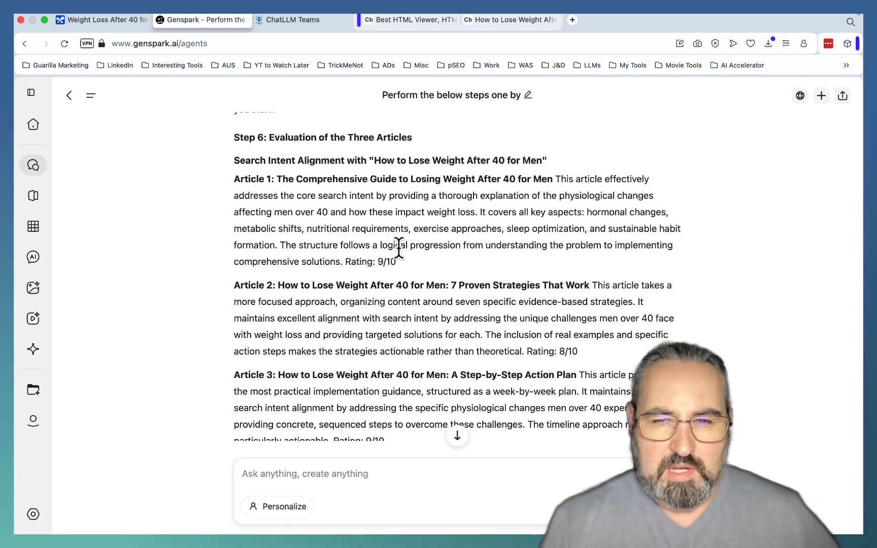
scroll(down, 3)
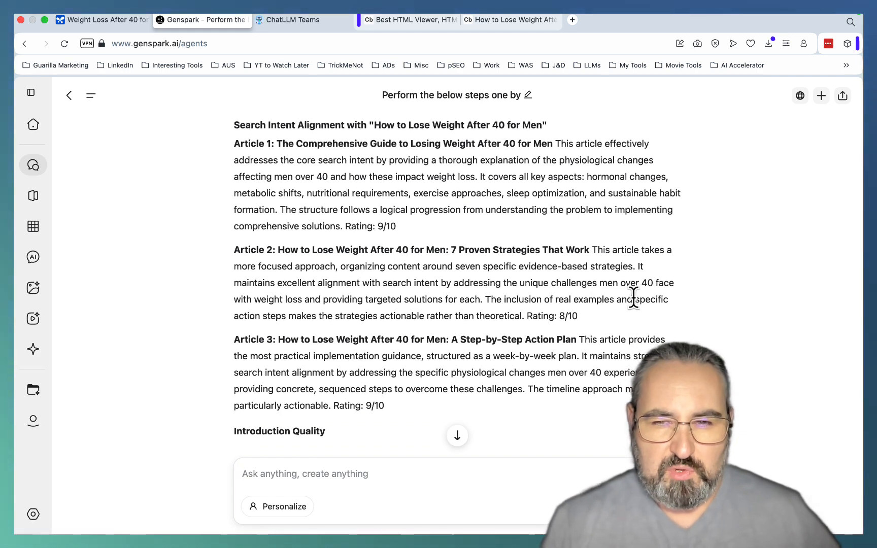
scroll(down, 3)
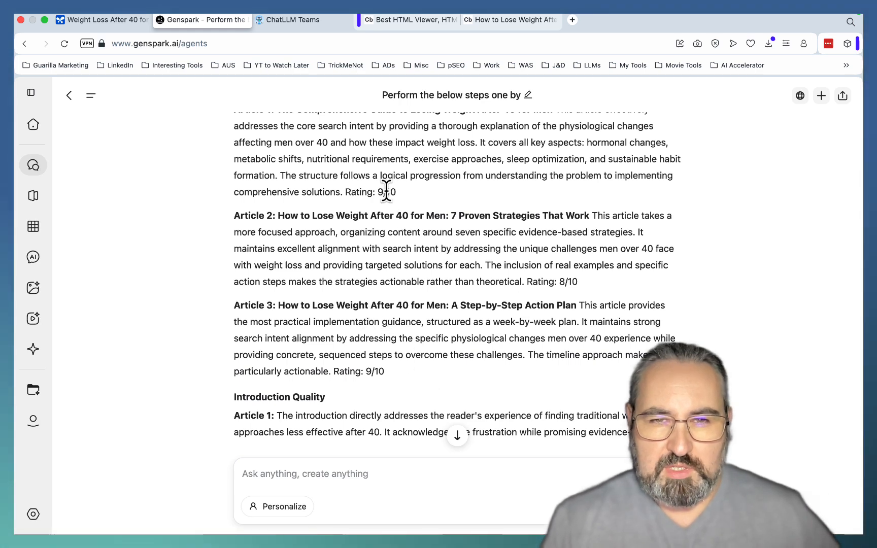
scroll(down, 3)
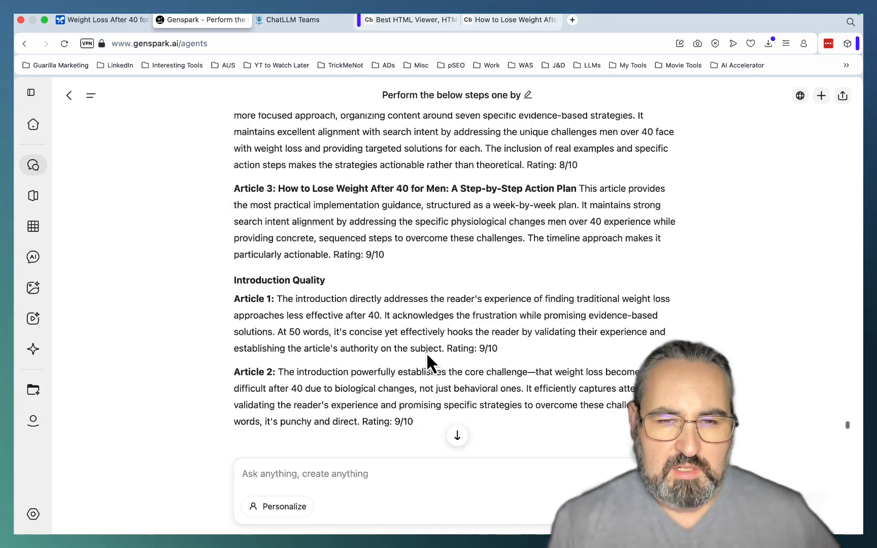
scroll(down, 3)
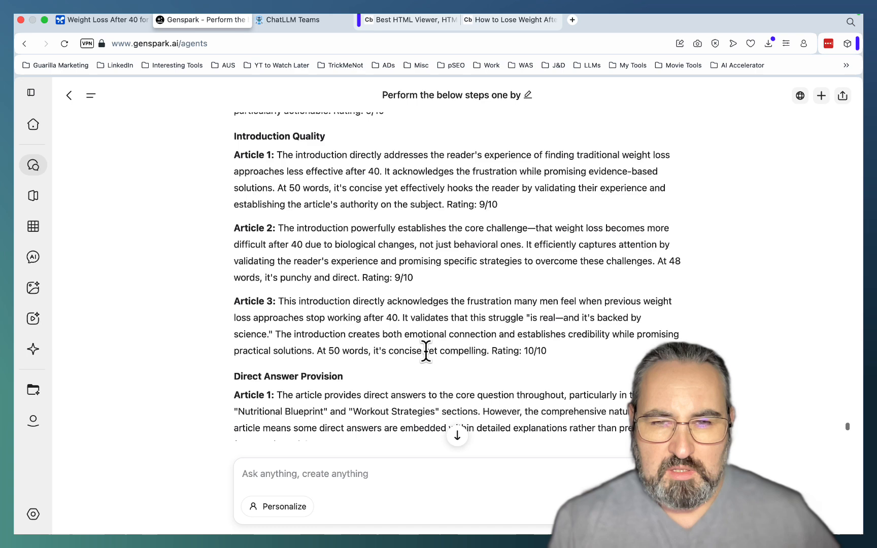
scroll(down, 3)
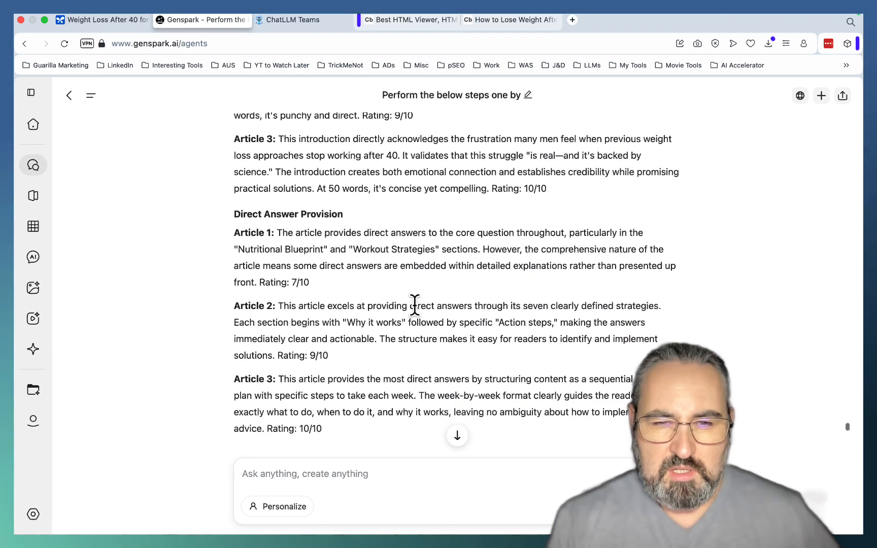
scroll(down, 3)
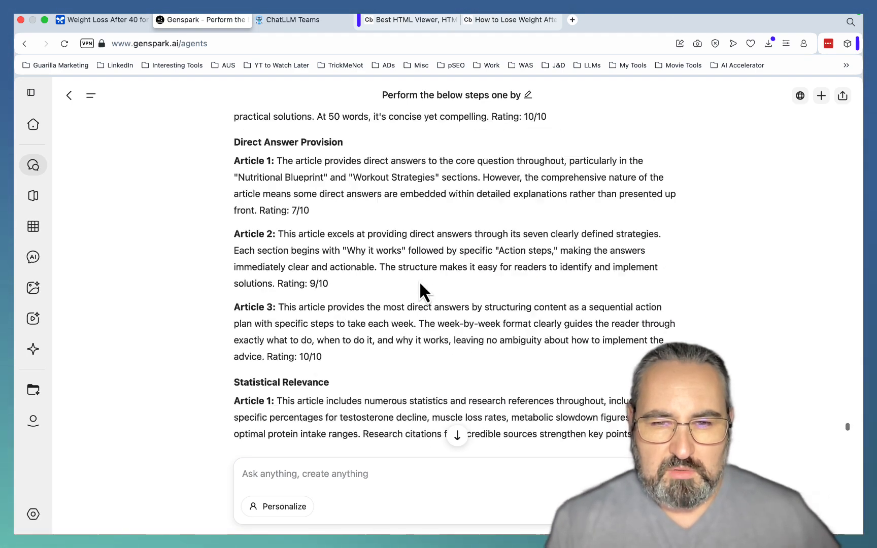
scroll(down, 3)
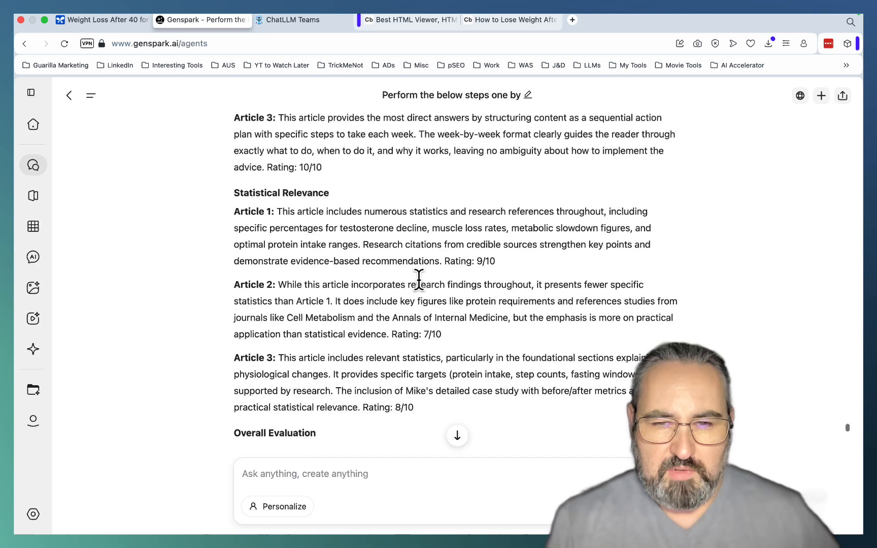
scroll(down, 3)
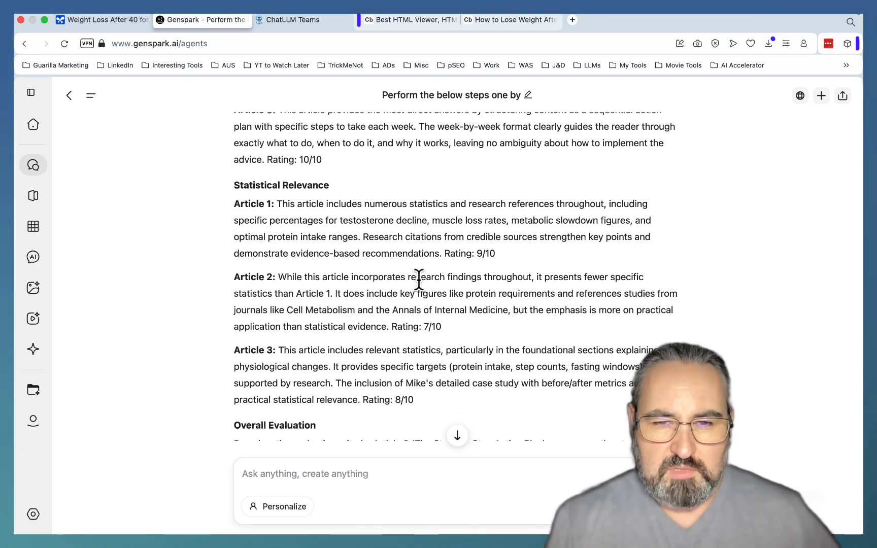
scroll(down, 3)
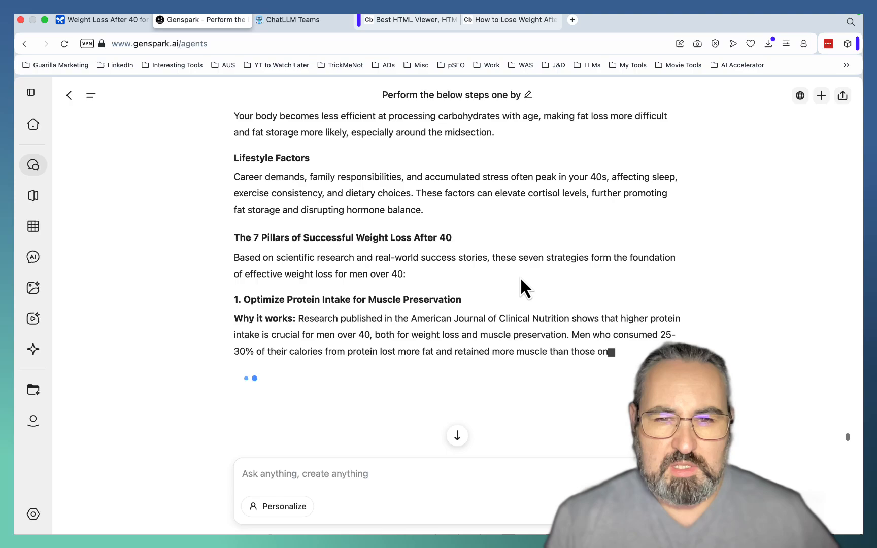
scroll(down, 3)
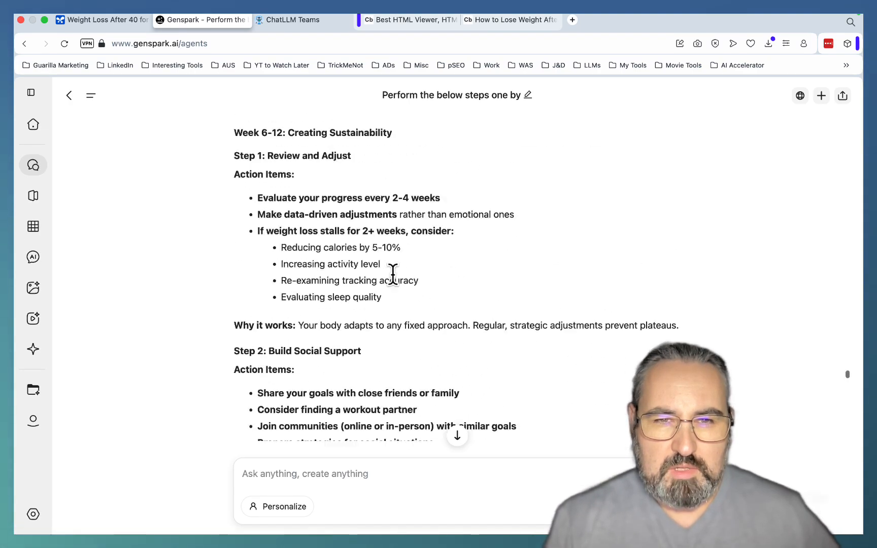
scroll(down, 3)
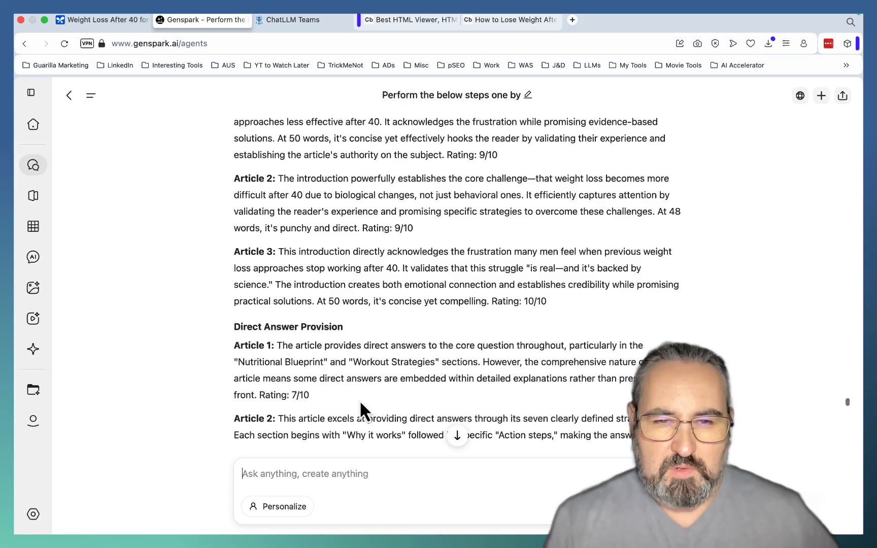
Step: Review DeepAgent's evaluation results and saved radar chart summary, then return to Genspark
click(292, 19)
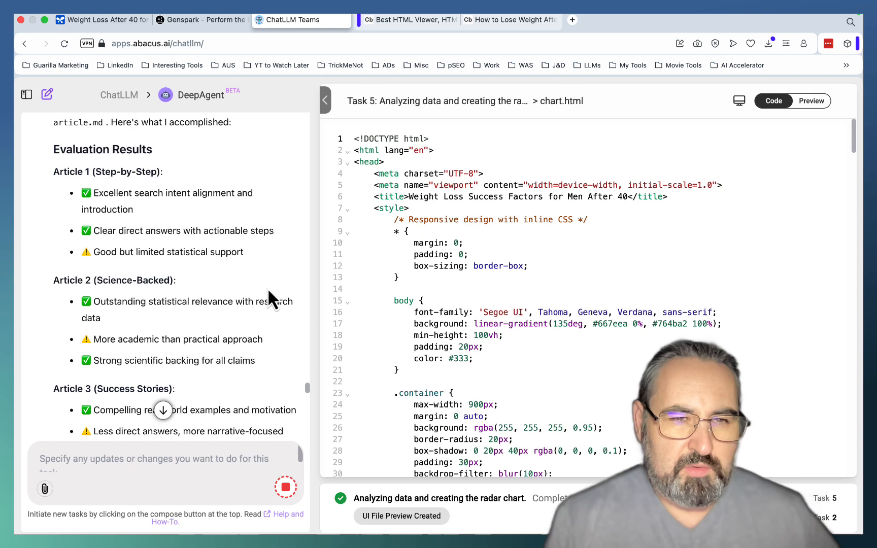
scroll(down, 3)
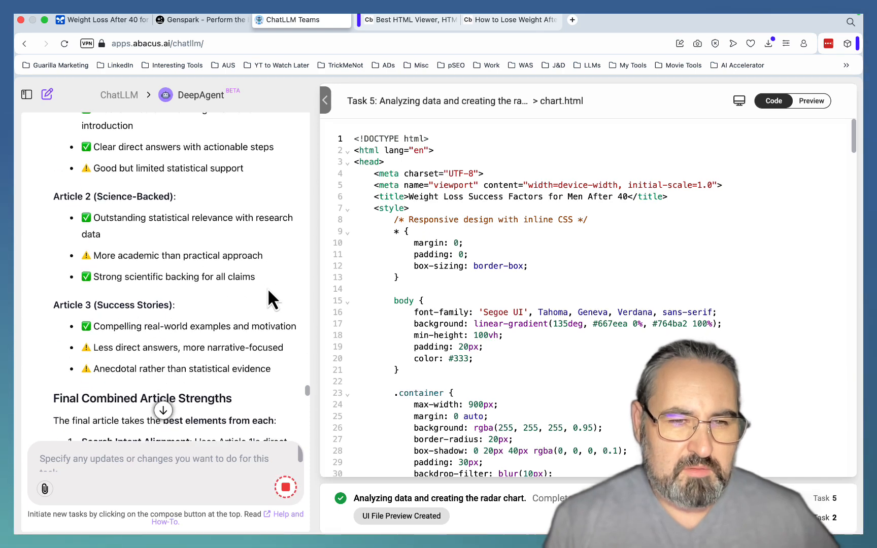
scroll(down, 3)
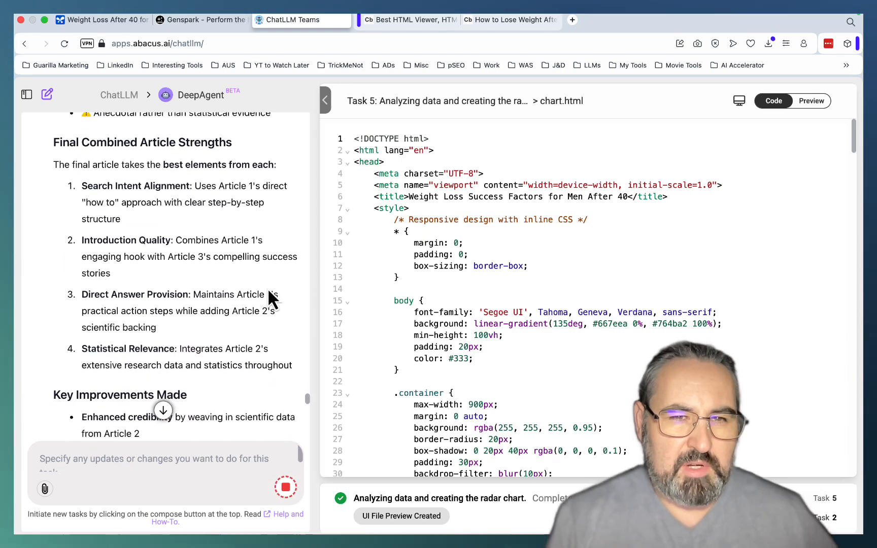
scroll(down, 3)
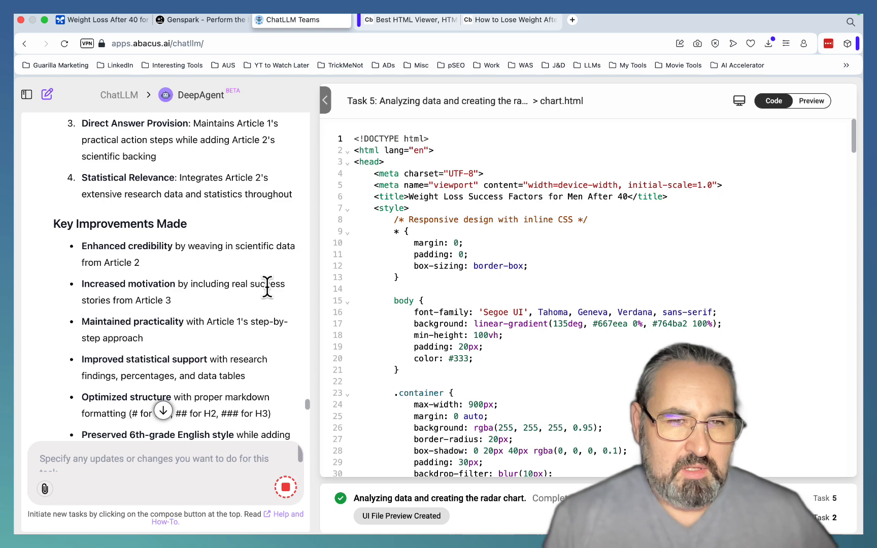
scroll(down, 3)
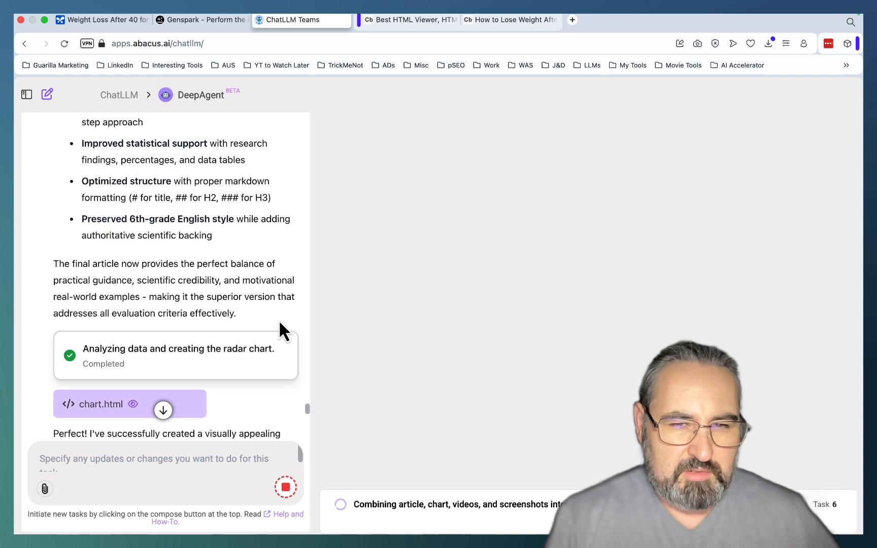
scroll(down, 3)
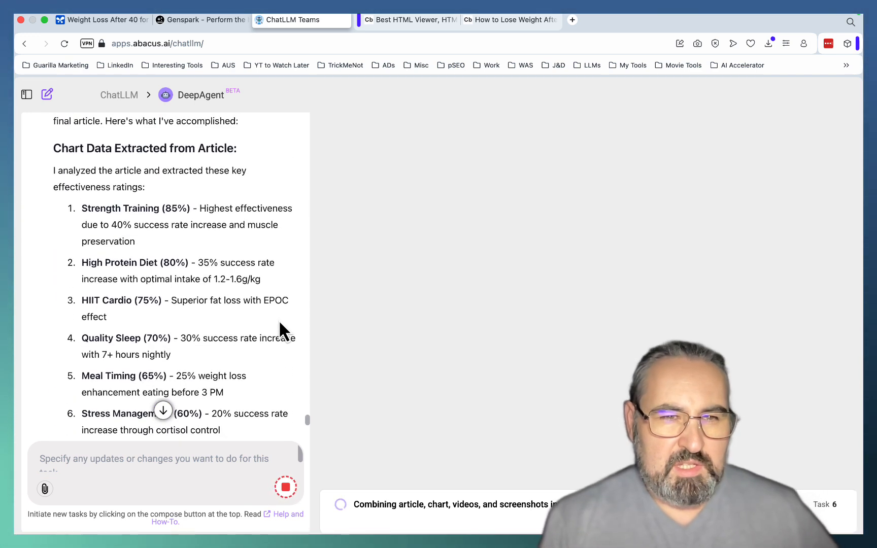
scroll(down, 3)
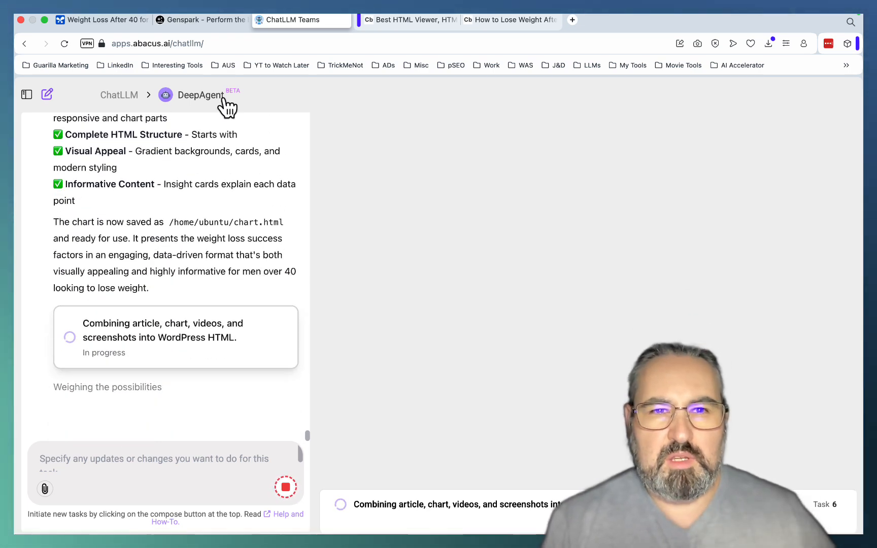
click(202, 20)
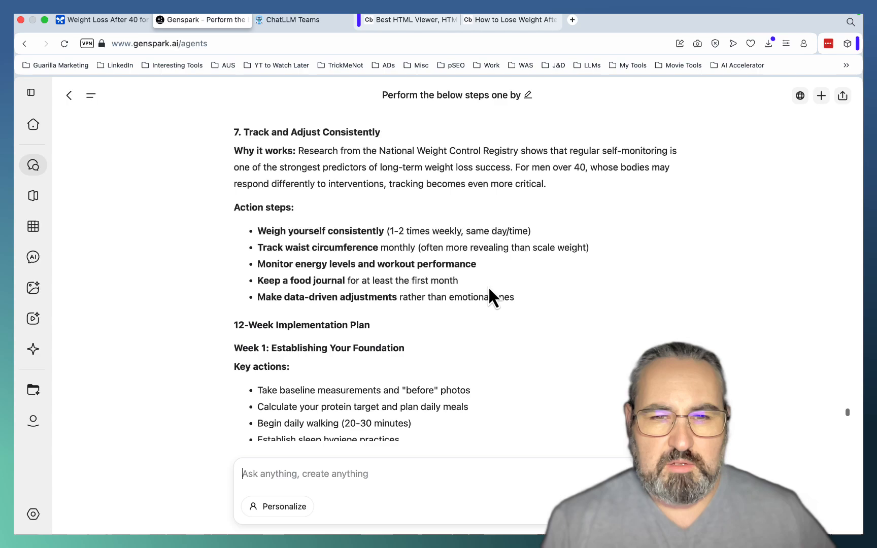
Step: Reply 'go' to Genspark so the agent keeps generating its article
scroll(down, 3)
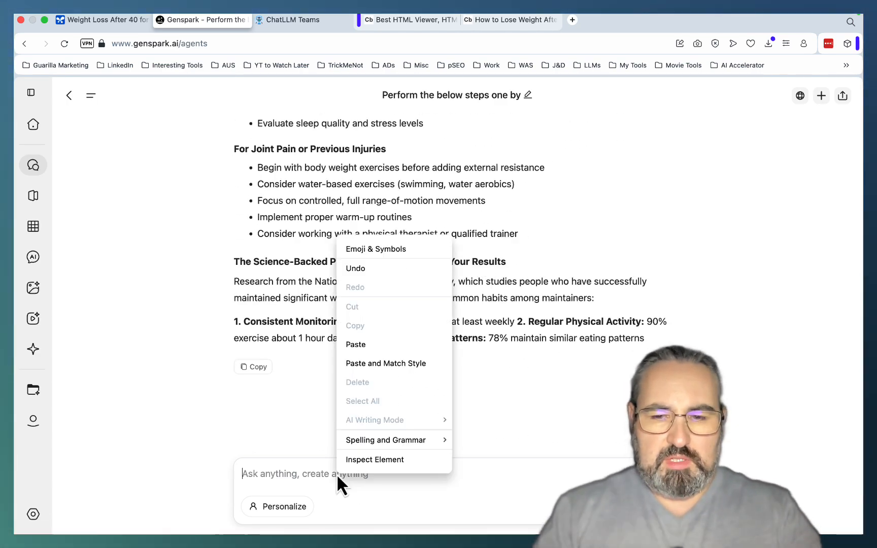
text(go)
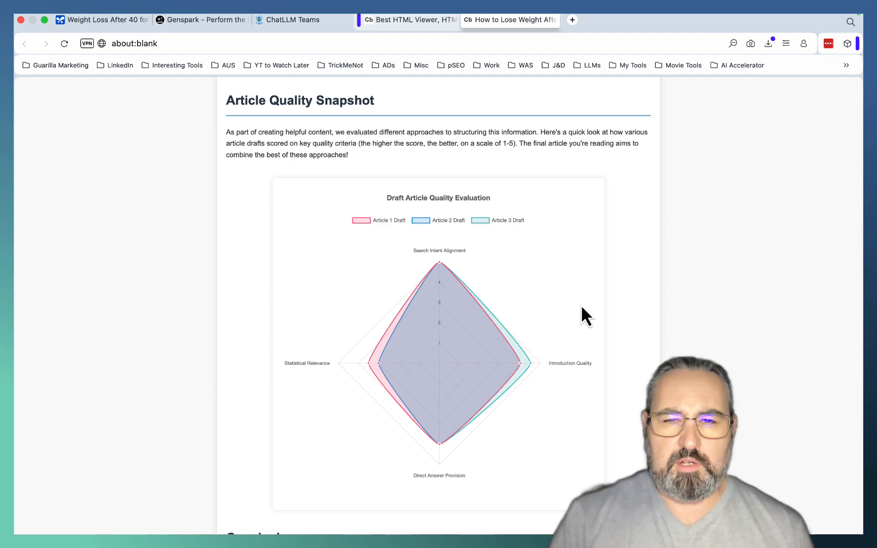
Step: Review the rendered Easy Guide article through its Conclusion, then return to Genspark
scroll(down, 3)
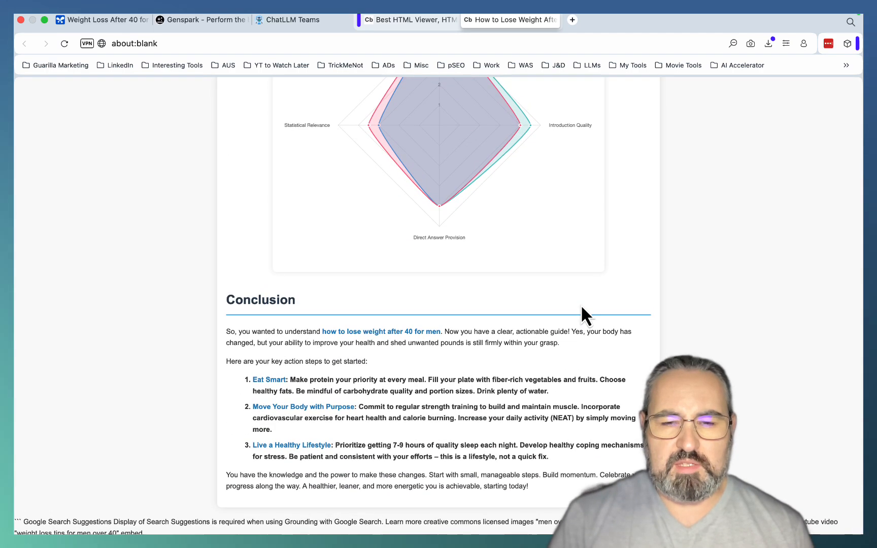
scroll(down, 3)
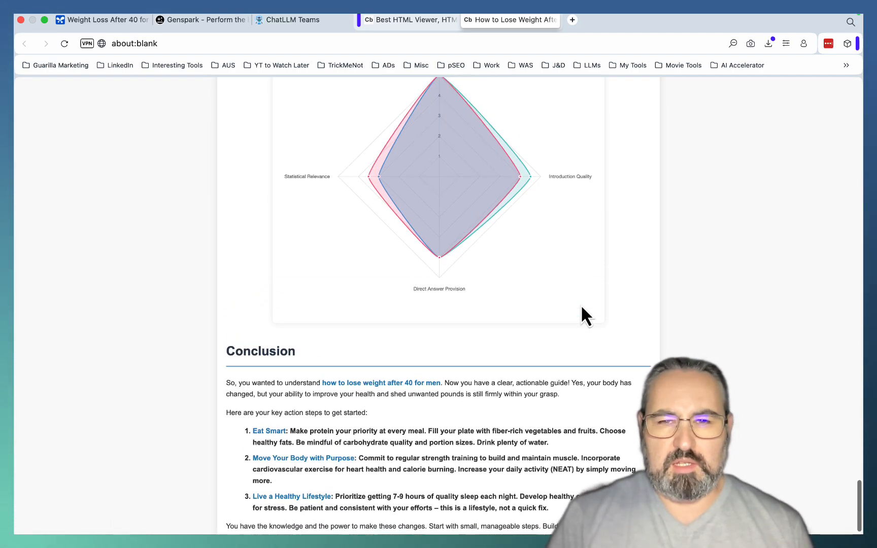
scroll(up, 3)
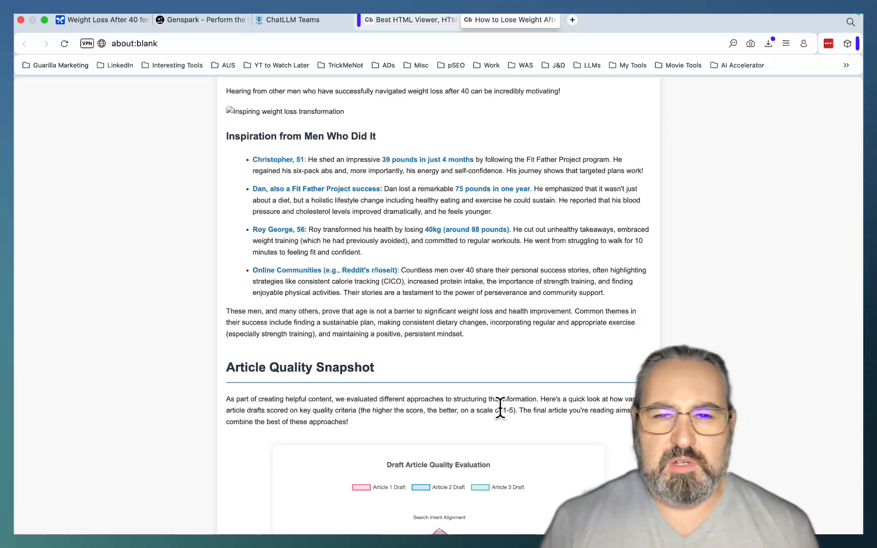
scroll(up, 3)
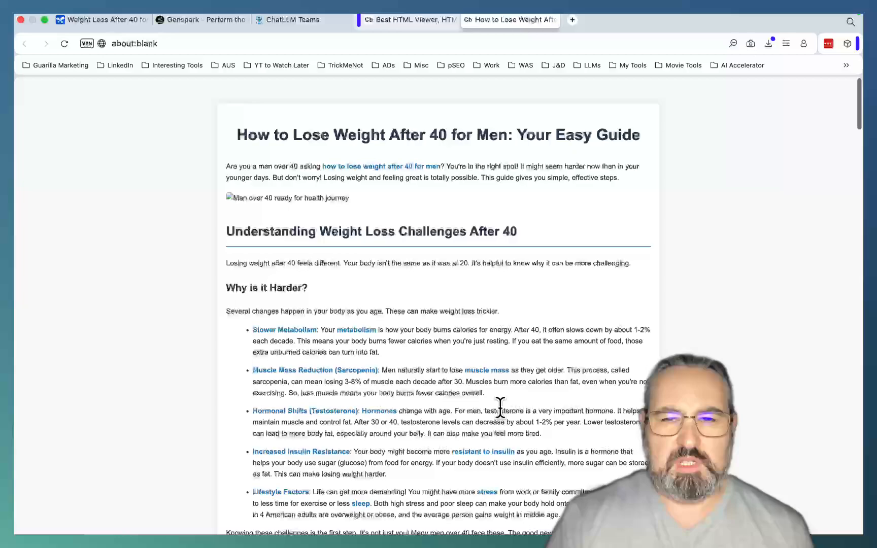
scroll(down, 3)
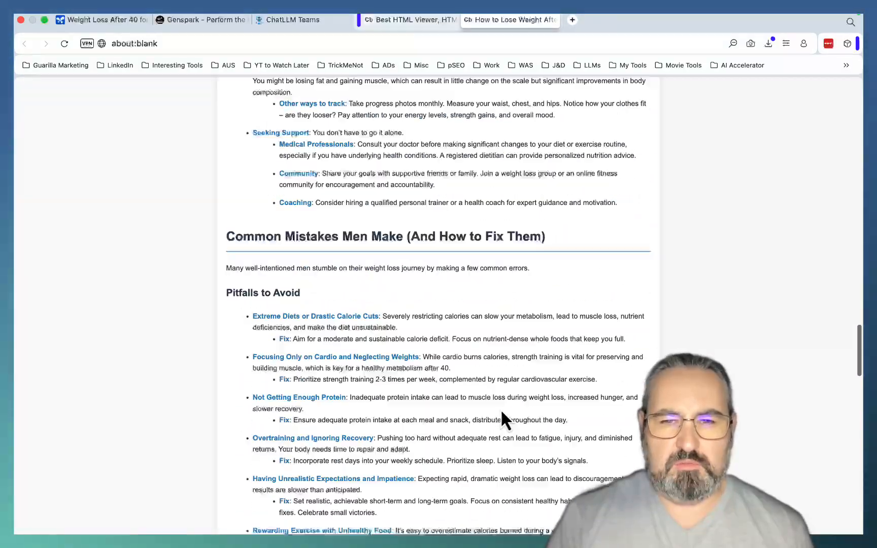
scroll(down, 3)
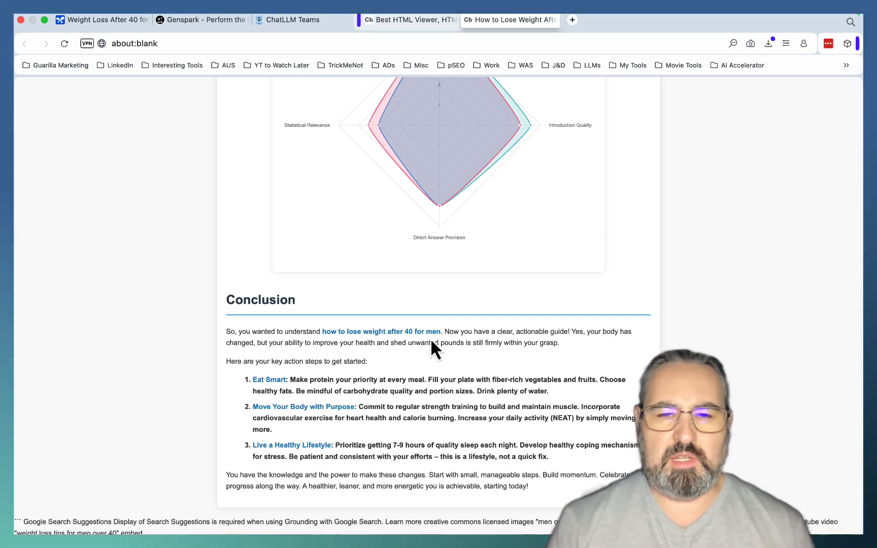
click(201, 19)
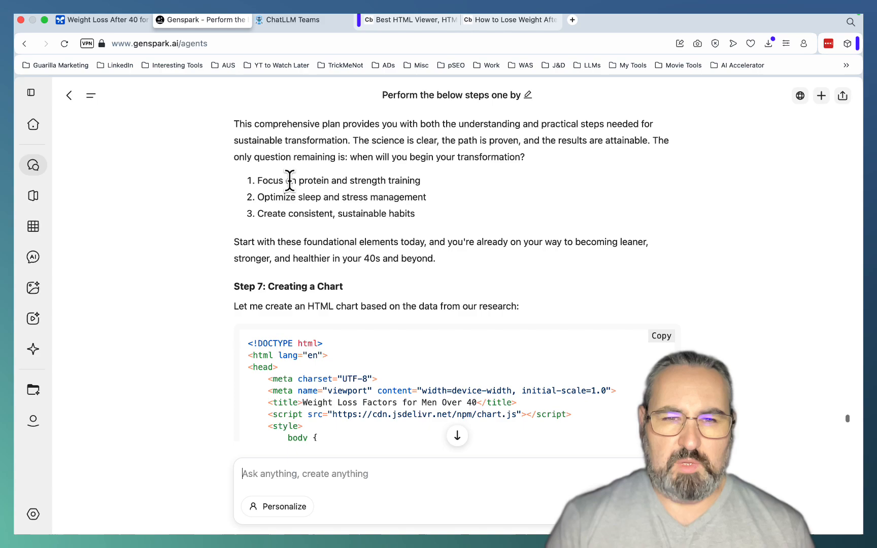
Step: Check Genspark's closing steps and Step 7 chart code, then switch to the HTML Viewer
scroll(down, 3)
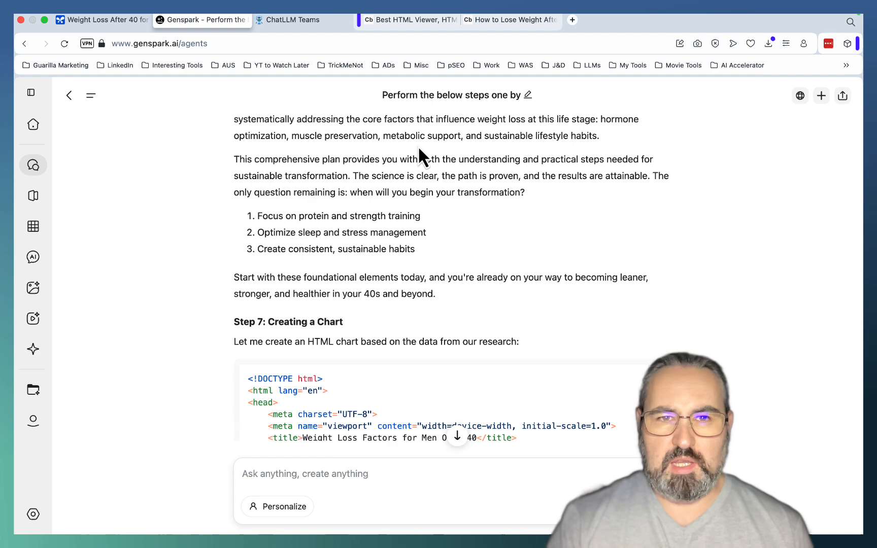
click(412, 19)
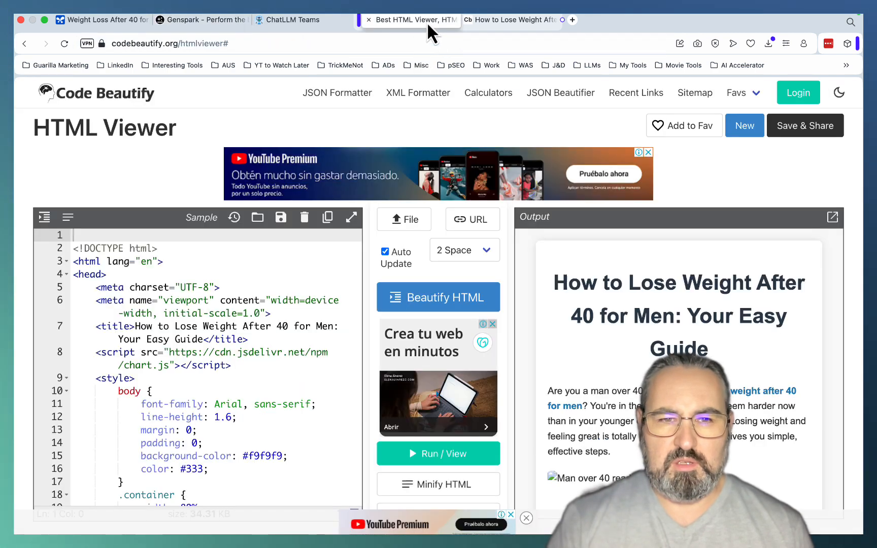
Step: Render Genspark's 'Key Factors for Weight Loss Success in Men Over 40' radar chart in the HTML Viewer
click(305, 218)
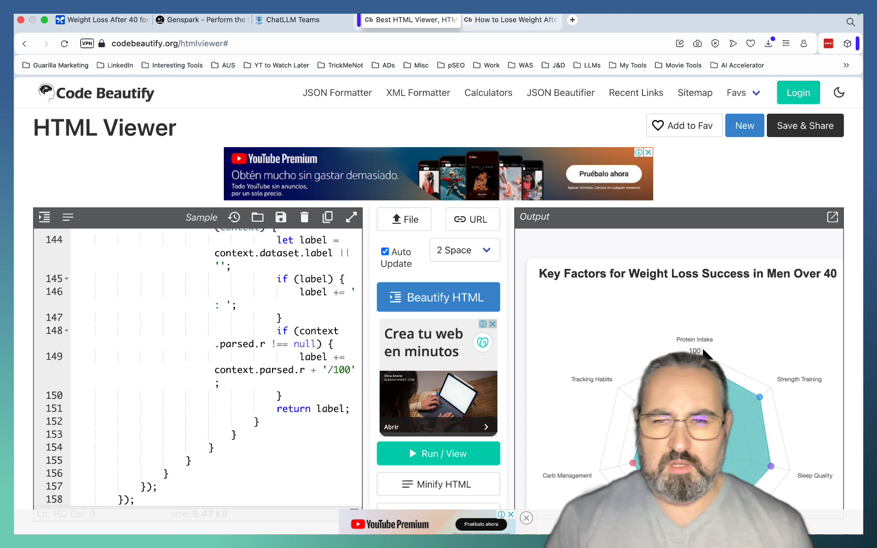
scroll(down, 3)
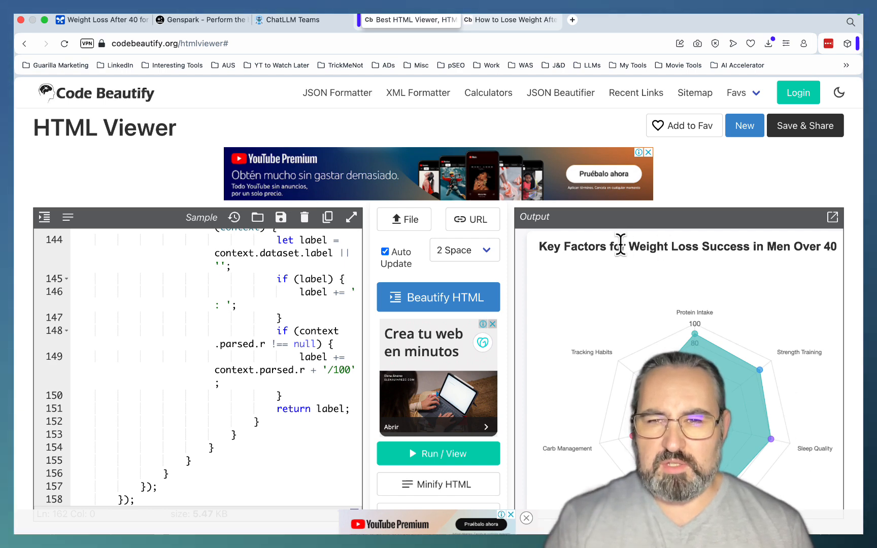
click(289, 21)
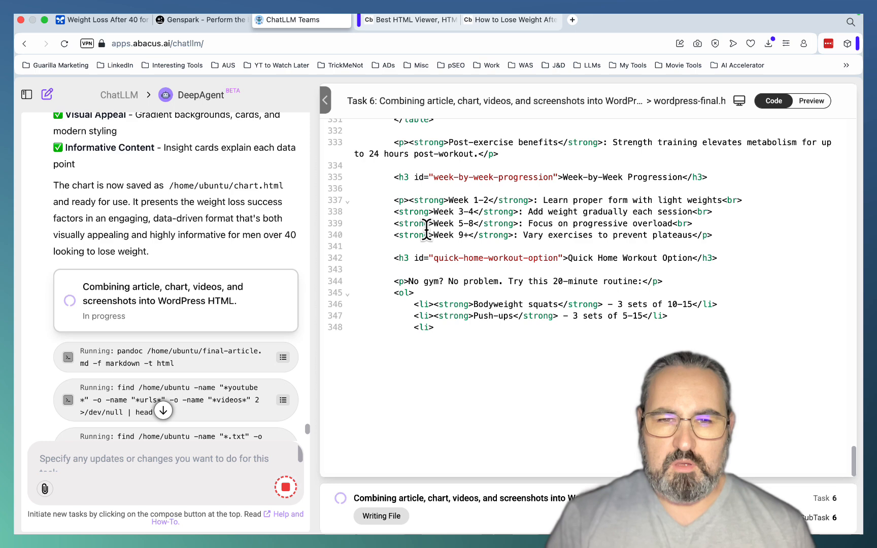
Step: Glance at Genspark's article code, then follow DeepAgent writing wordpress-final.html past line 500
click(202, 20)
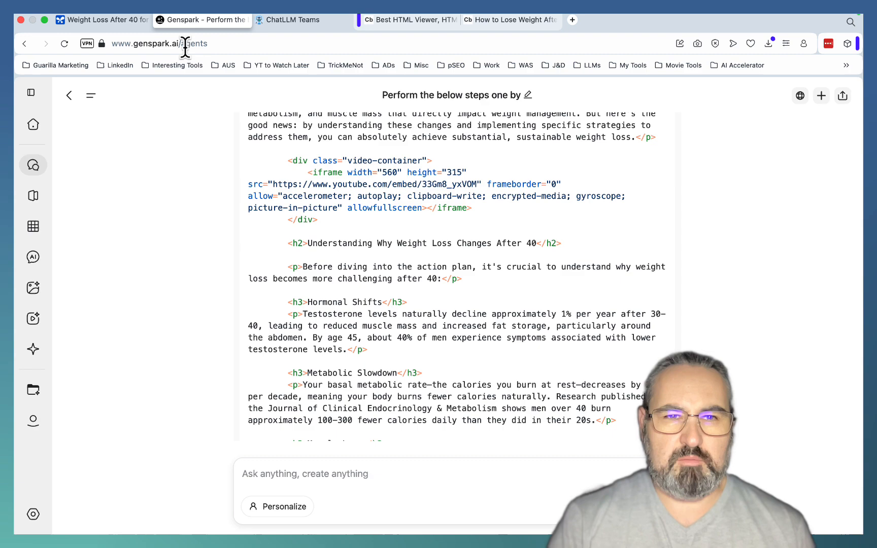
click(292, 20)
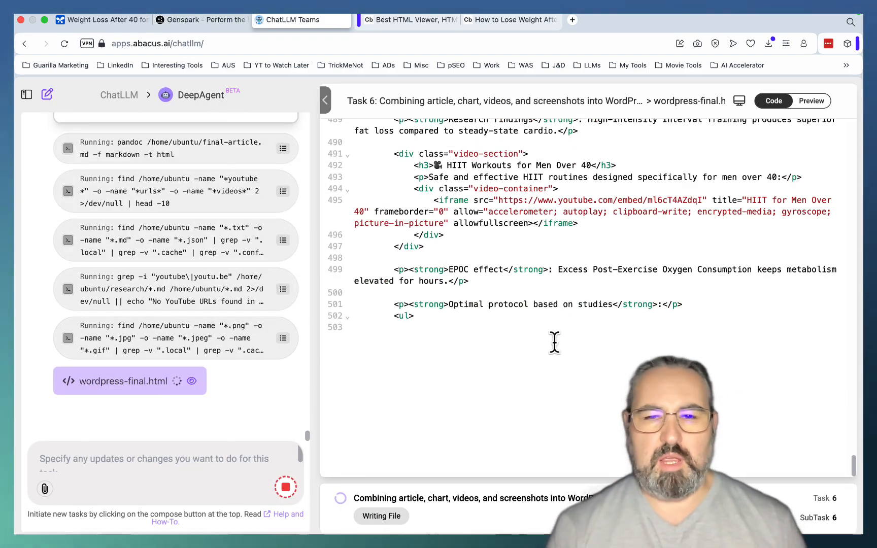
scroll(down, 3)
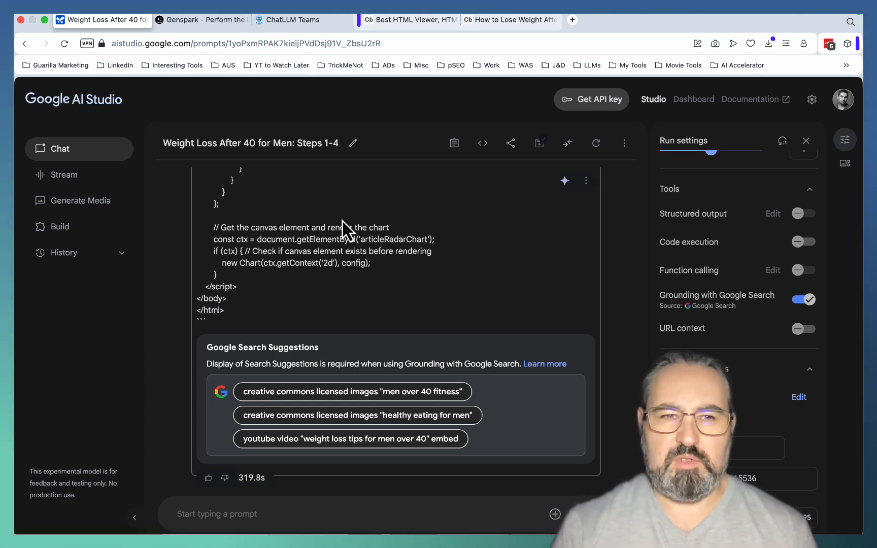
Step: Leave AI Studio's finished chart code and view Genspark's streaming article HTML
click(201, 19)
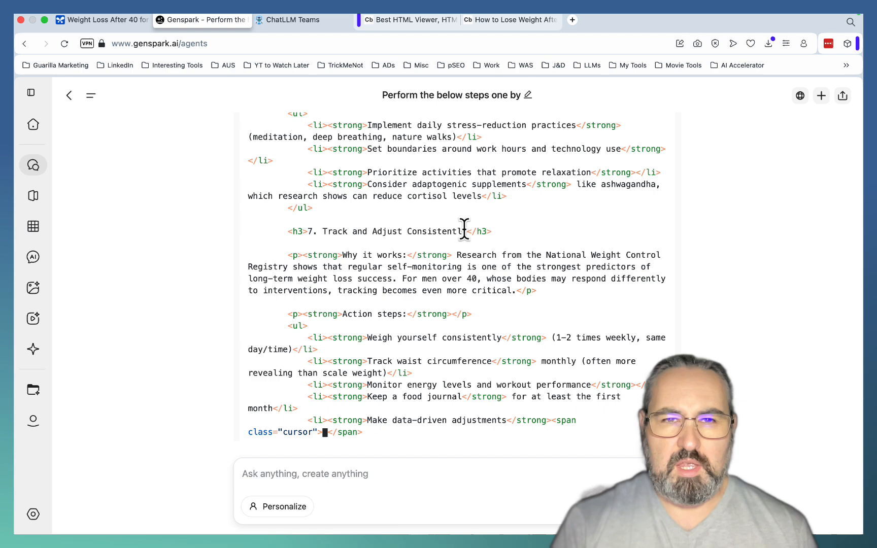
Step: Return to DeepAgent, where wordpress-final.html finished at line 939
click(292, 20)
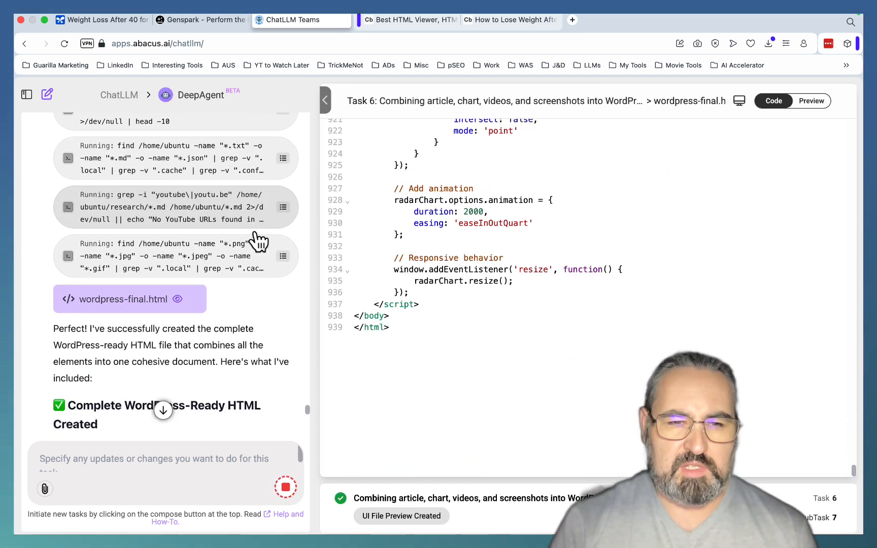
Step: Read DeepAgent's completion summary and preview the Weight Loss Success Factors radar chart
scroll(down, 3)
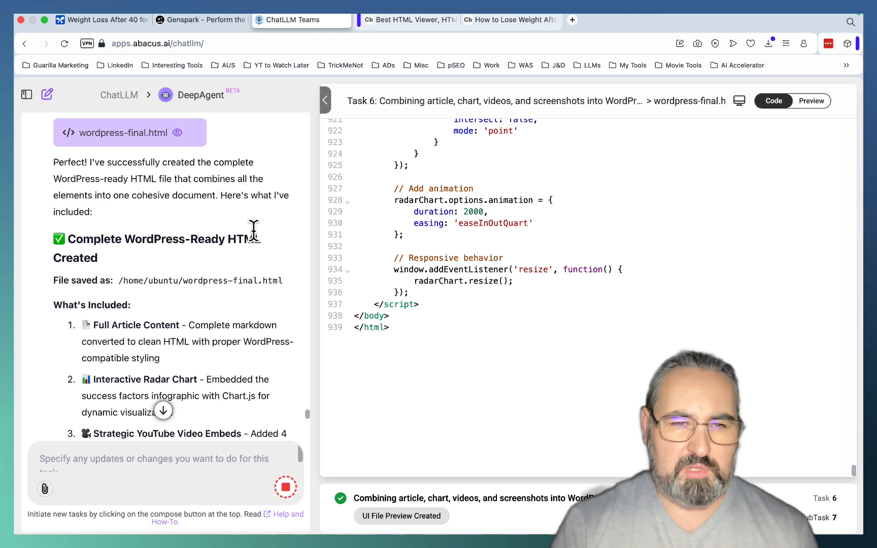
scroll(down, 3)
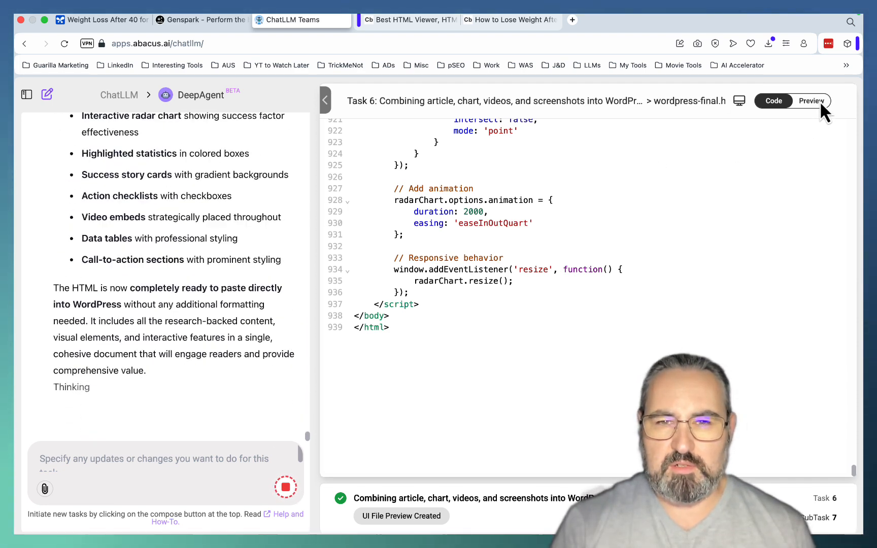
click(811, 101)
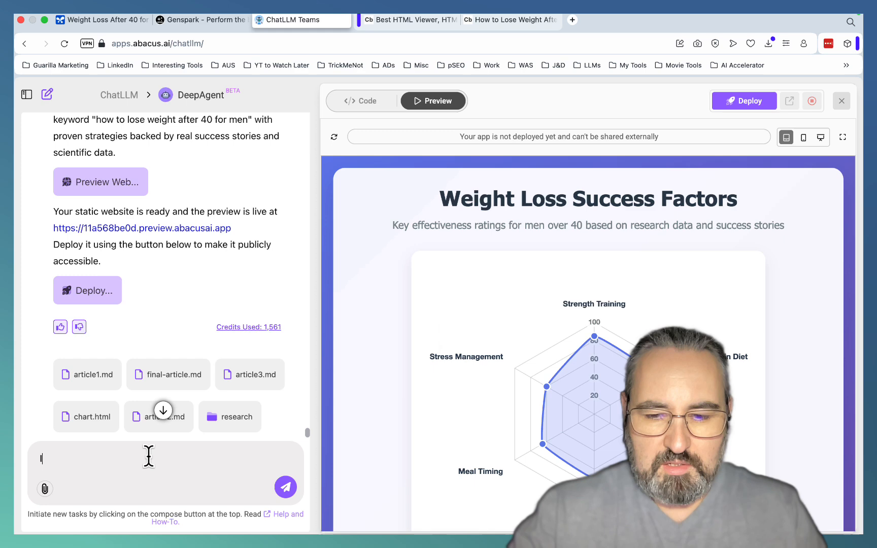
Step: Start a DeepAgent message 'Im not seeing th' about the missing article
text(Im not seeing th)
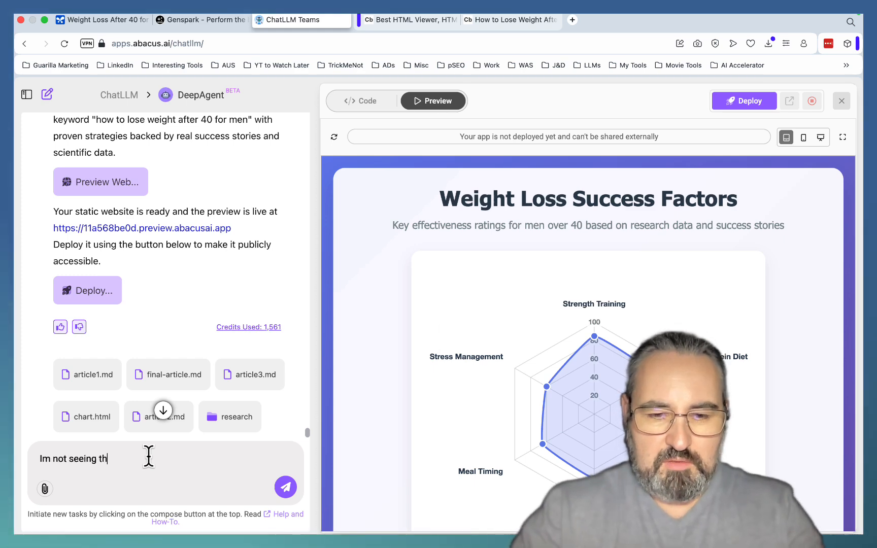
click(285, 487)
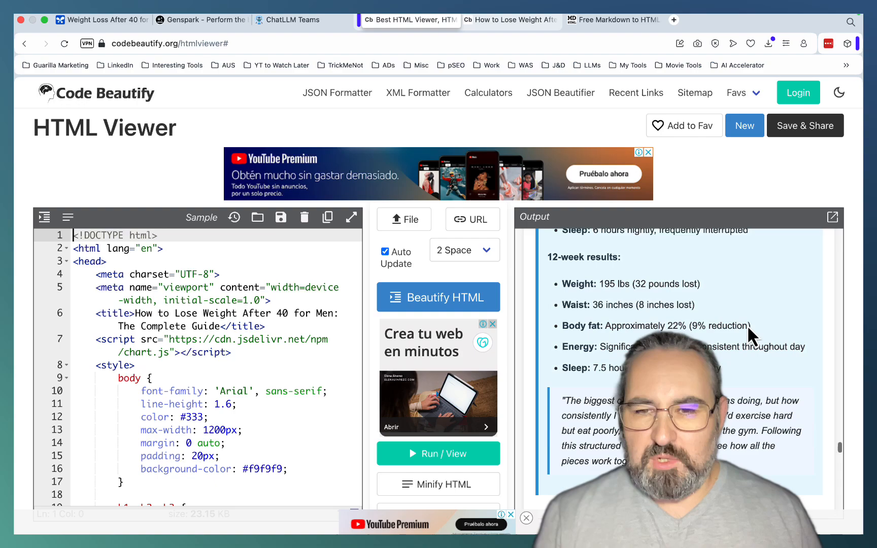
Step: Add 'see the aricle' to the DeepAgent message and open the Complete Guide full-page preview
scroll(down, 3)
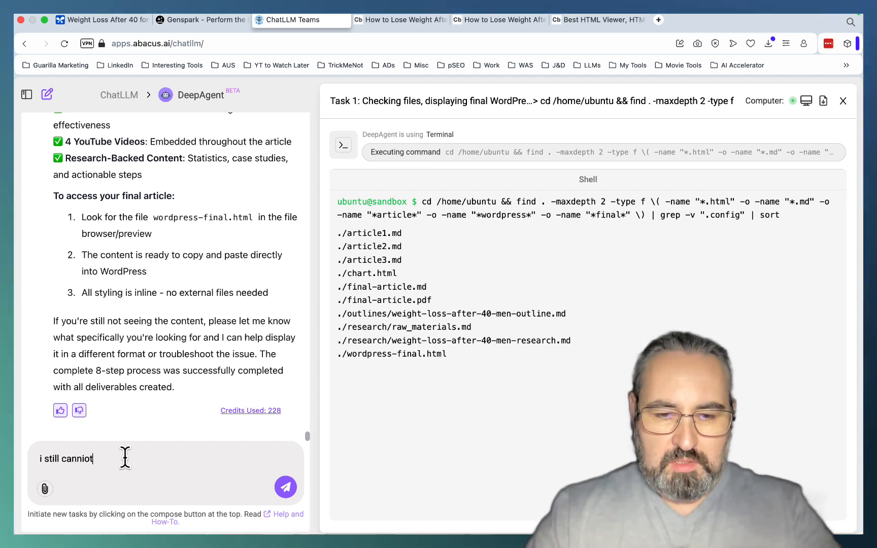
text(see the aricle)
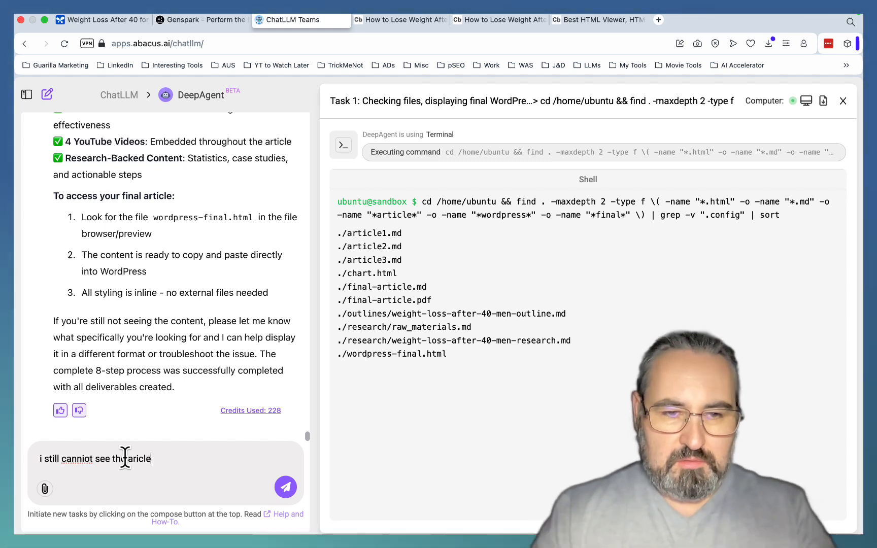
click(285, 487)
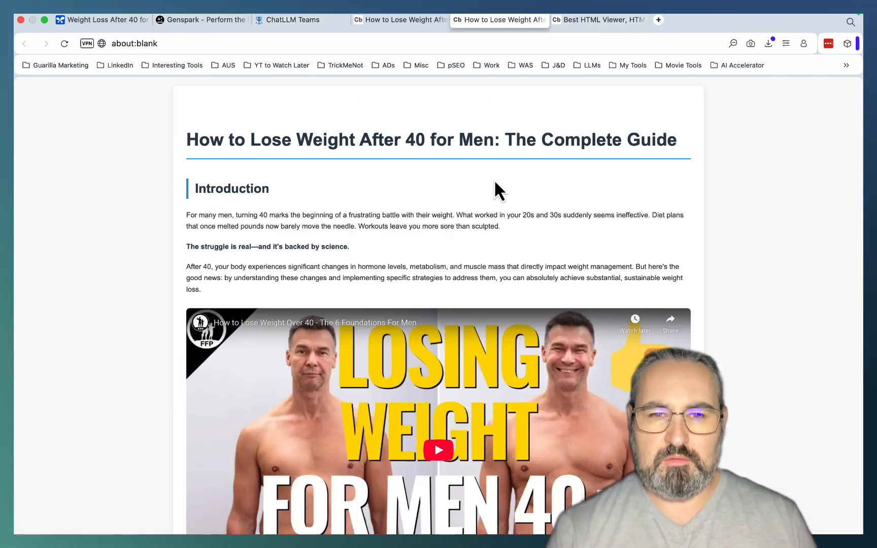
Step: Check the Easy Guide preview's unavailable video, then move to the Complete Guide preview
scroll(down, 3)
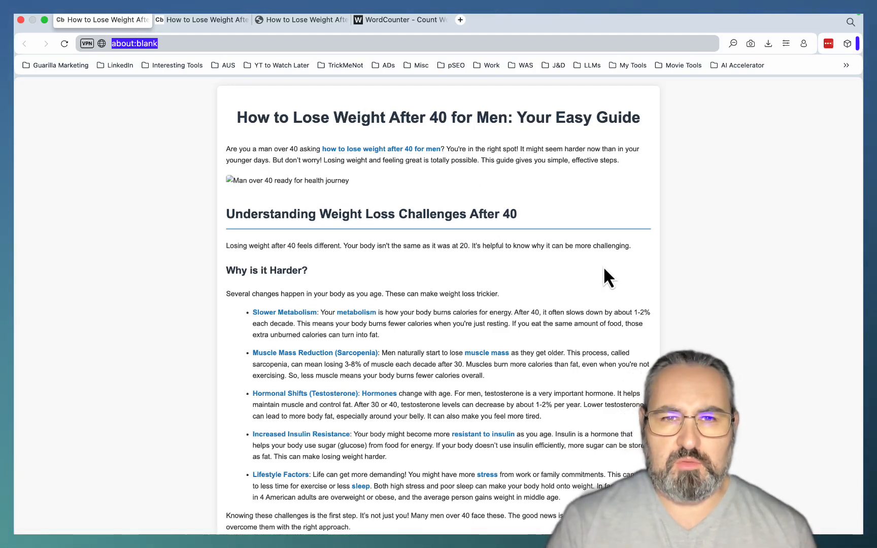
mouse_move(504, 176)
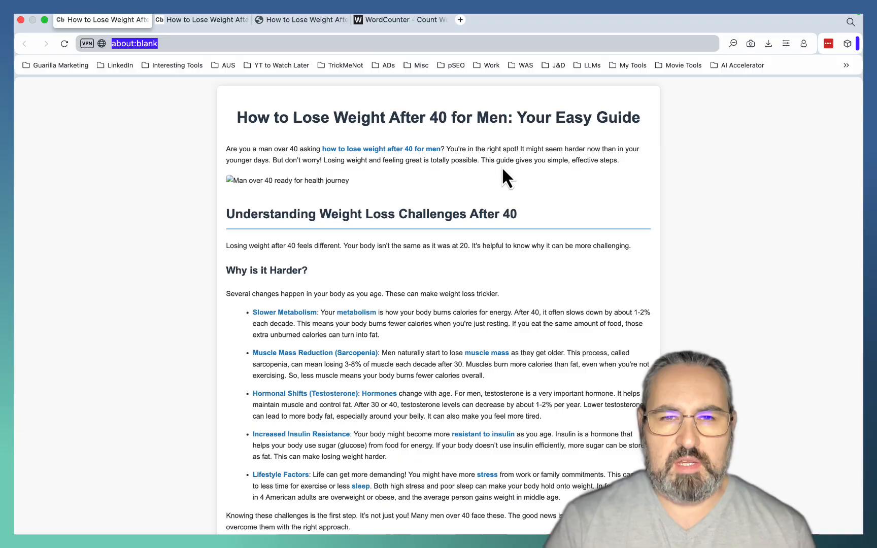
scroll(down, 3)
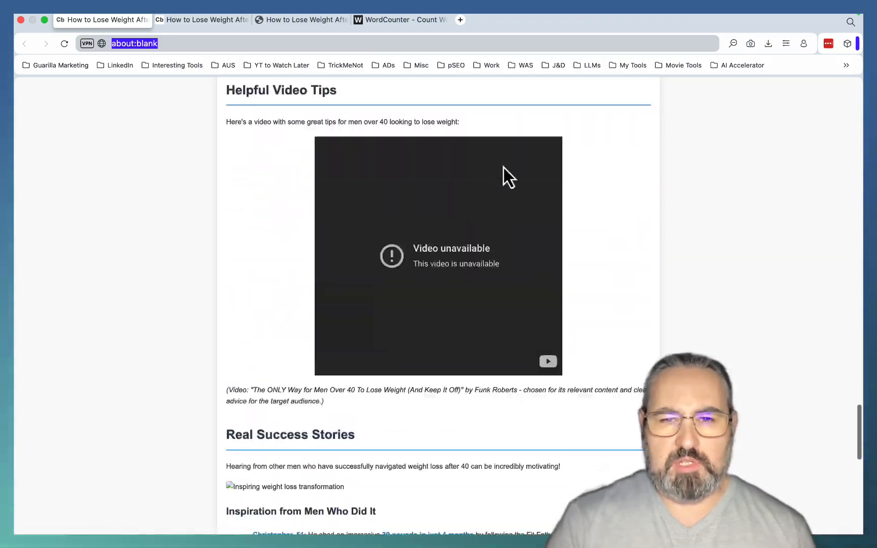
scroll(down, 3)
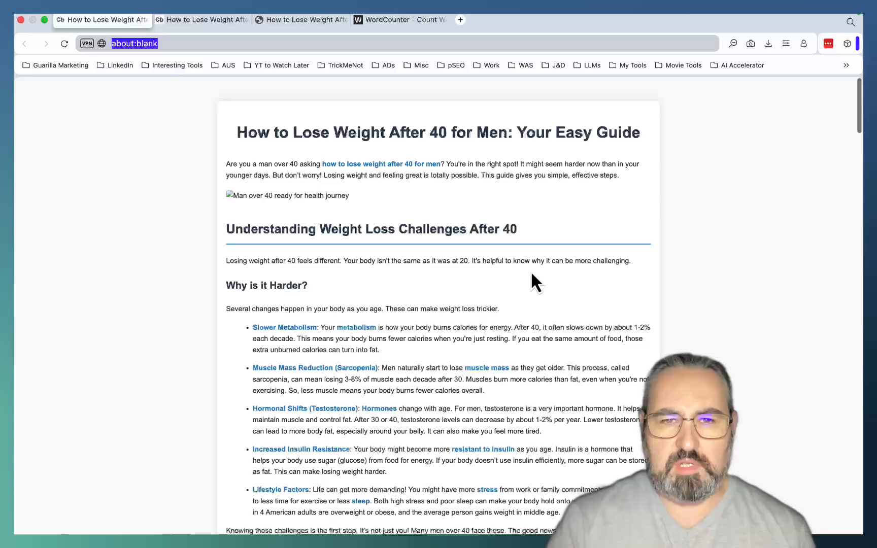
click(201, 20)
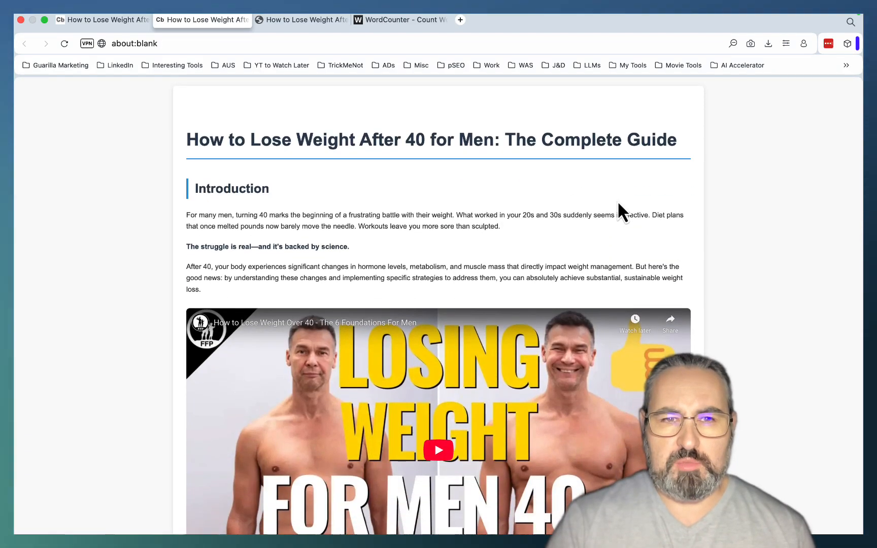
mouse_move(698, 188)
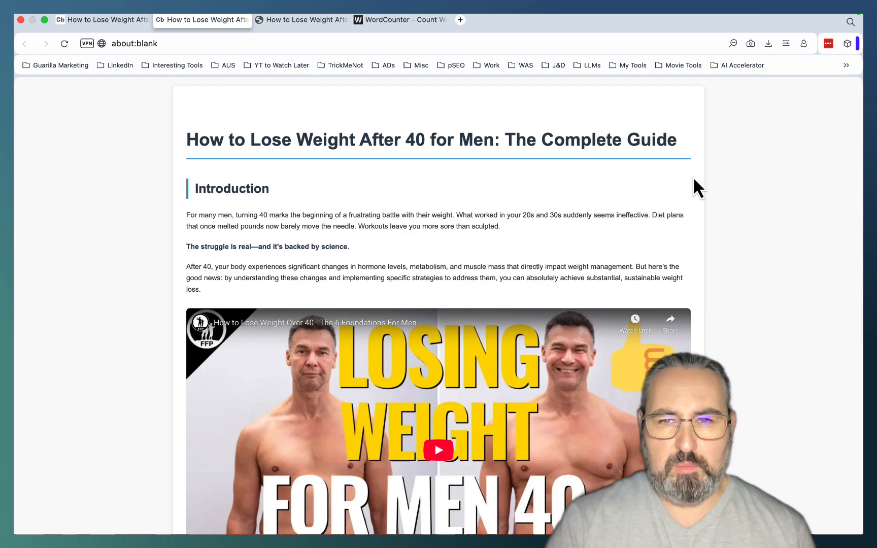
Step: Read the Complete Guide preview down to its Science-Backed maintenance principles, then right-click the page
scroll(down, 3)
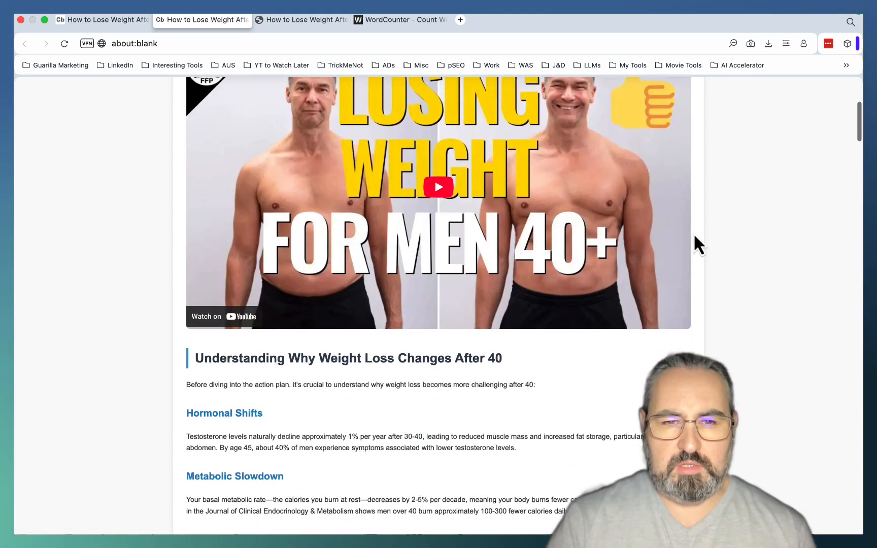
scroll(down, 3)
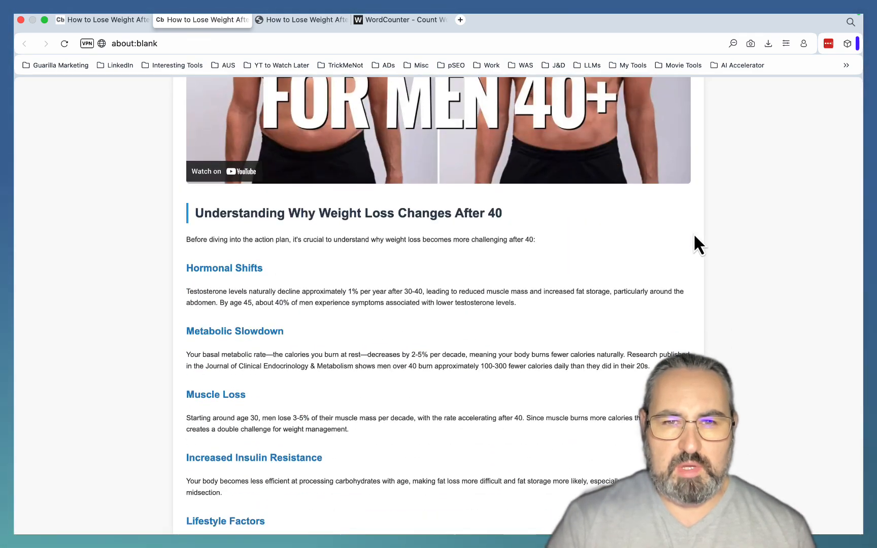
scroll(down, 3)
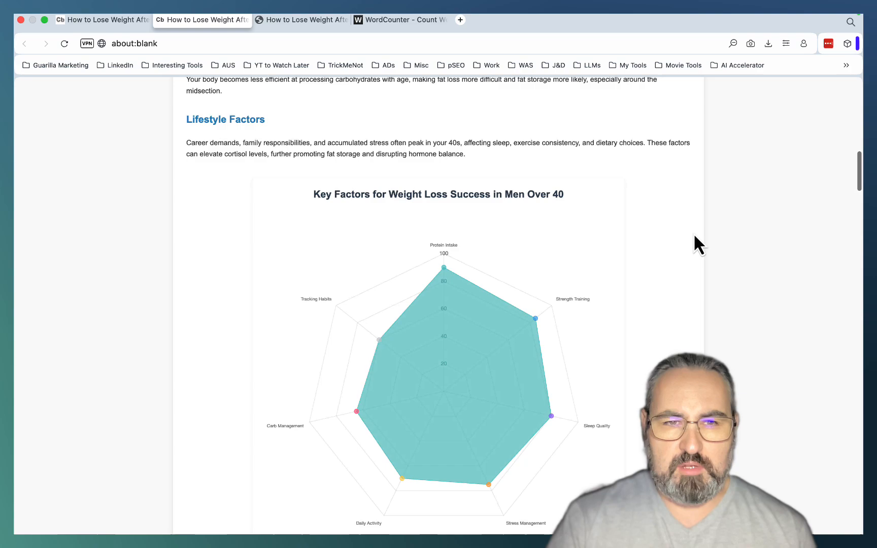
scroll(down, 3)
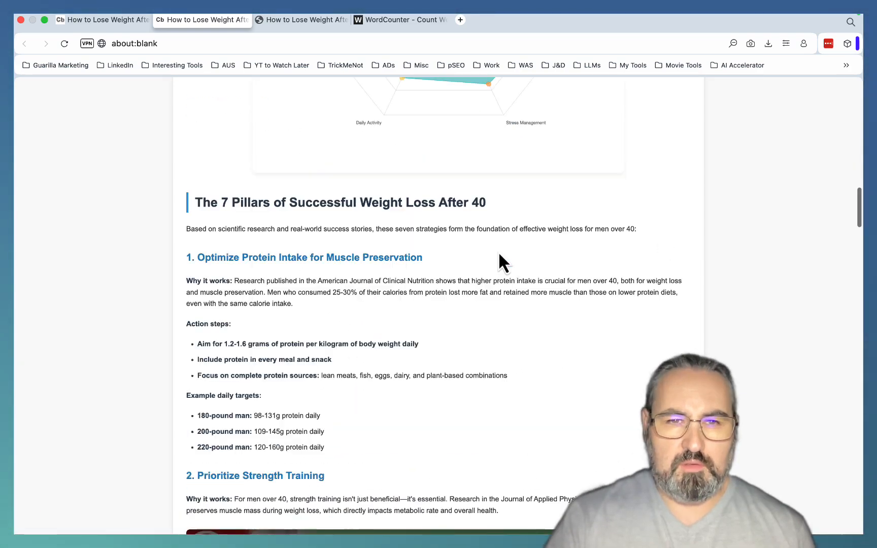
scroll(down, 3)
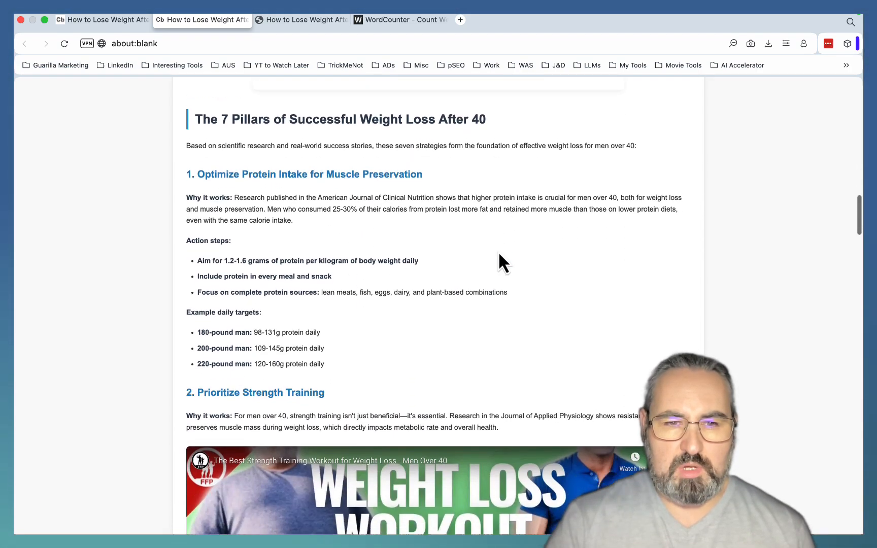
scroll(down, 3)
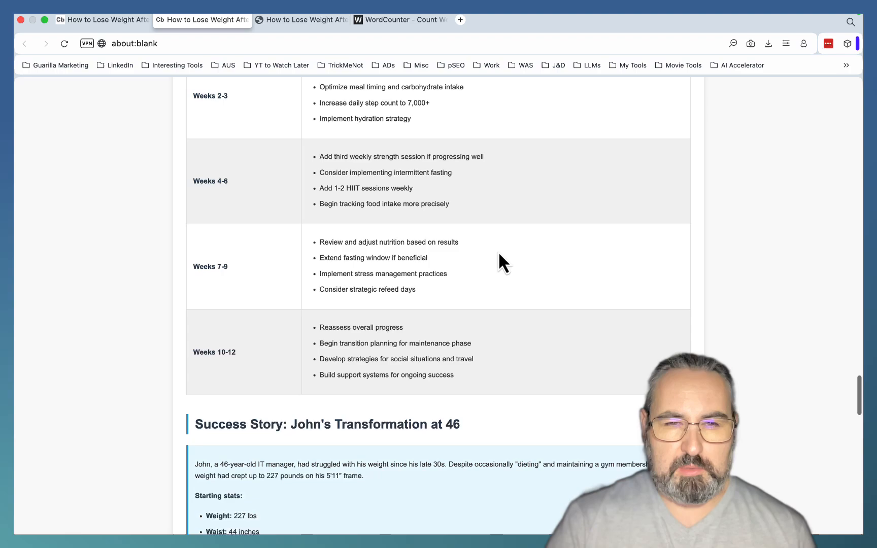
scroll(down, 3)
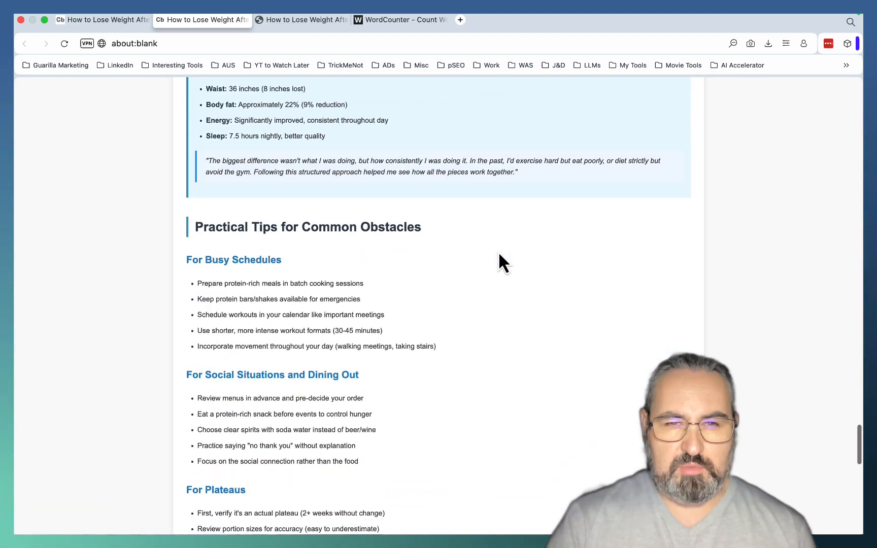
scroll(down, 3)
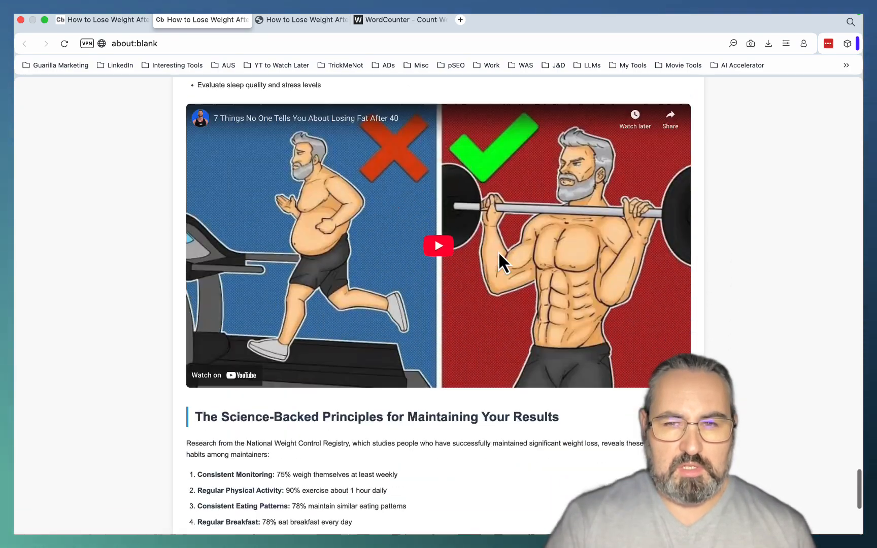
right_click(498, 262)
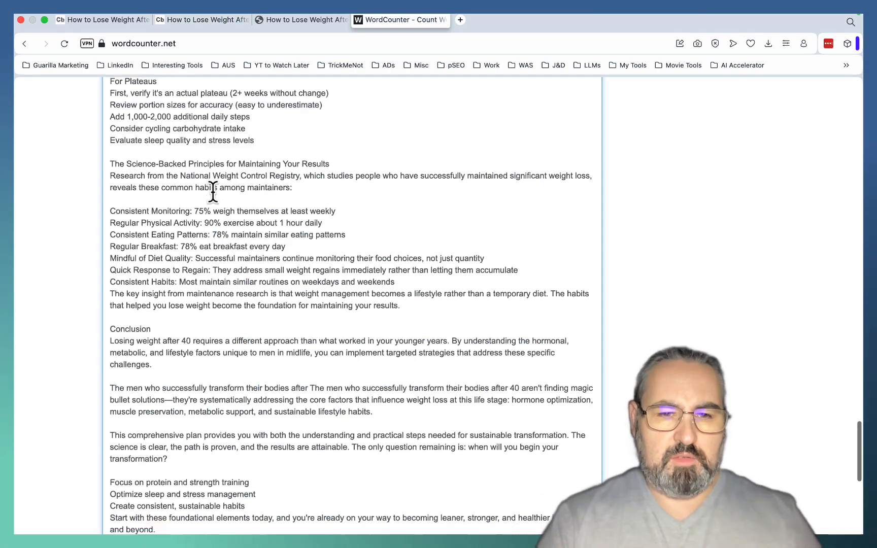
Step: Read WordCounter's 1,750 words and 11,969 characters, then bring up wordpress-final.html
scroll(down, 3)
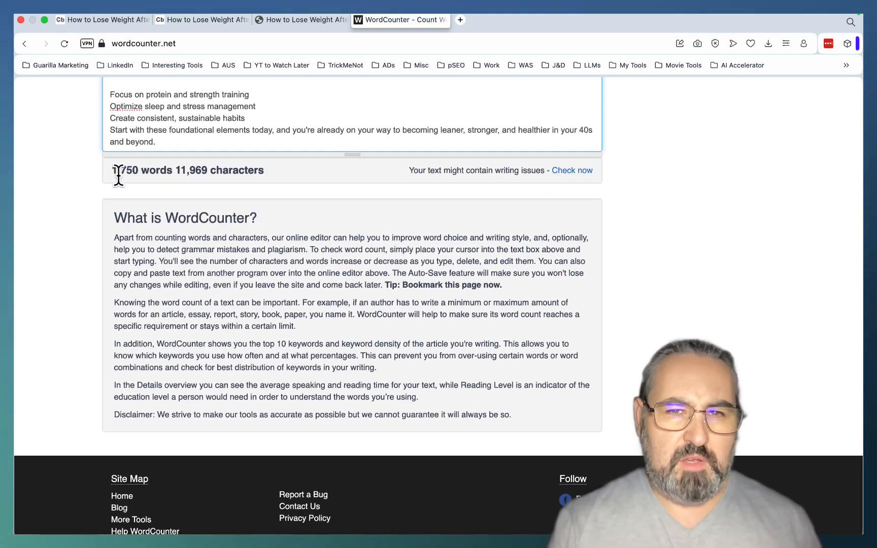
mouse_move(171, 65)
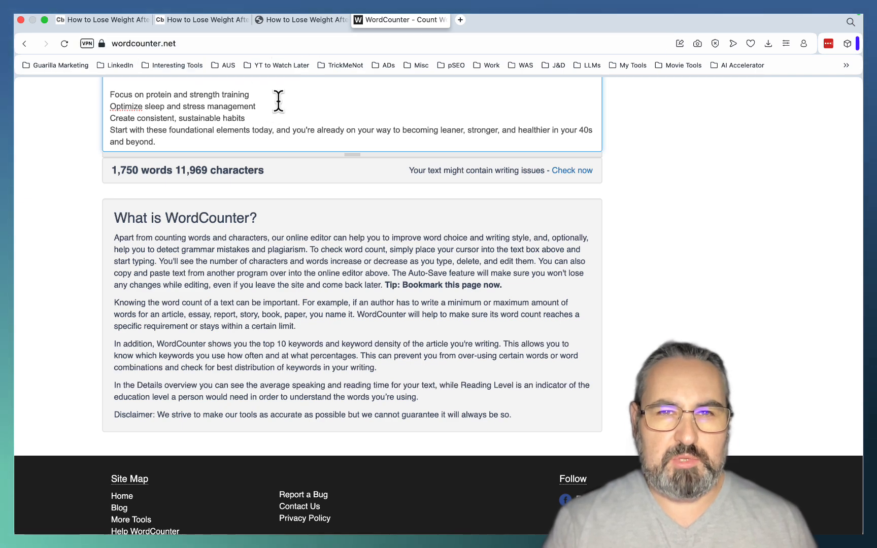
click(301, 20)
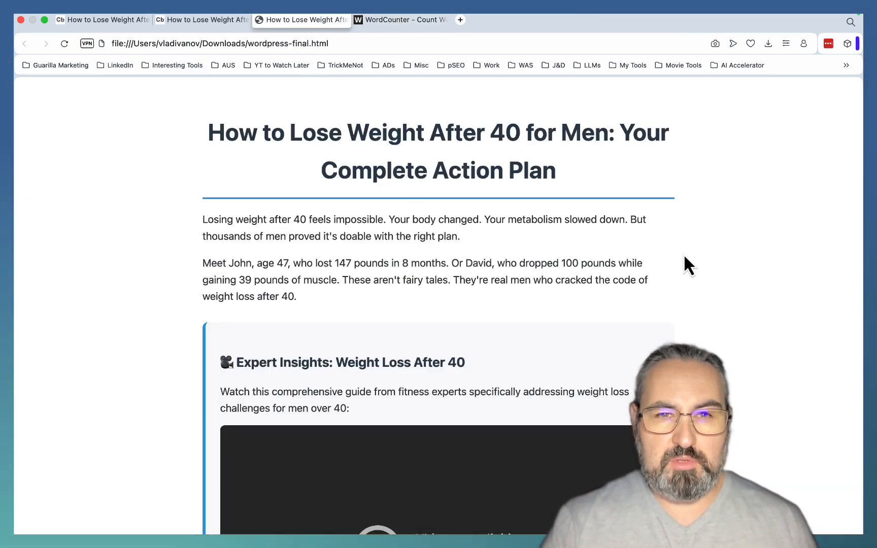
mouse_move(680, 241)
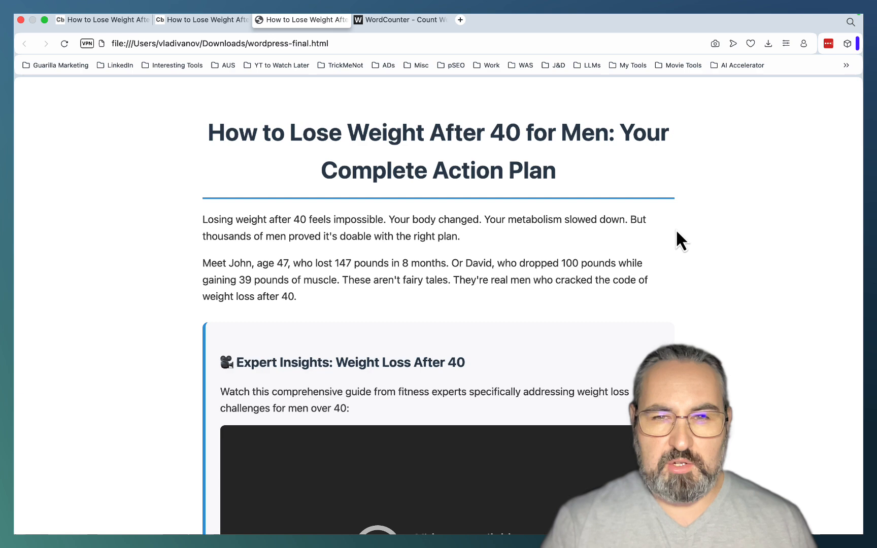
Step: Scroll wordpress-final.html to the intermittent fasting video and try to play it
scroll(down, 3)
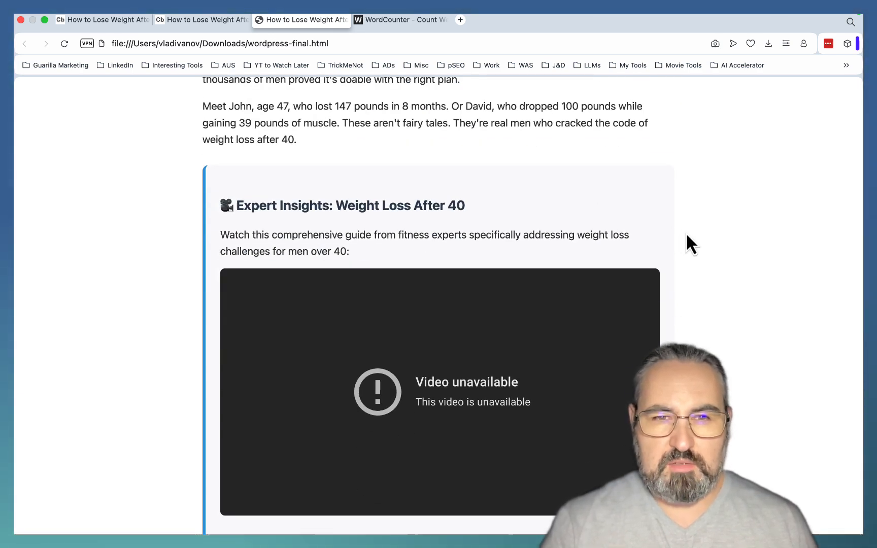
scroll(down, 3)
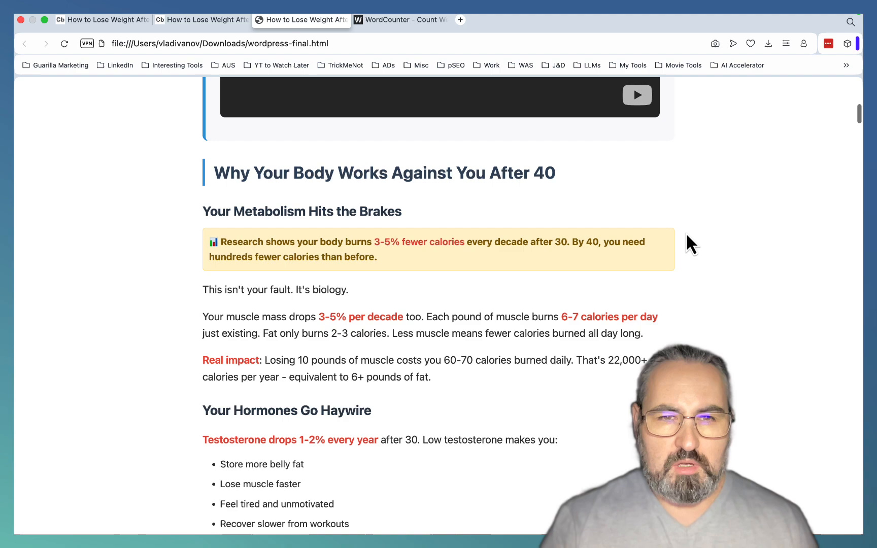
scroll(down, 3)
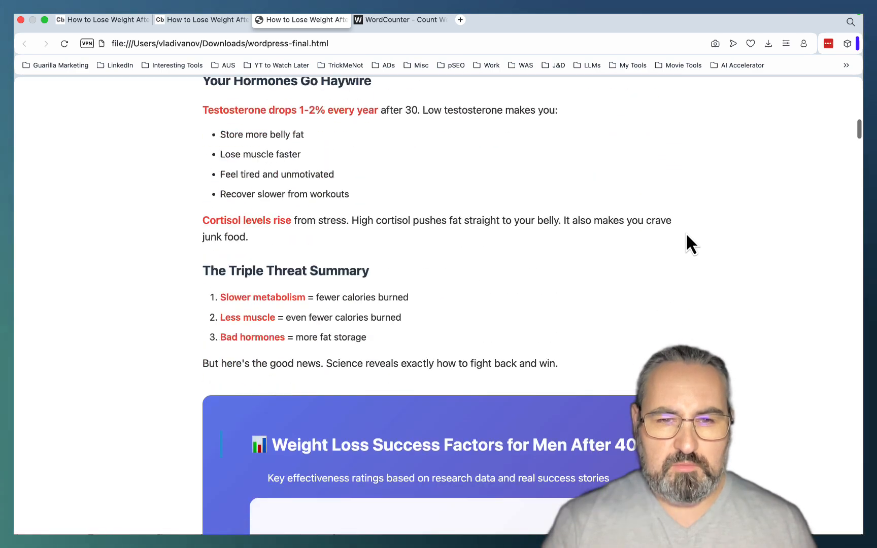
scroll(down, 3)
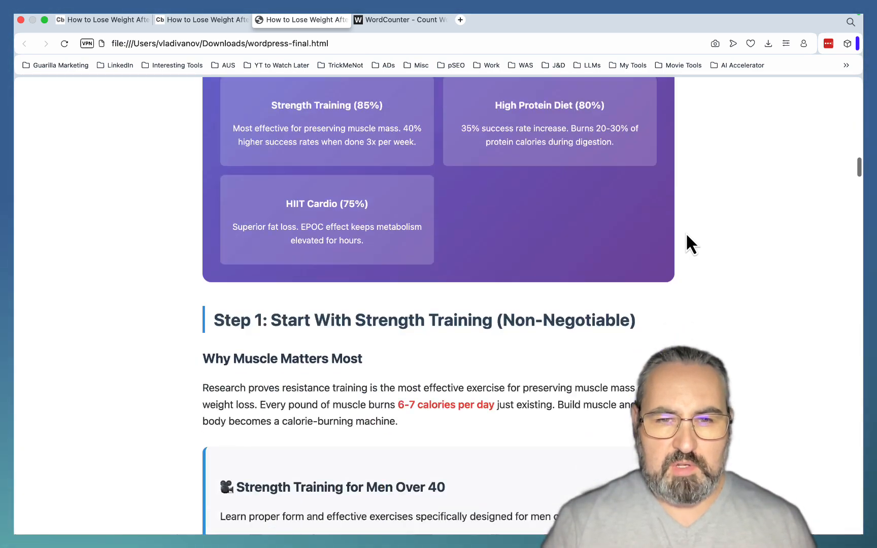
scroll(down, 3)
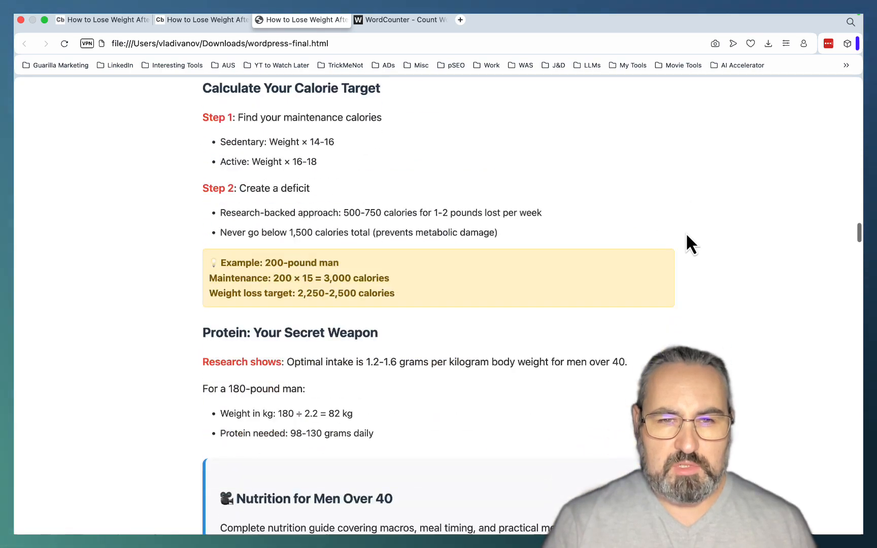
scroll(down, 3)
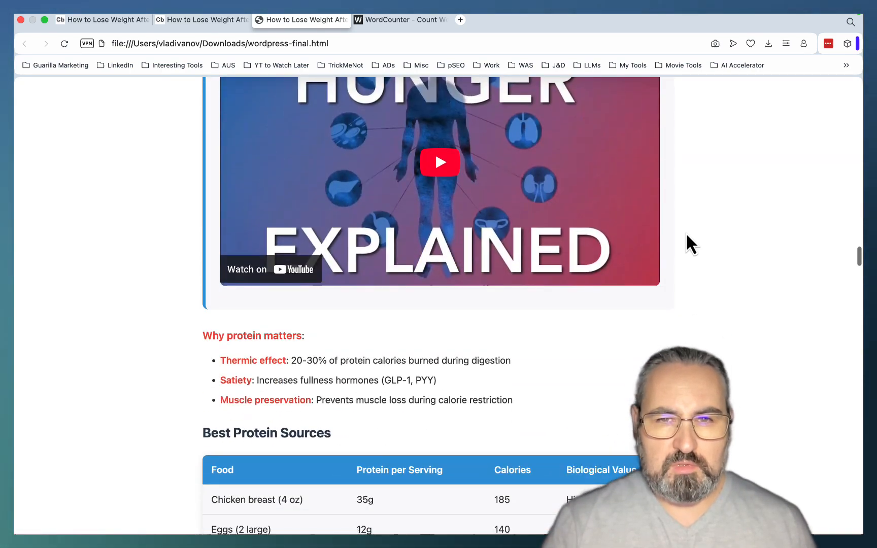
click(440, 162)
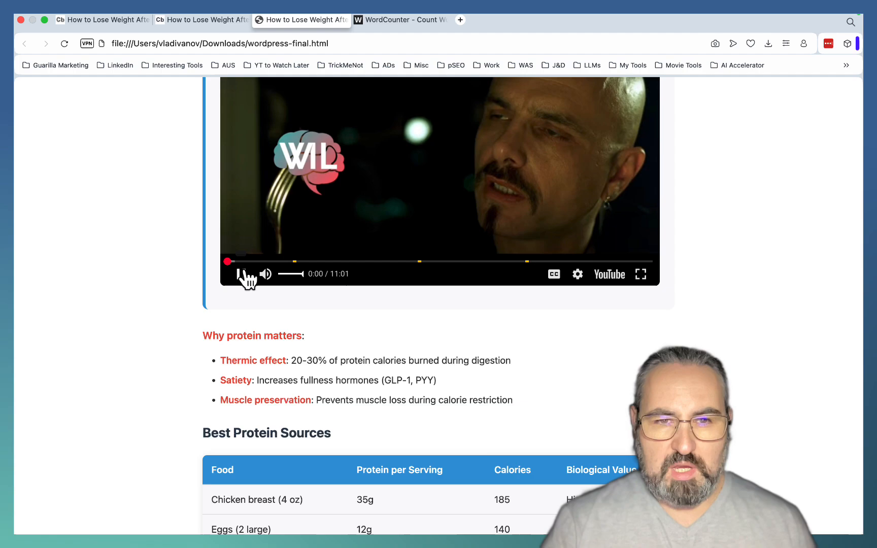
Step: Continue through wordpress-final.html past the protein table, success stories and success factors
scroll(down, 3)
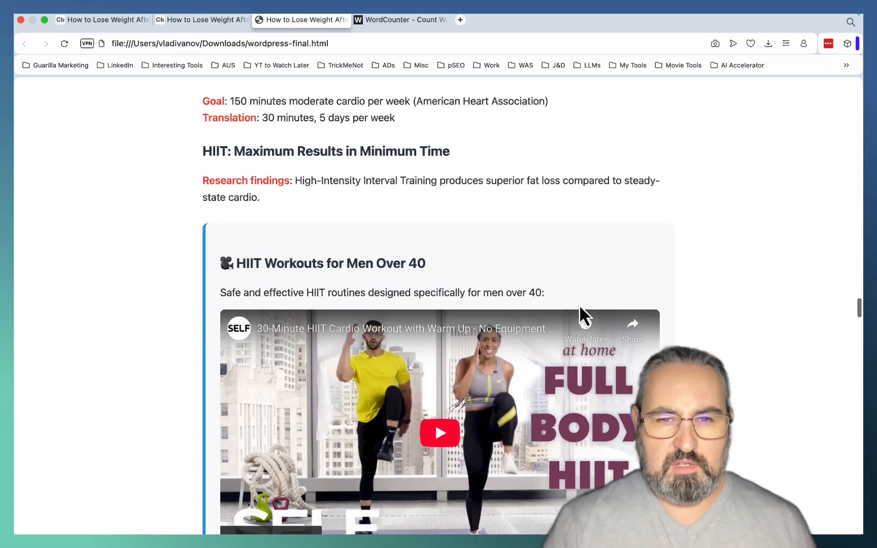
scroll(down, 3)
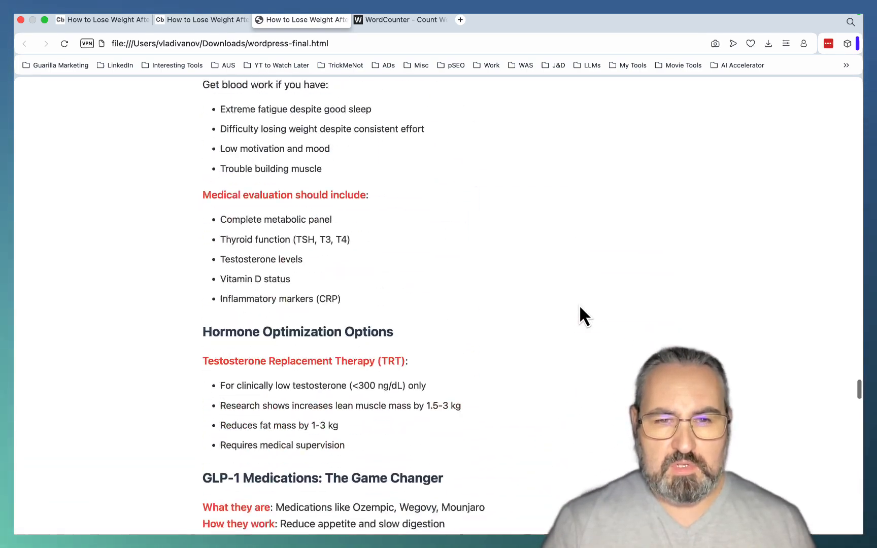
scroll(down, 3)
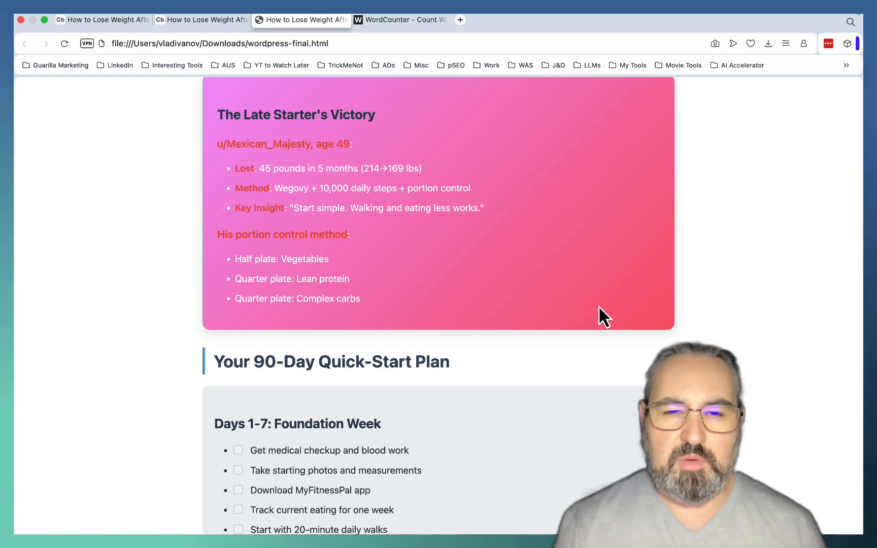
scroll(down, 3)
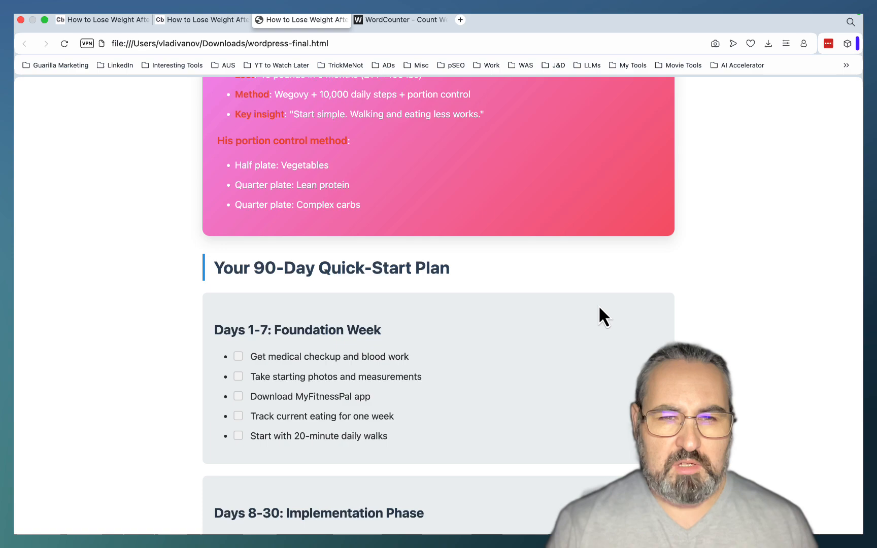
scroll(down, 3)
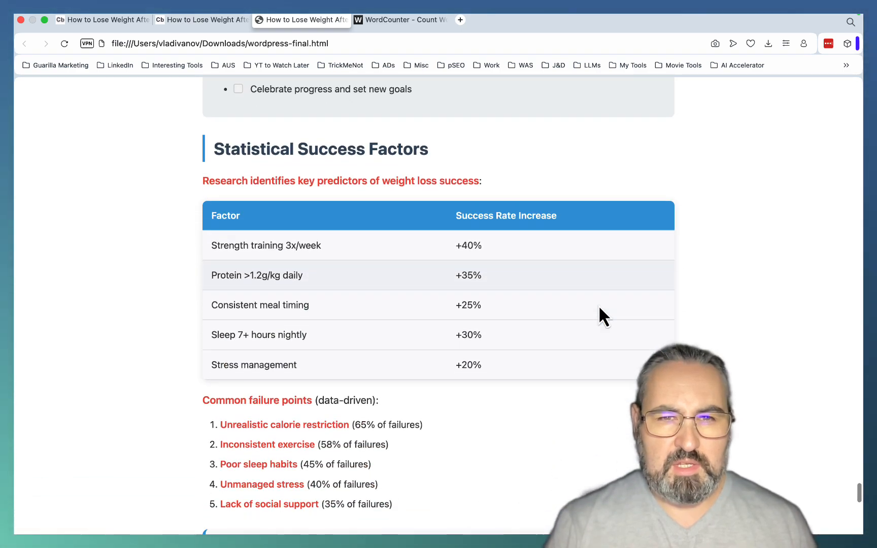
scroll(down, 3)
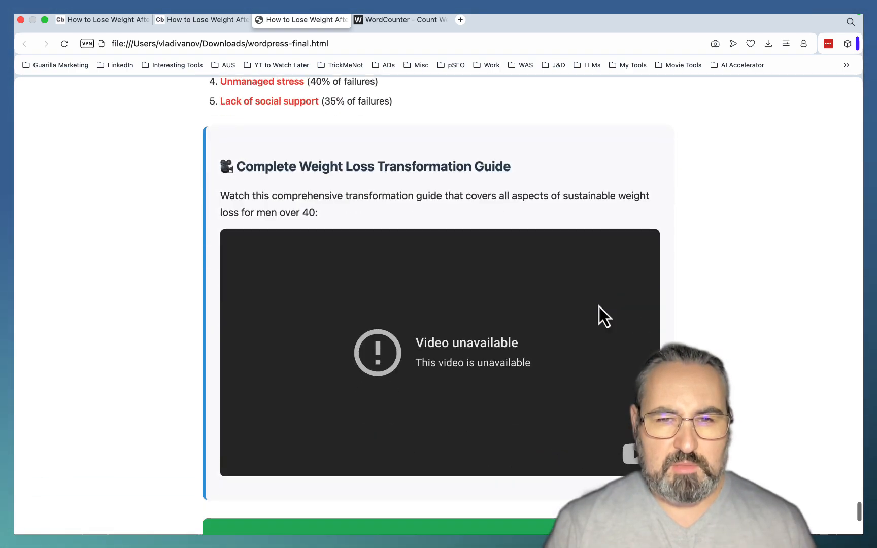
scroll(down, 3)
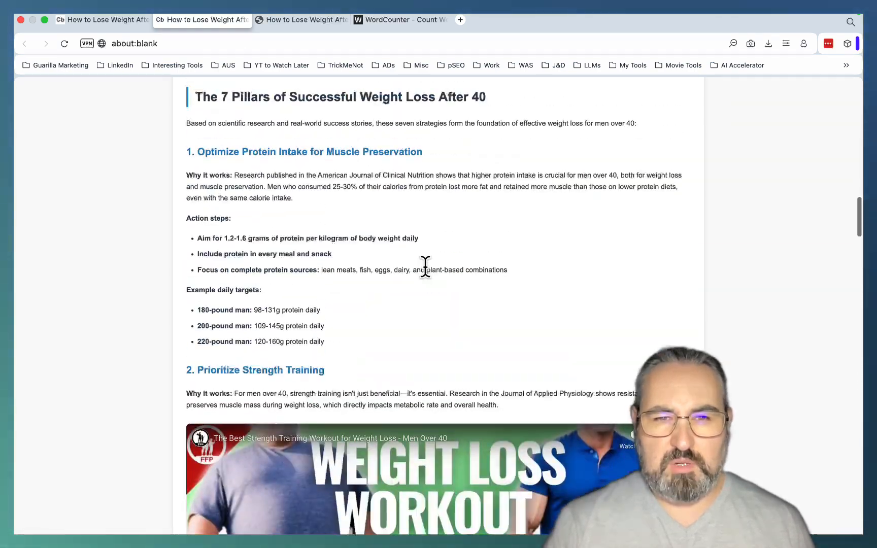
Step: Return to the wordpress-final.html article and scroll up to 'Why Your Body Works Against You After 40'
click(103, 19)
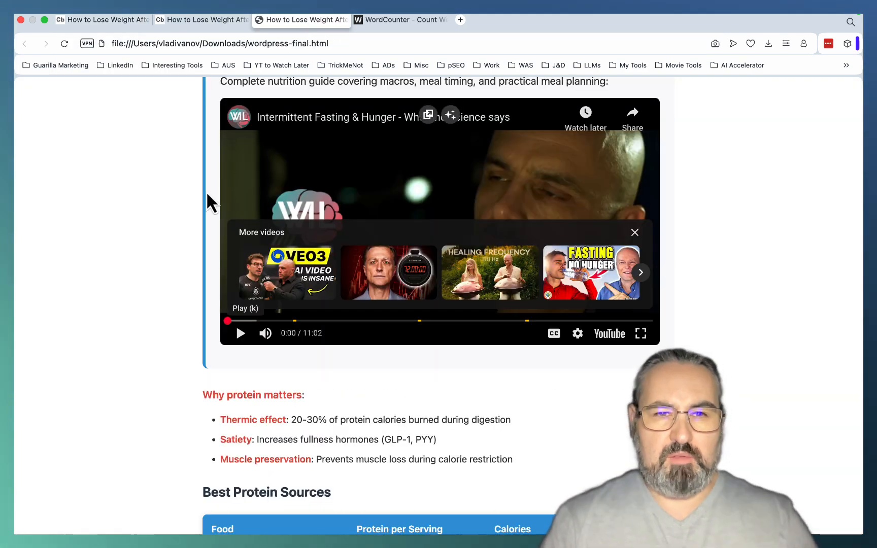
click(400, 20)
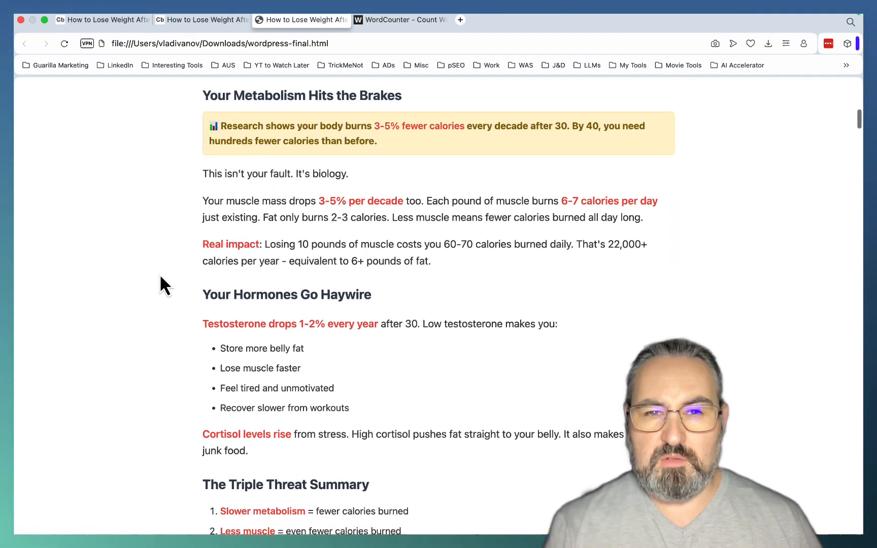
scroll(up, 3)
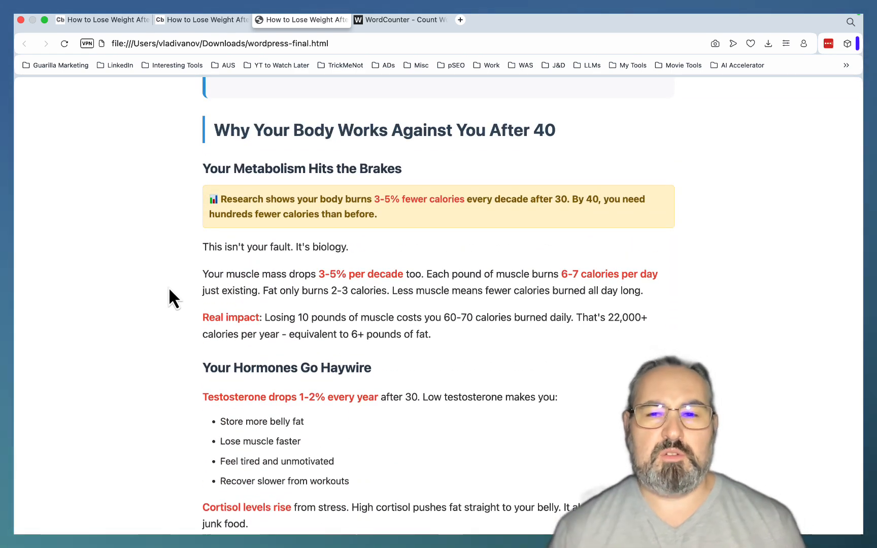